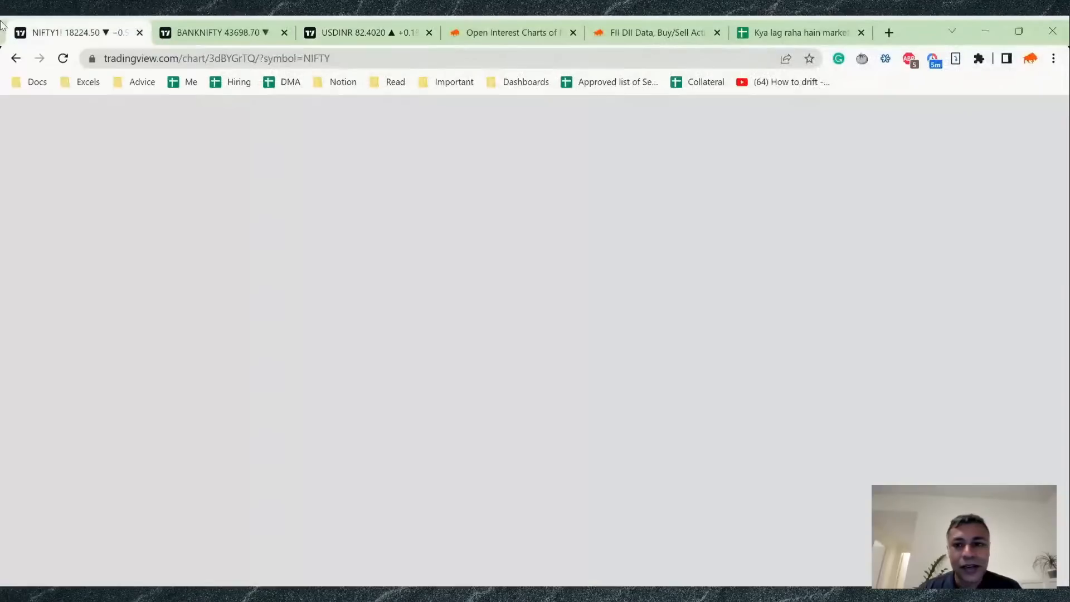
# - Bring up the market notes sheet and review the 17-May rows, then return to 18-May
pyautogui.click(799, 33)
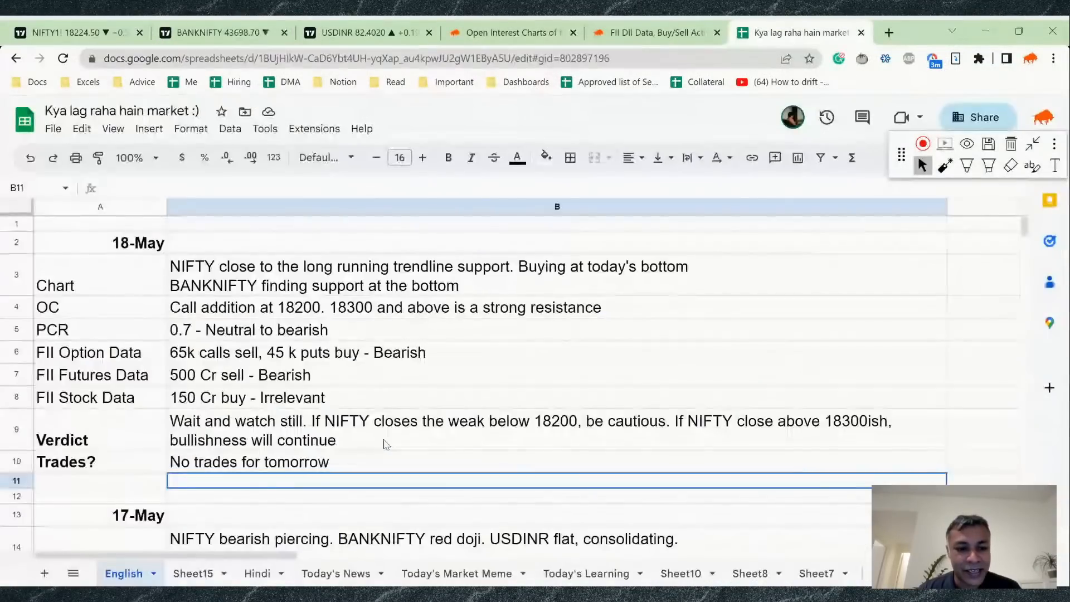
pyautogui.scroll(-3)
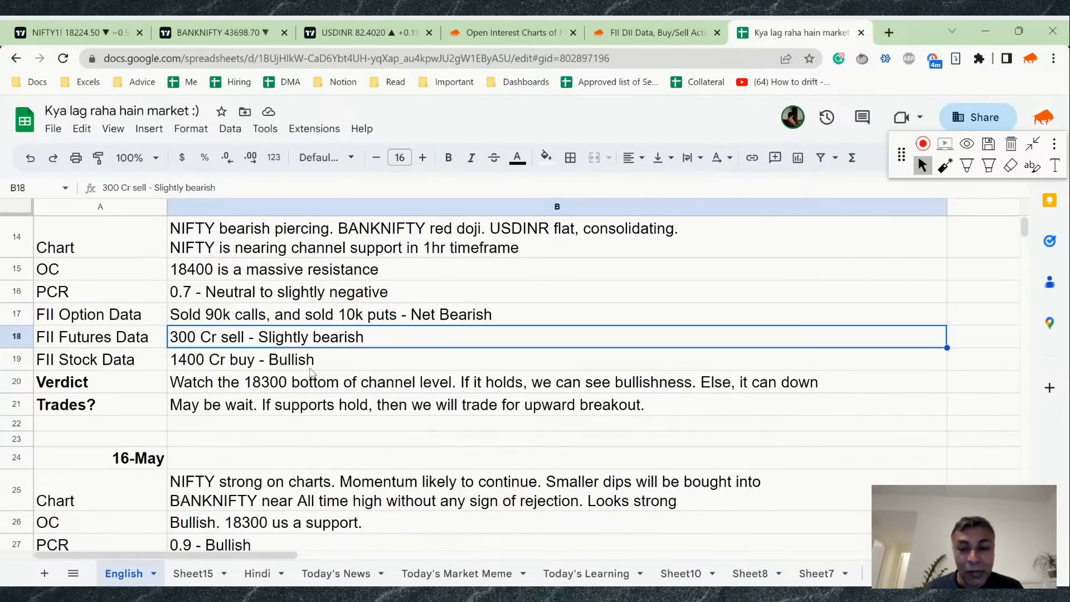
pyautogui.scroll(3)
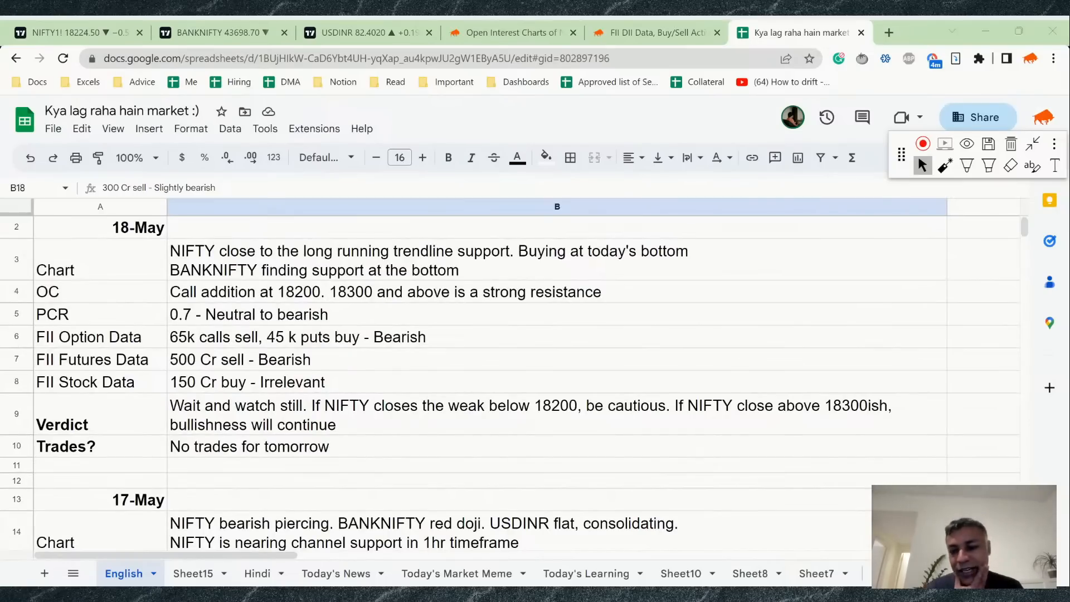
pyautogui.moveTo(311, 374)
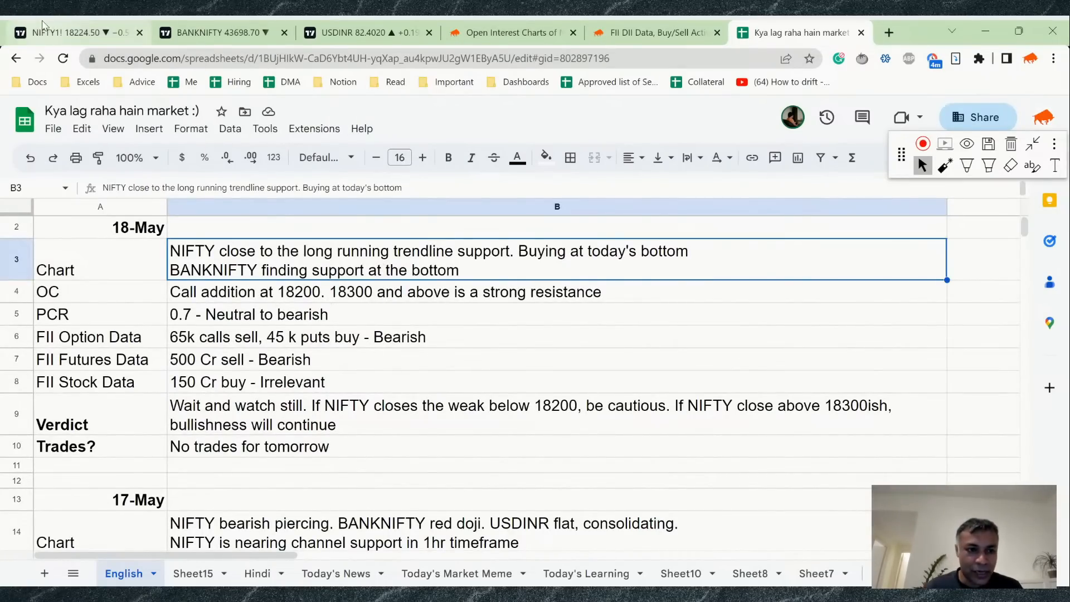
# - Show NIFTY futures on the 1h interval and sketch a red dip-and-bounce curve below the channel
pyautogui.click(68, 33)
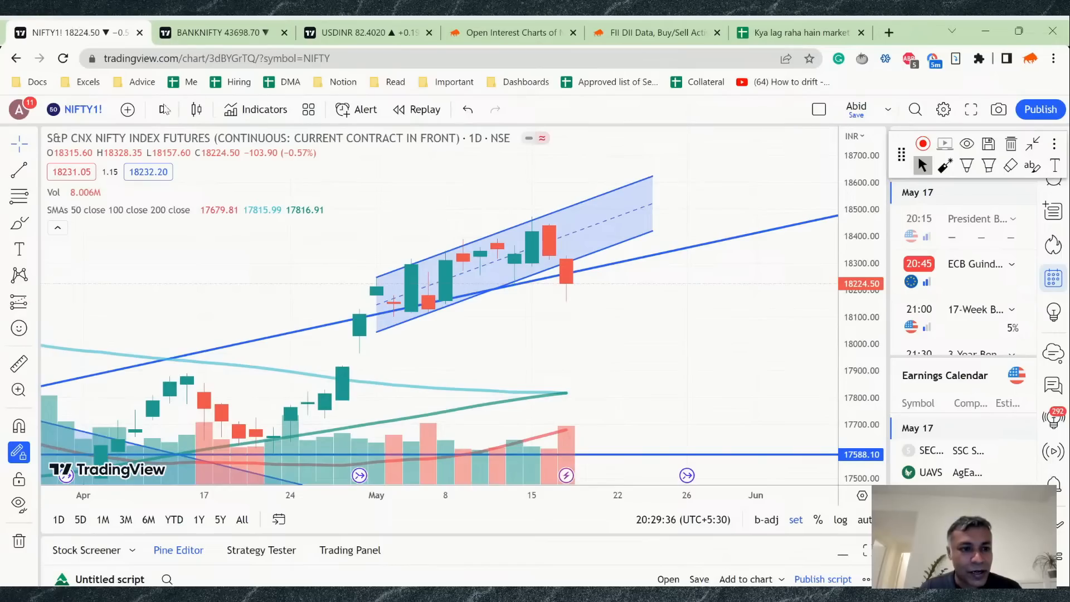
pyautogui.click(162, 109)
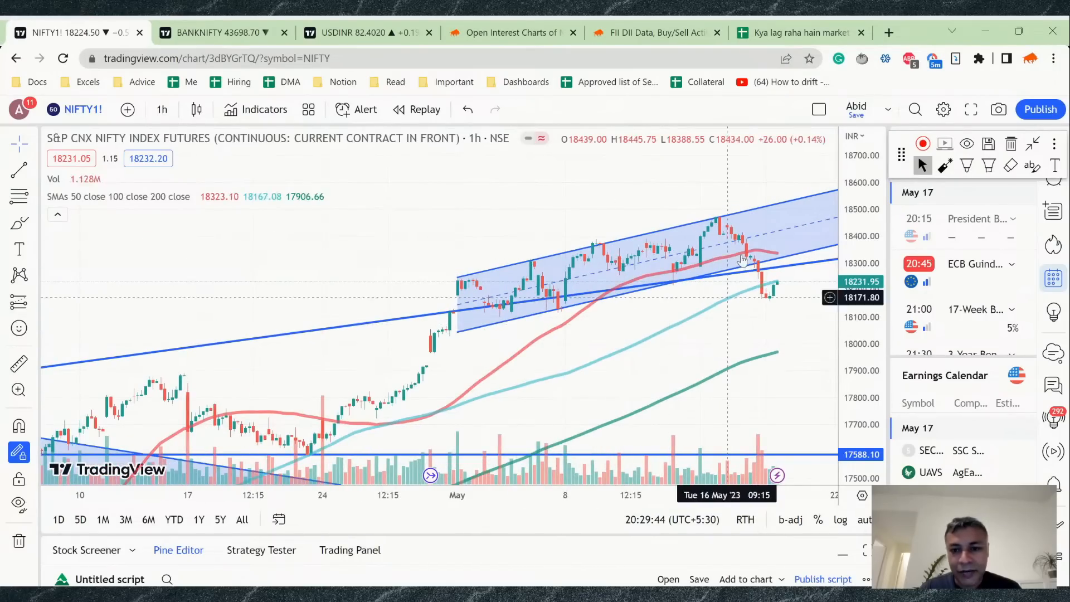
pyautogui.moveTo(781, 309)
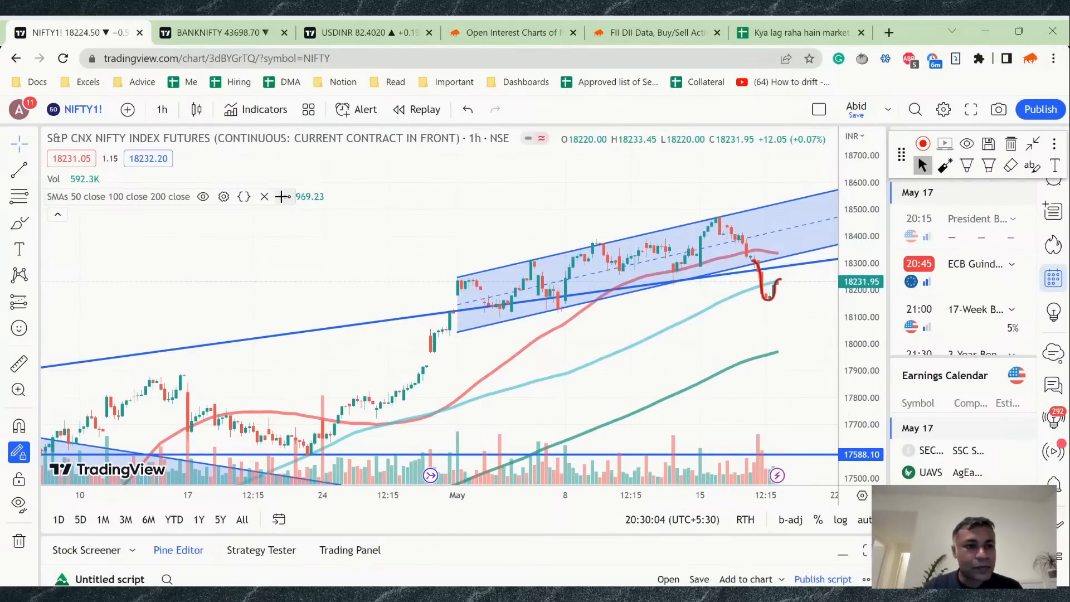
pyautogui.moveTo(284, 196)
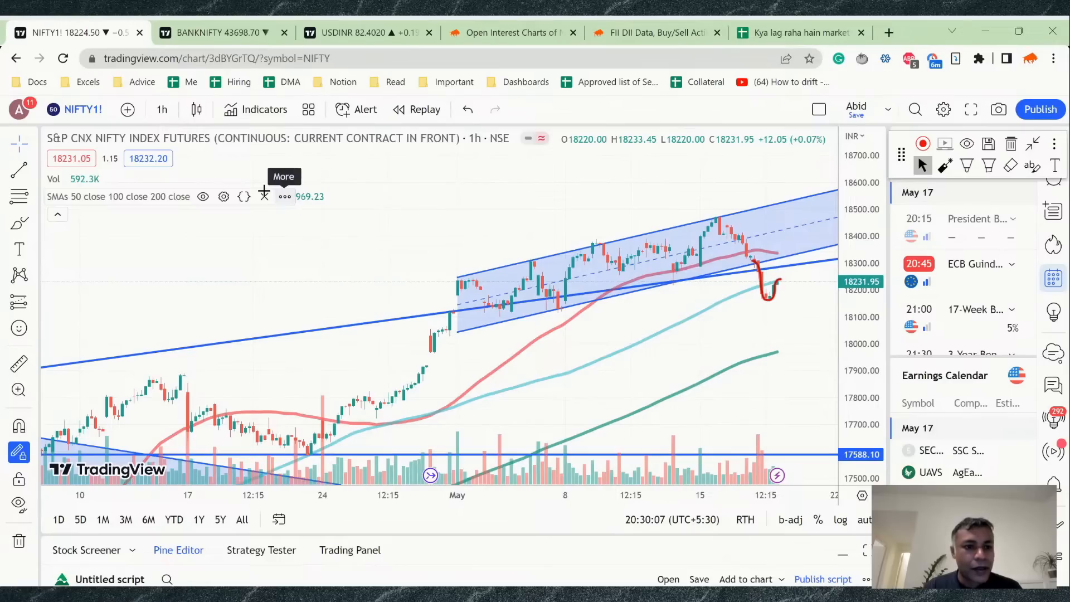
pyautogui.click(162, 110)
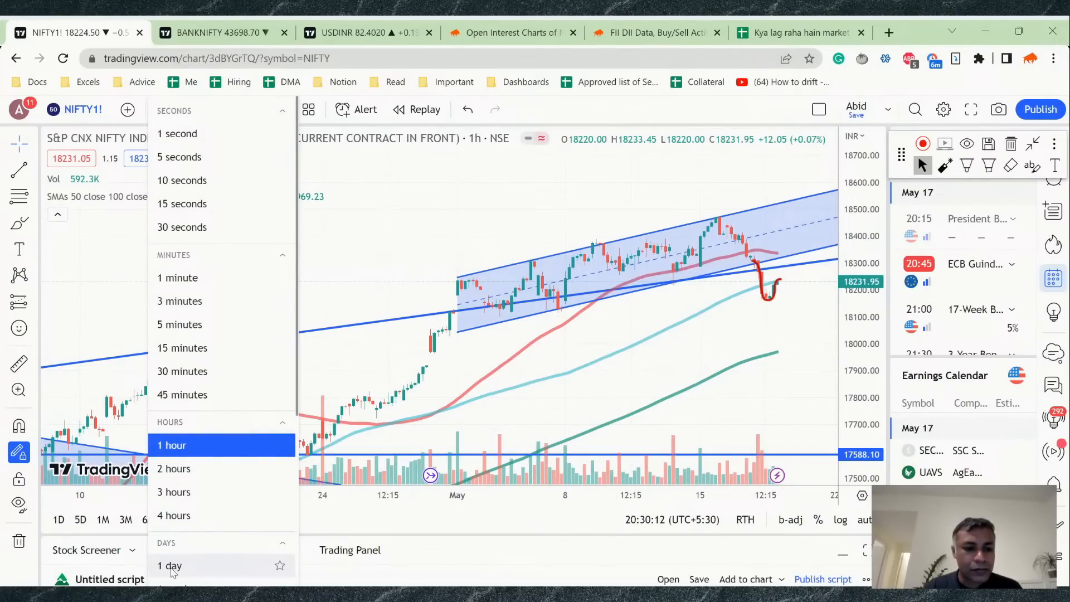
# - Return NIFTY futures to the 1-day interval and draw a green hammer beside the latest red candle
pyautogui.click(168, 566)
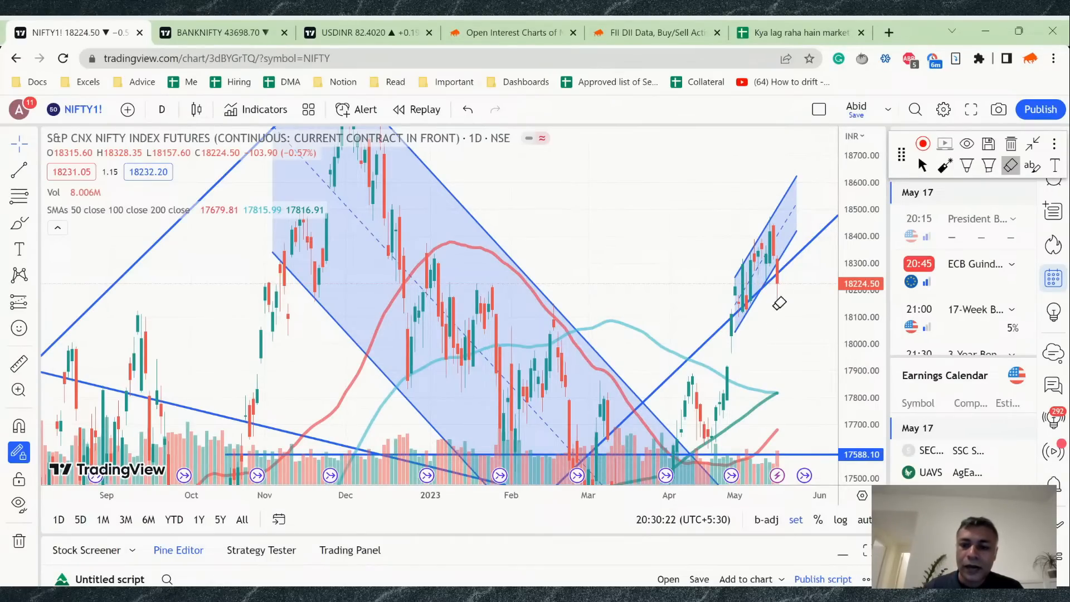
pyautogui.moveTo(510, 493)
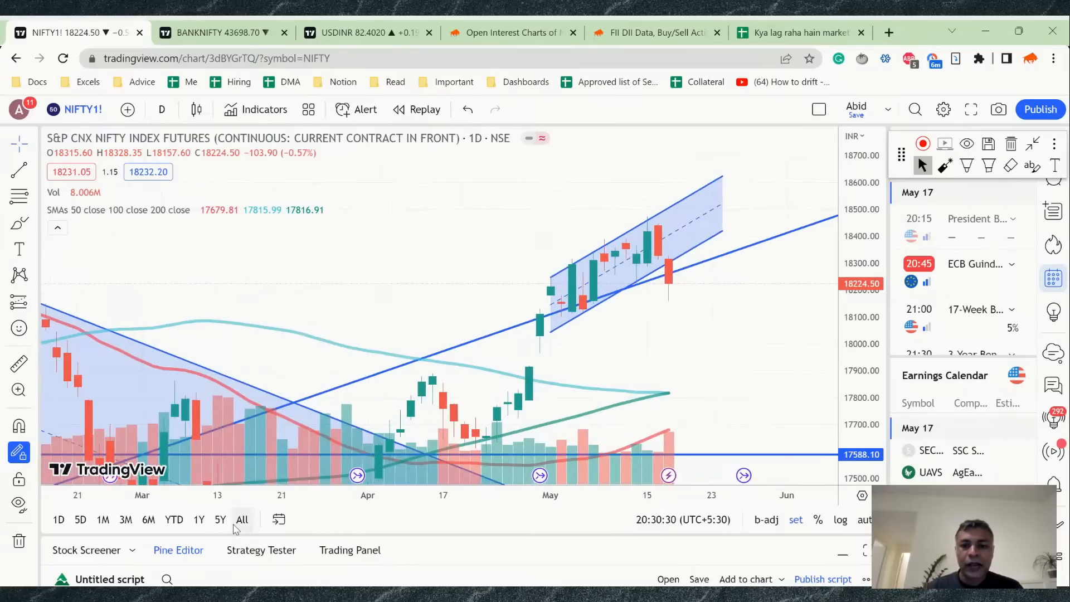
pyautogui.click(968, 165)
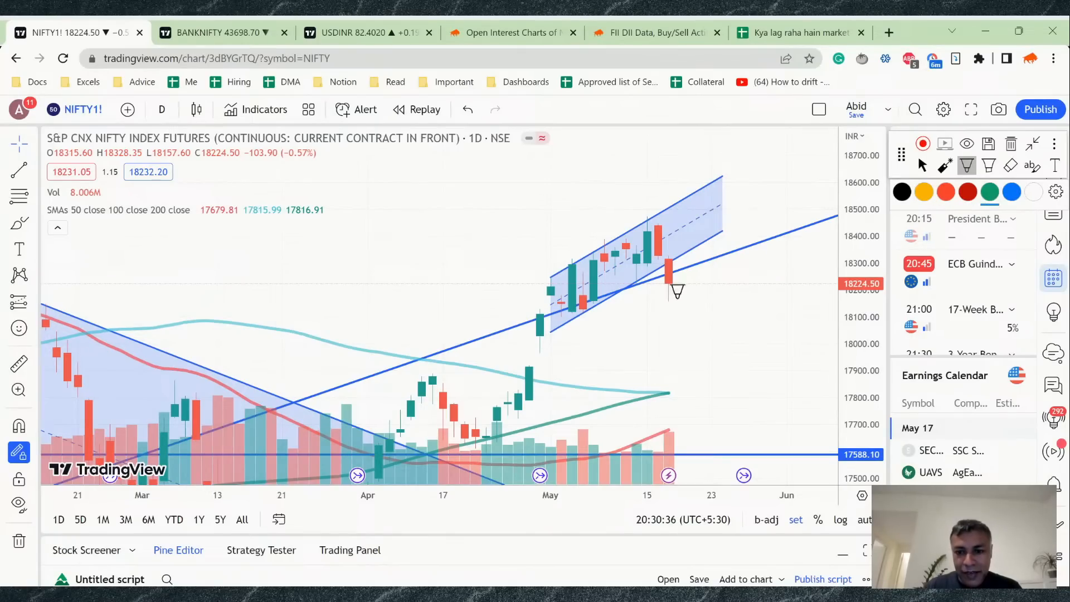
pyautogui.moveTo(678, 279)
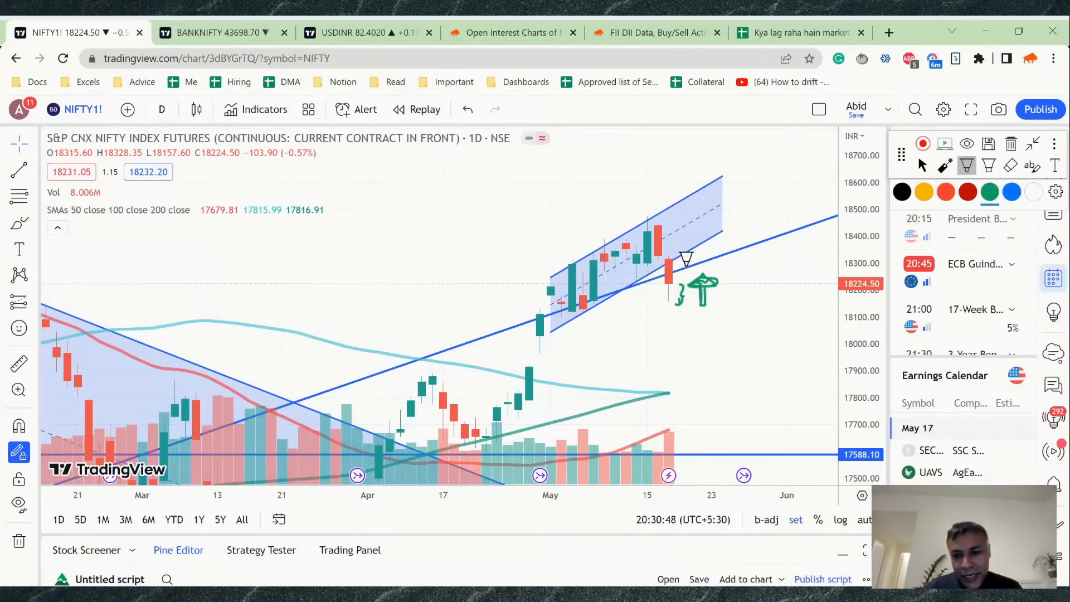
pyautogui.moveTo(482, 322)
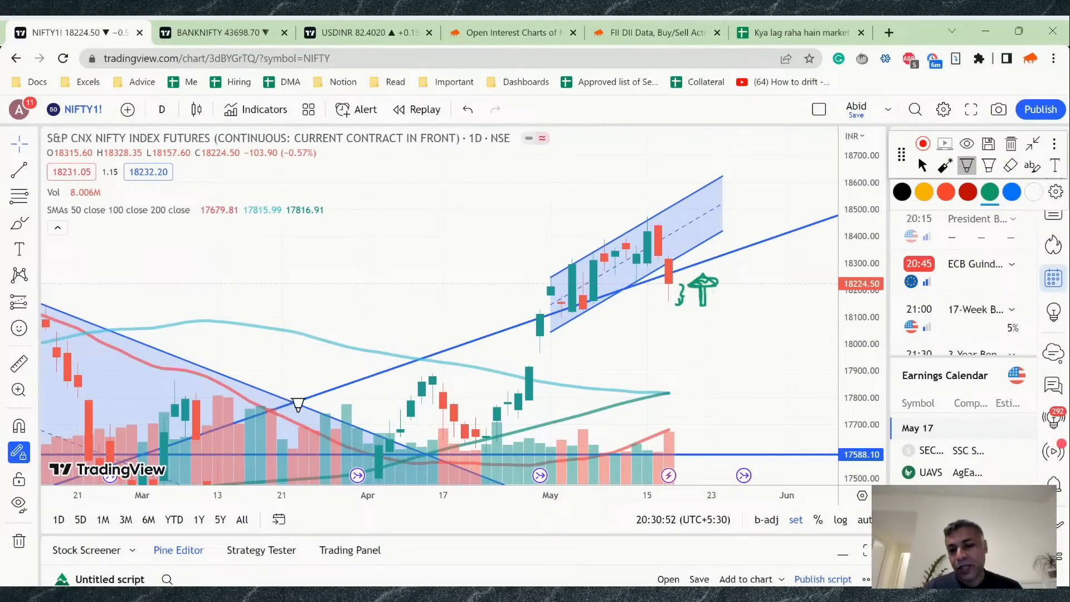
pyautogui.moveTo(352, 348)
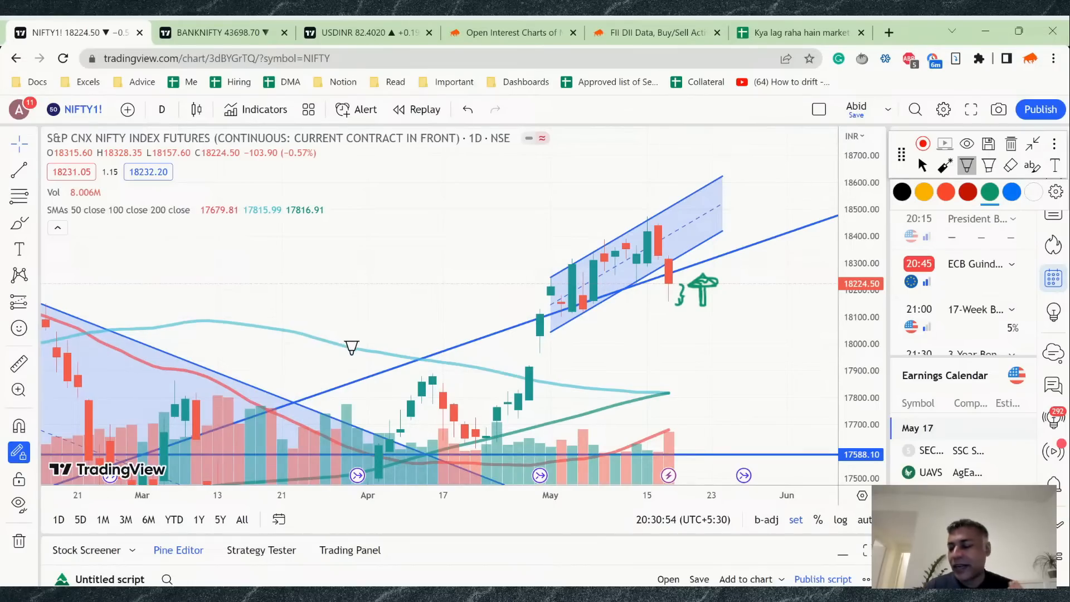
pyautogui.moveTo(682, 267)
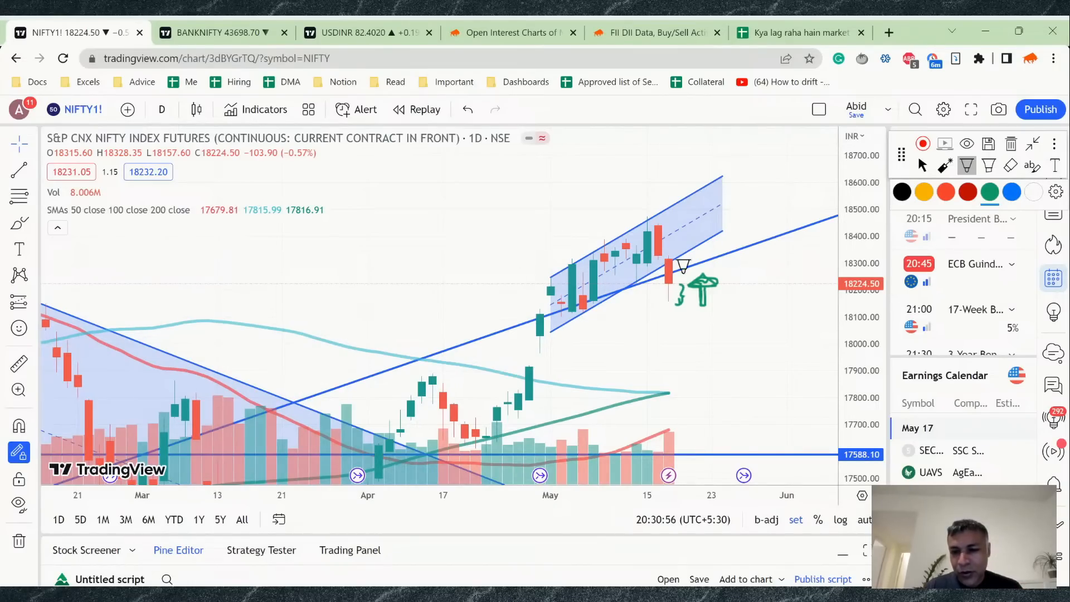
pyautogui.moveTo(676, 279)
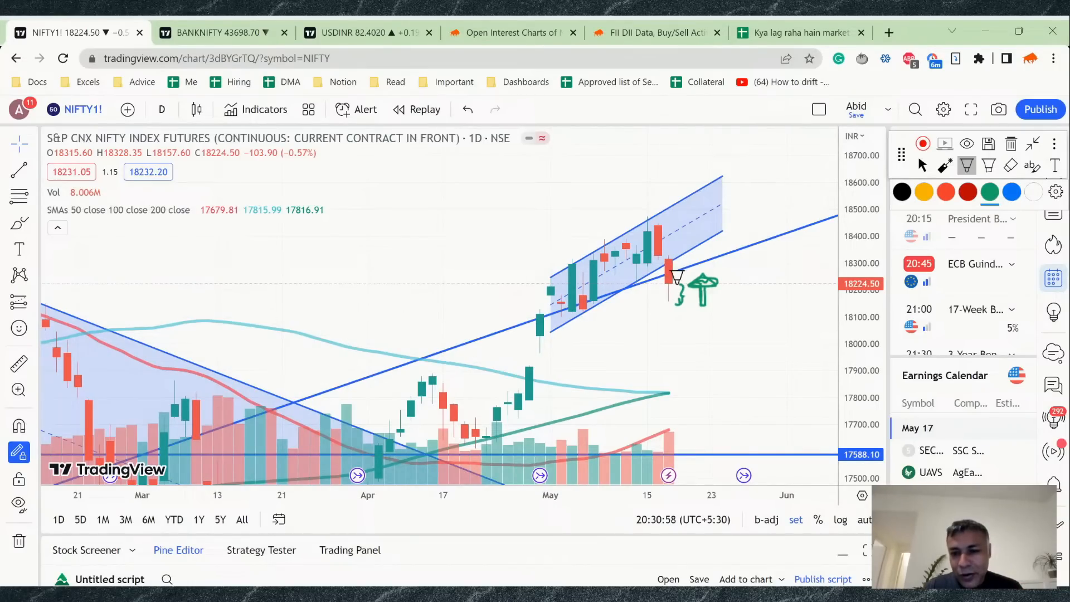
pyautogui.moveTo(676, 269)
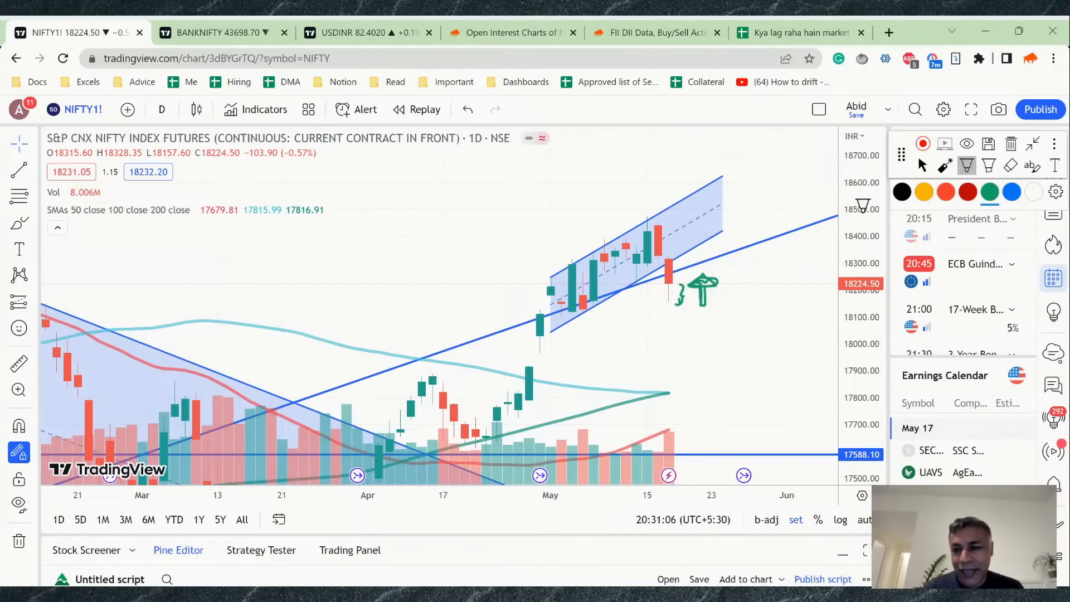
pyautogui.moveTo(558, 308)
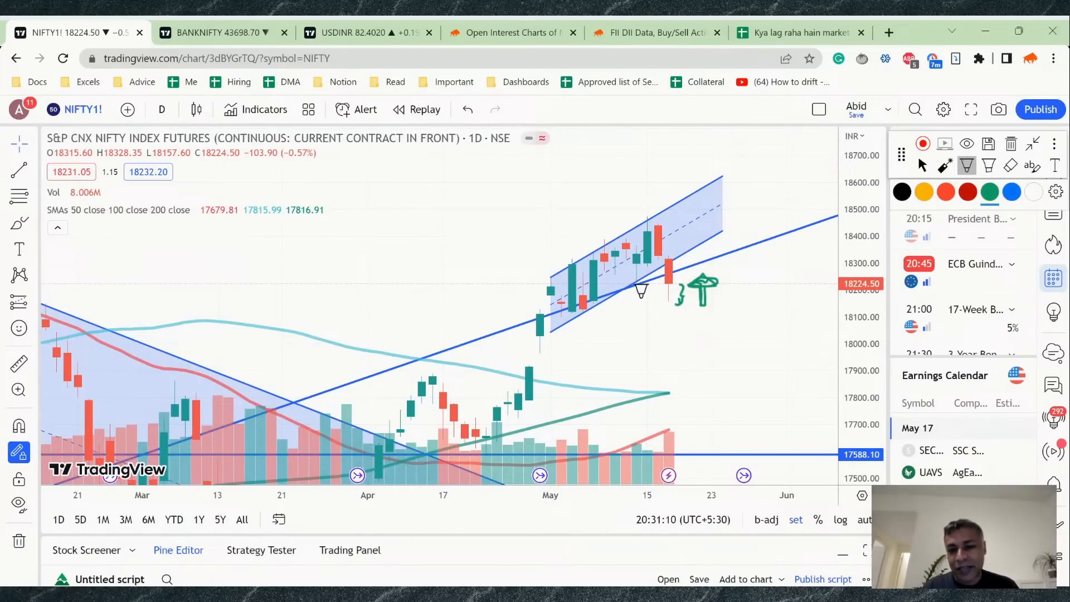
pyautogui.moveTo(679, 267)
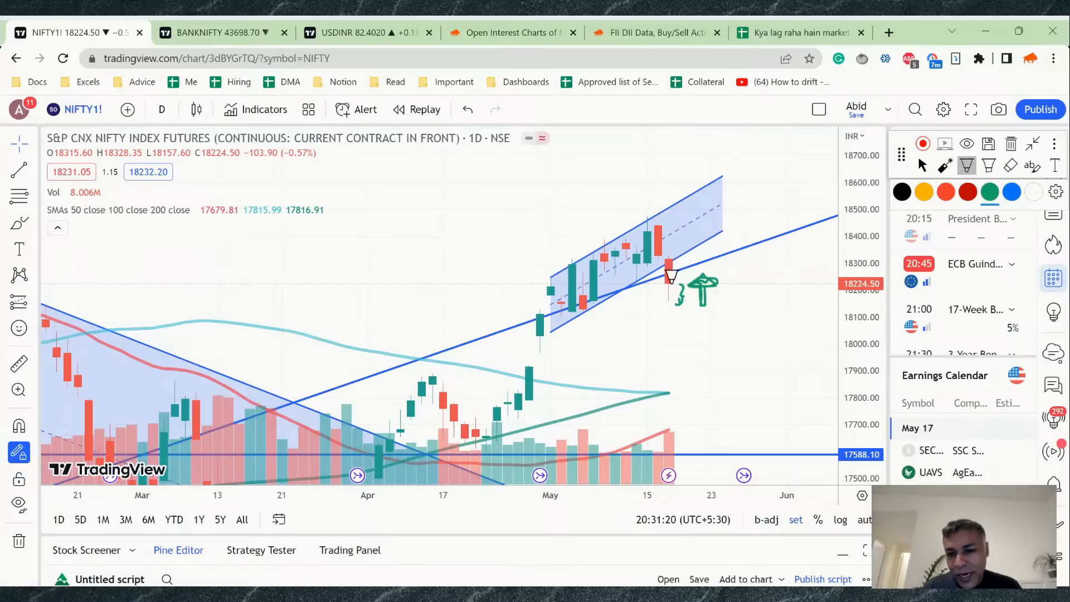
pyautogui.moveTo(611, 260)
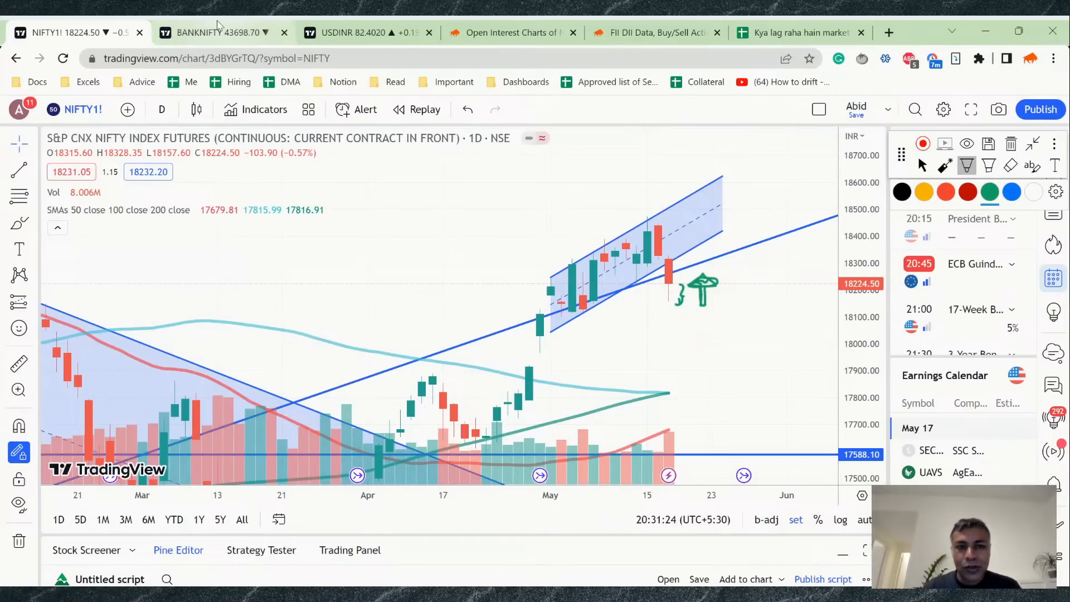
pyautogui.click(218, 32)
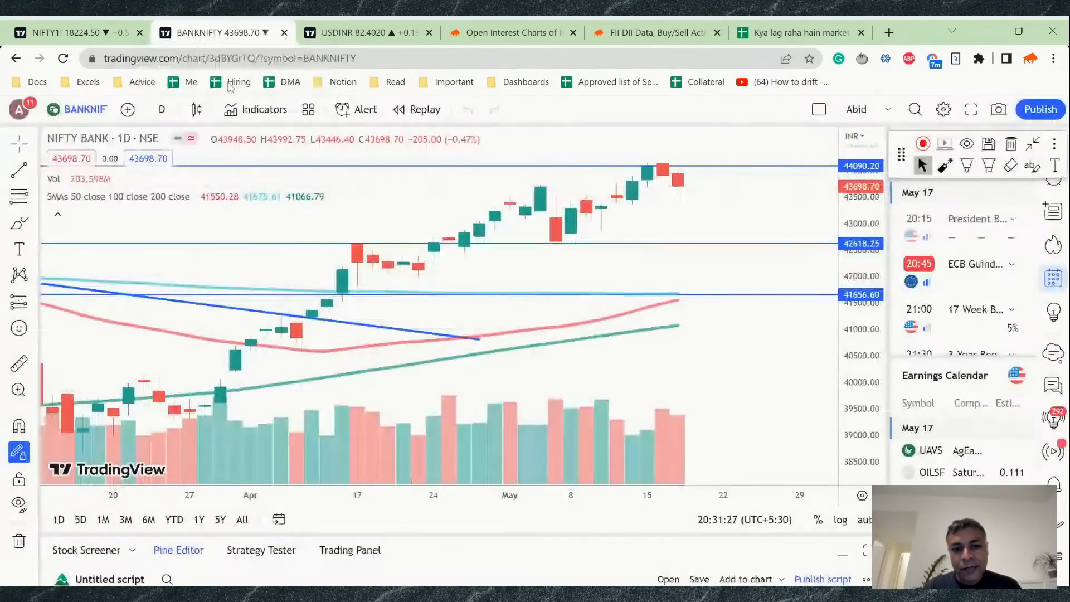
pyautogui.moveTo(575, 240)
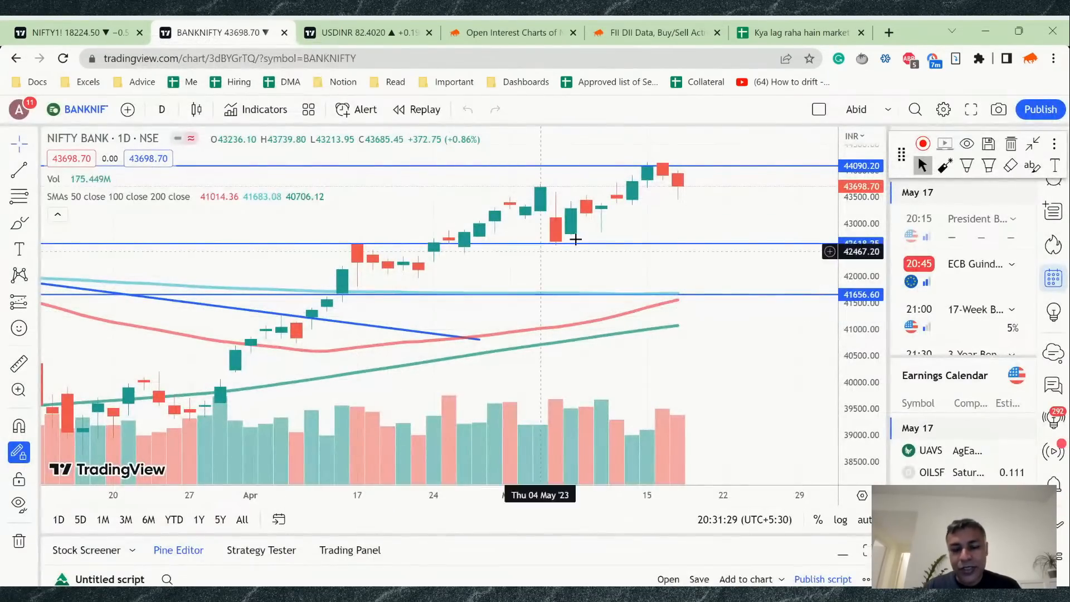
pyautogui.moveTo(663, 354)
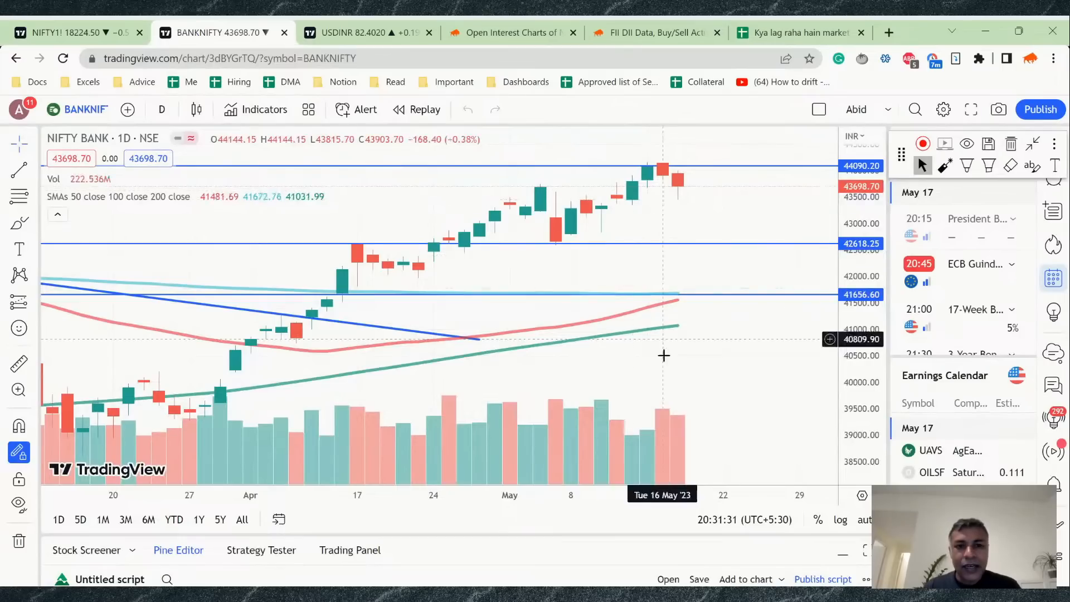
pyautogui.click(366, 32)
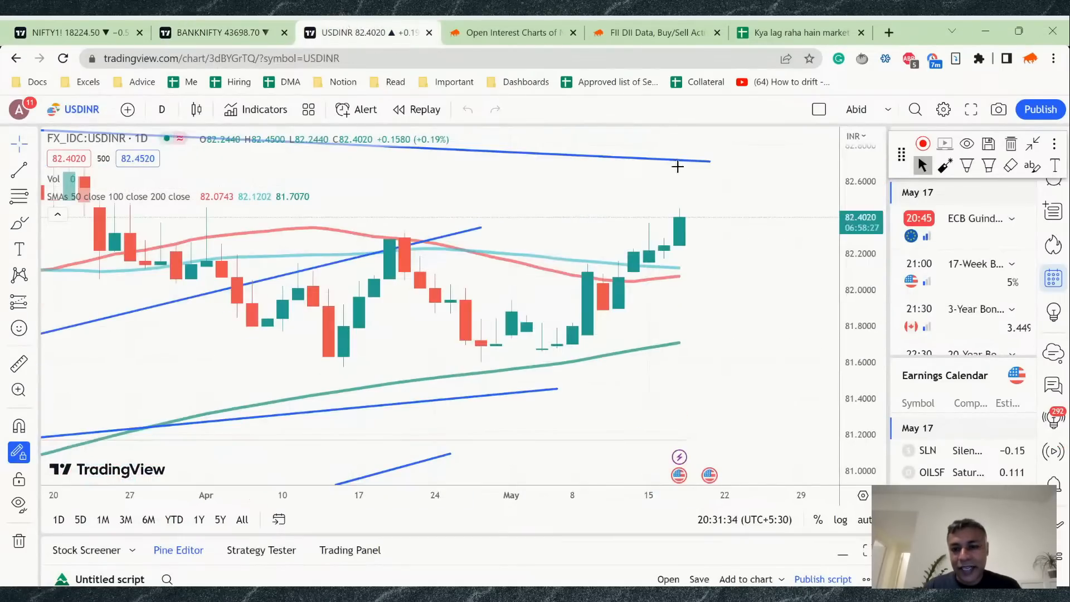
pyautogui.moveTo(691, 186)
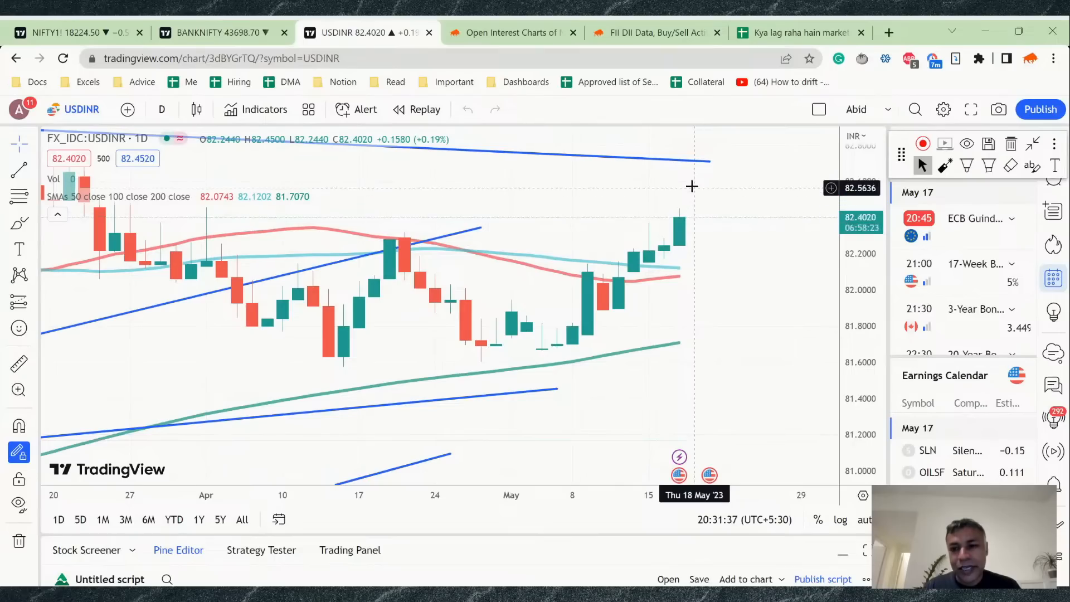
pyautogui.moveTo(694, 162)
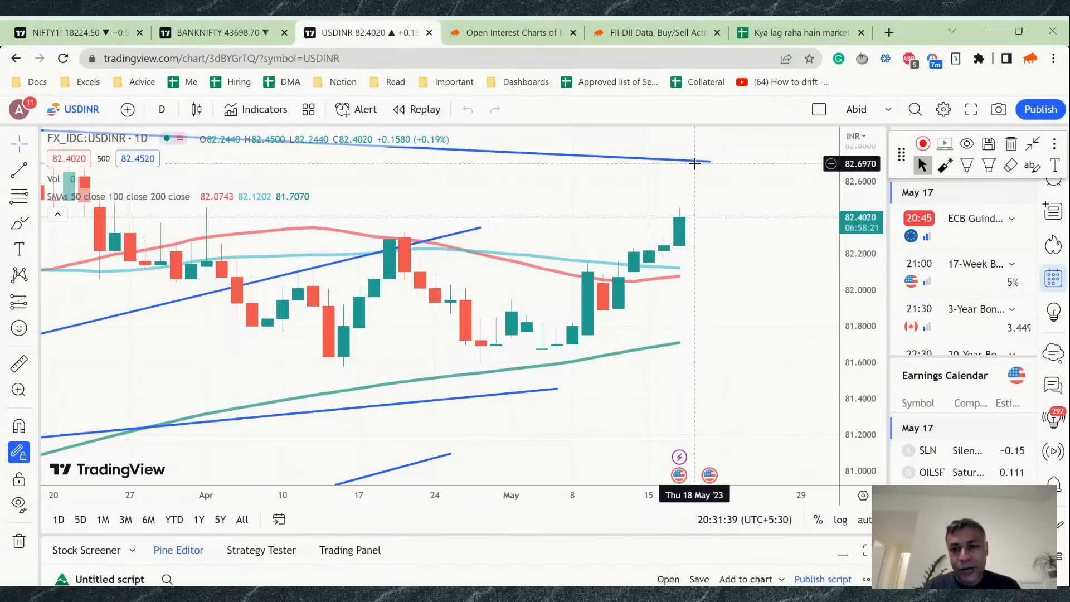
pyautogui.moveTo(688, 215)
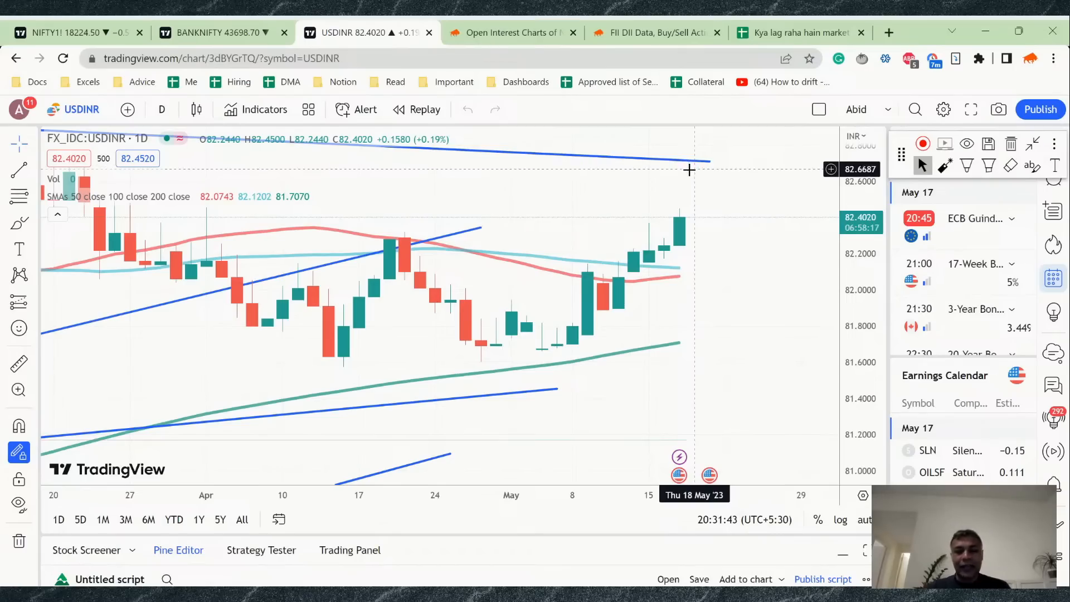
pyautogui.moveTo(575, 248)
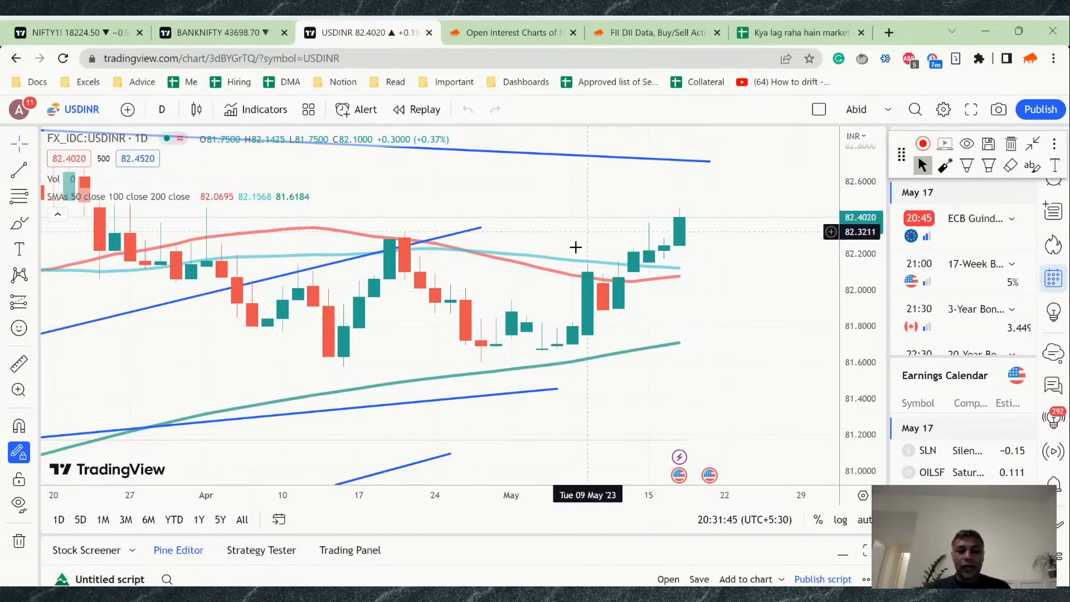
pyautogui.moveTo(505, 32)
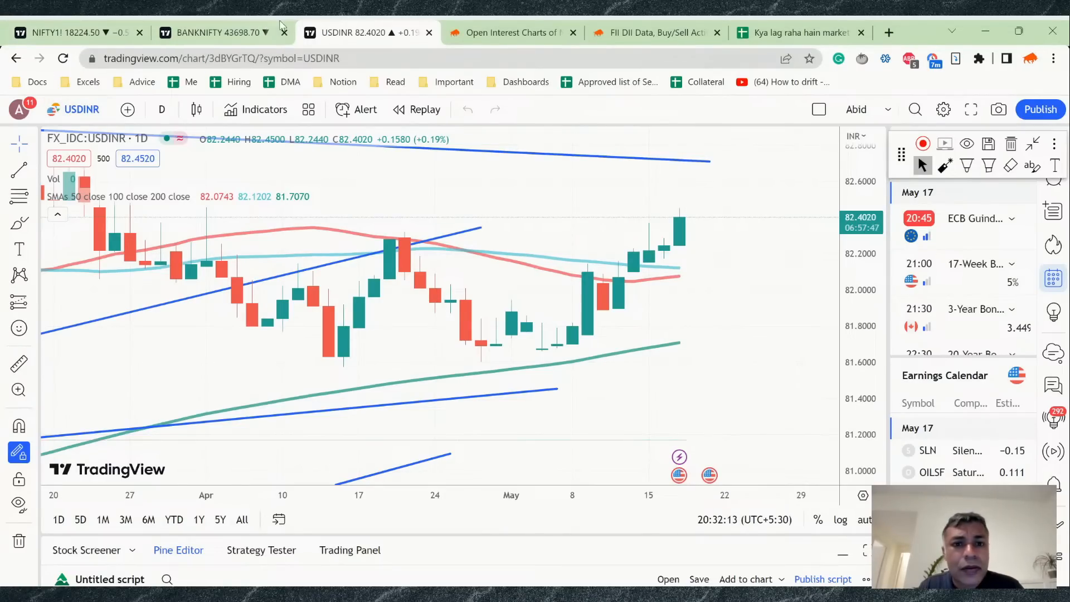
# - Go to the NIFTY open interest charts and annotate the OI Change chart with the pen
pyautogui.click(508, 32)
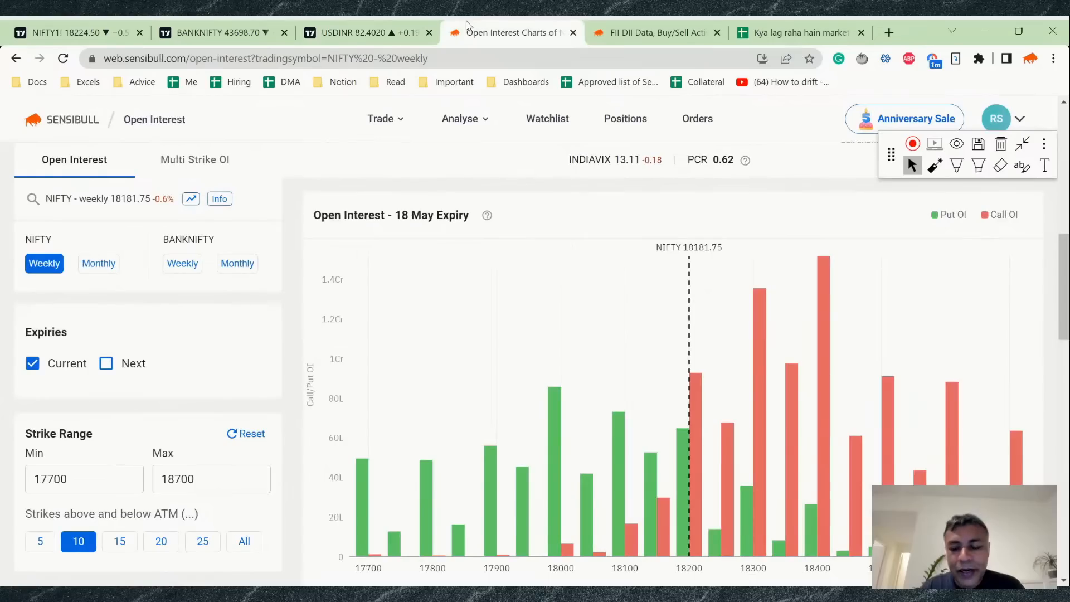
pyautogui.moveTo(692, 218)
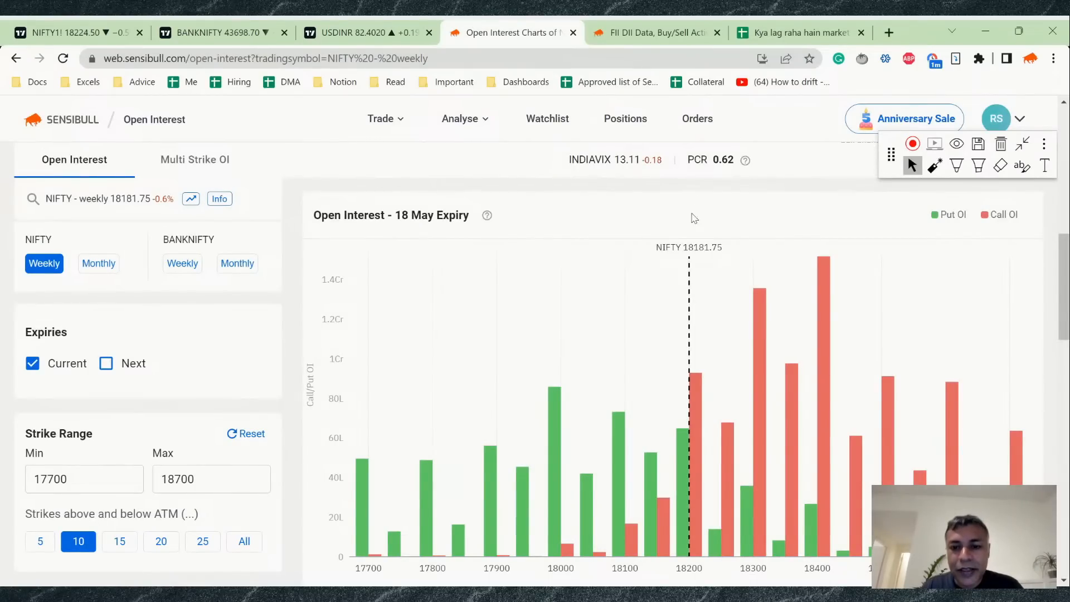
pyautogui.scroll(-3)
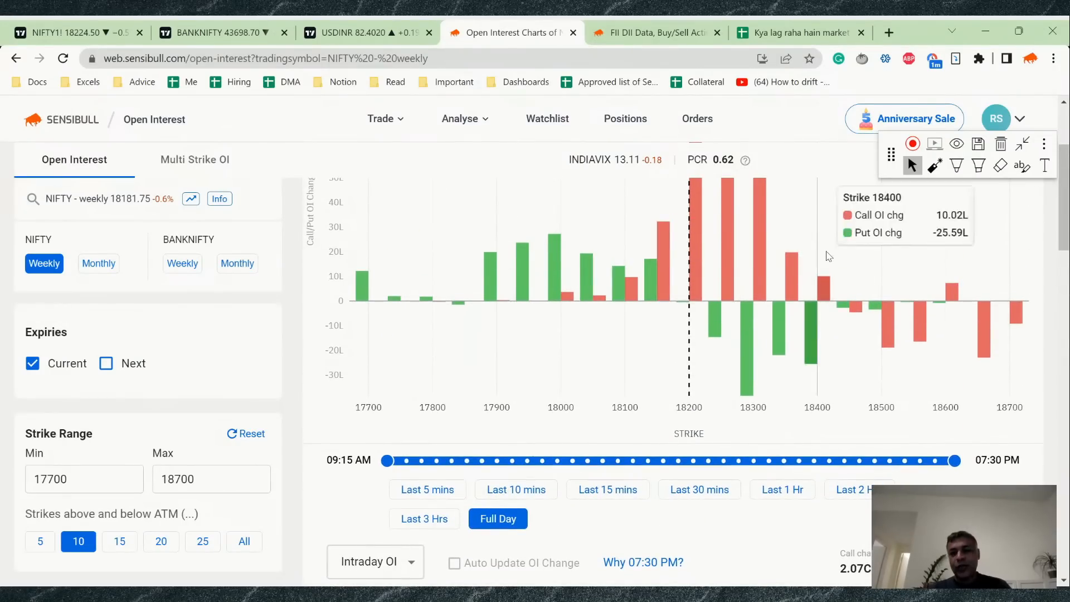
pyautogui.moveTo(688, 239)
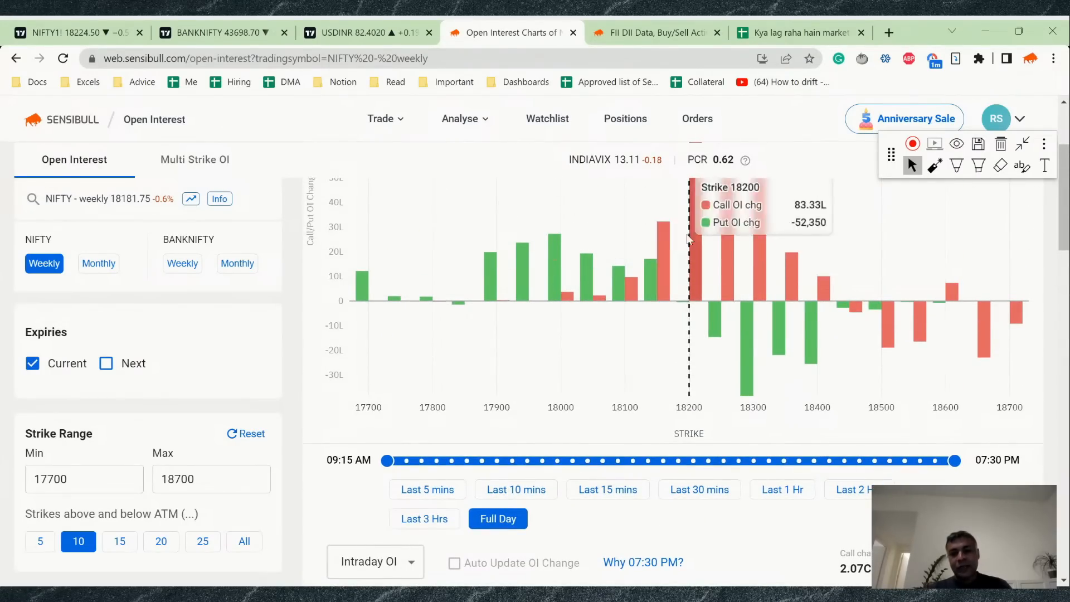
pyautogui.moveTo(685, 307)
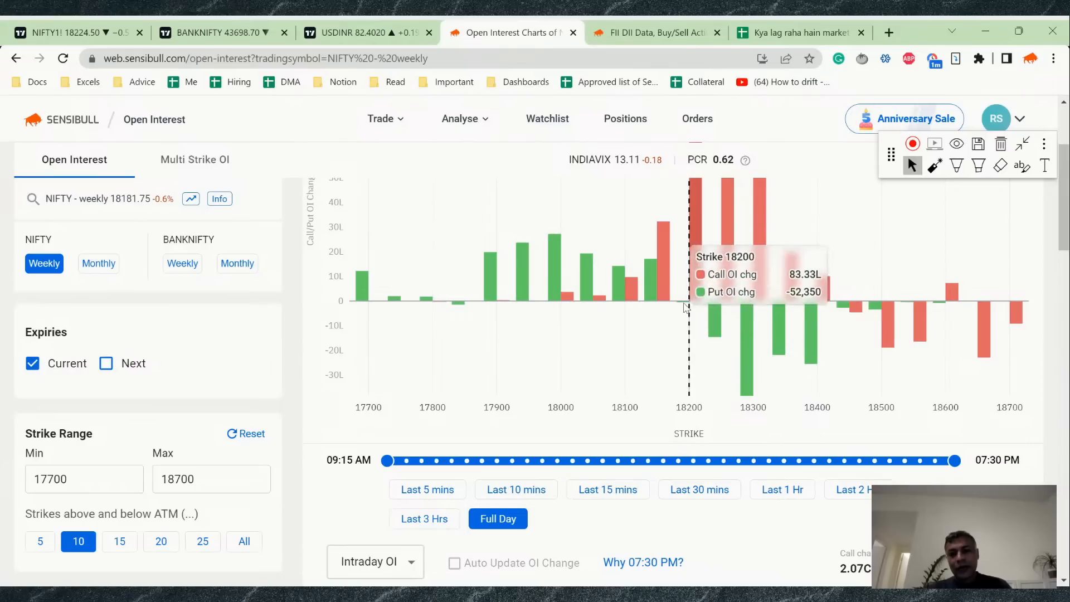
pyautogui.moveTo(656, 266)
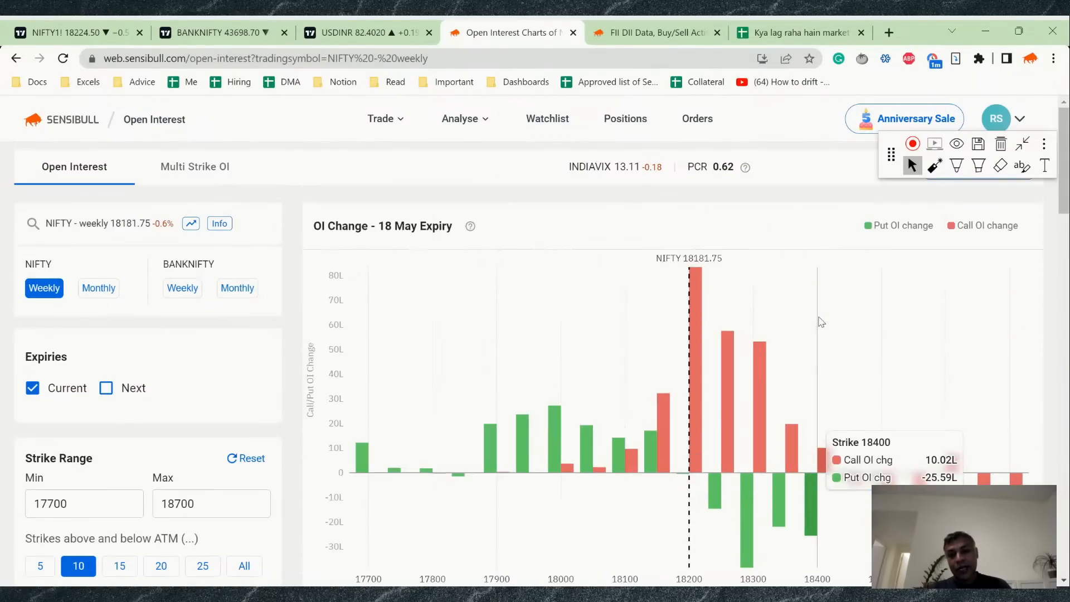
pyautogui.moveTo(713, 351)
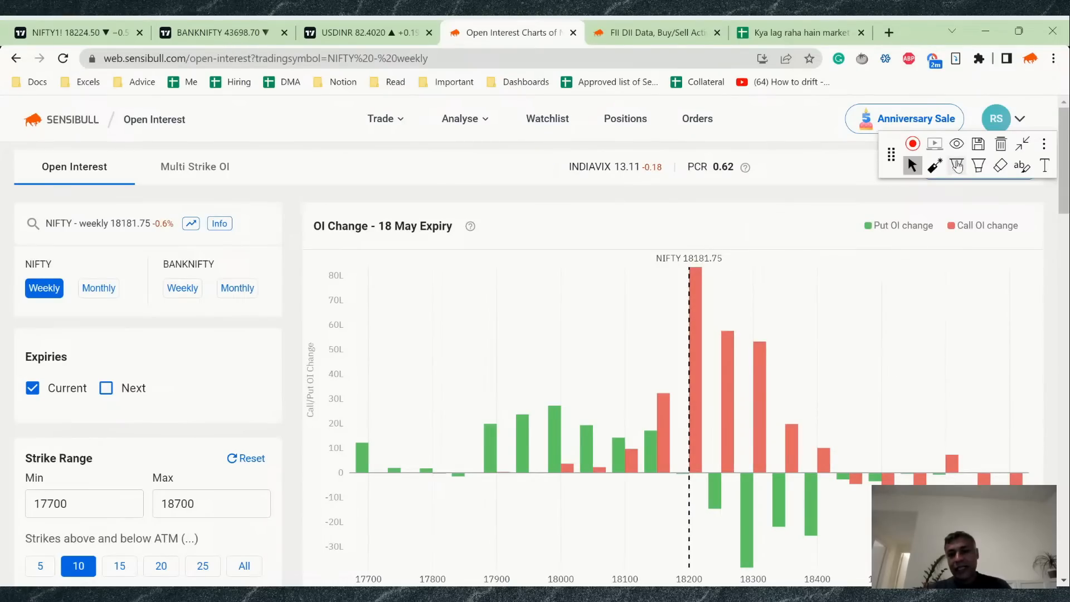
pyautogui.click(956, 165)
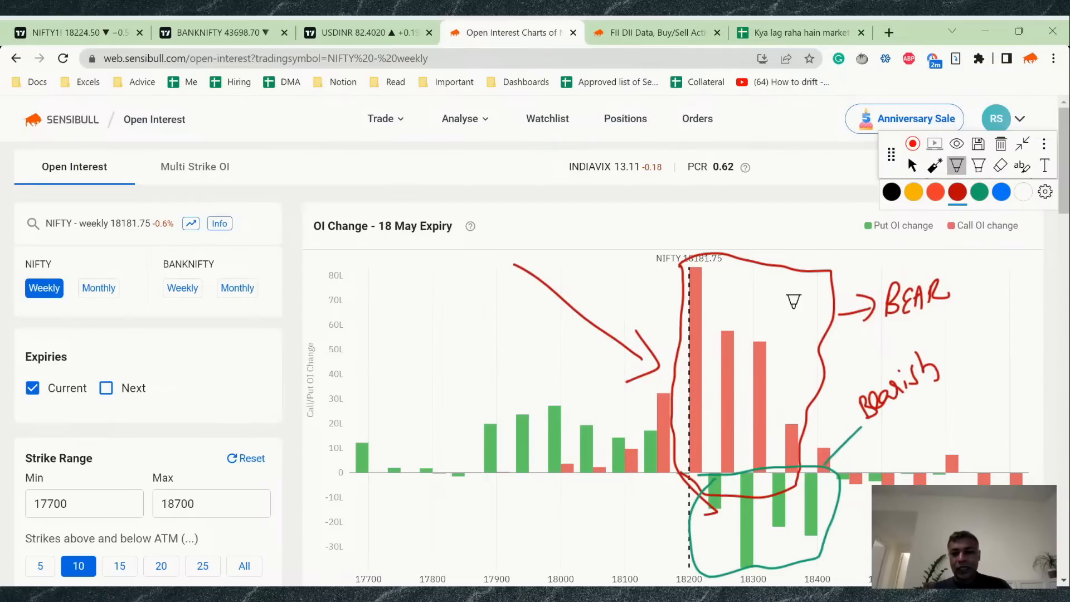
pyautogui.moveTo(602, 157)
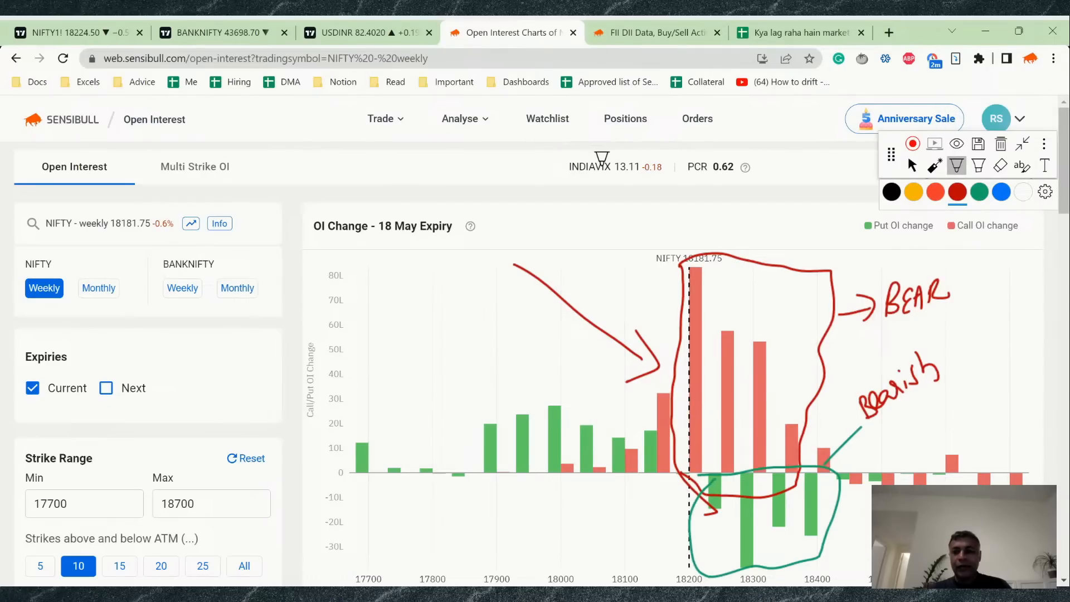
pyautogui.moveTo(1062, 179)
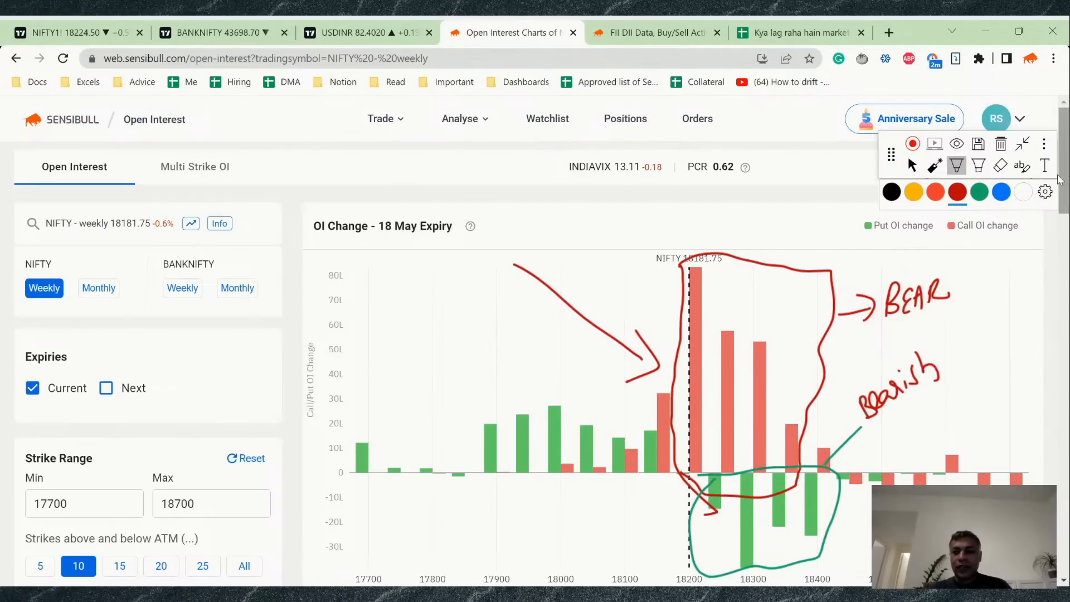
# - Limit the OI change to the last 2 hours and clear all earlier drawings
pyautogui.scroll(-3)
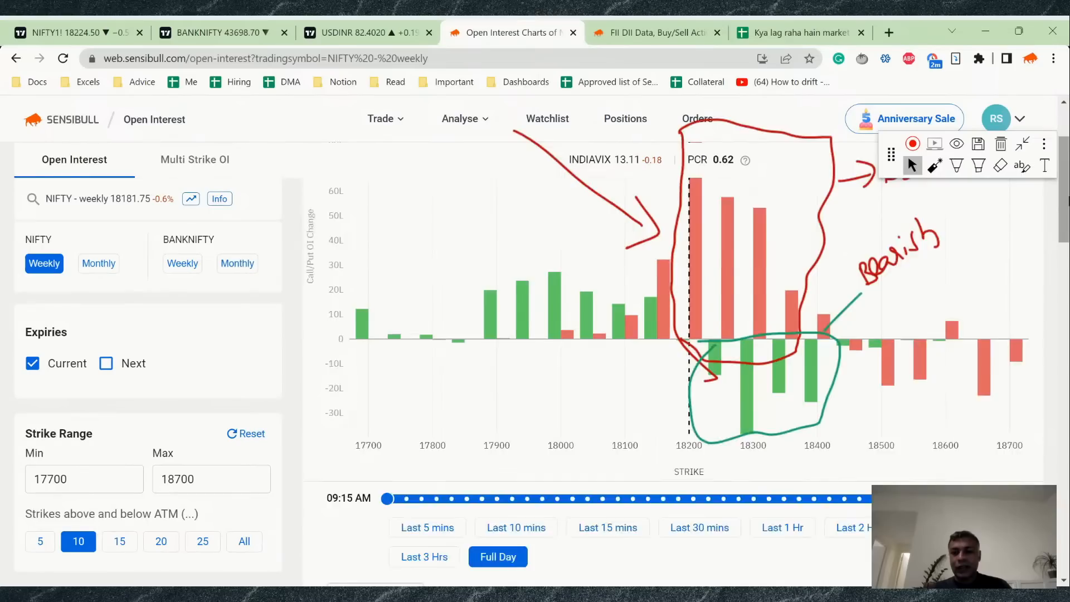
pyautogui.click(858, 338)
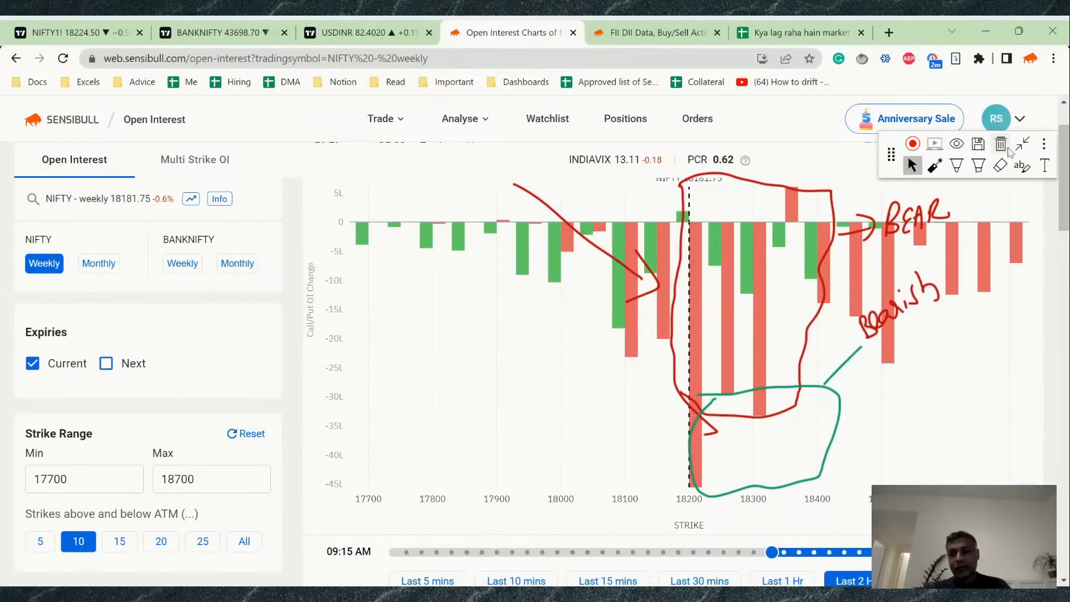
pyautogui.click(1001, 144)
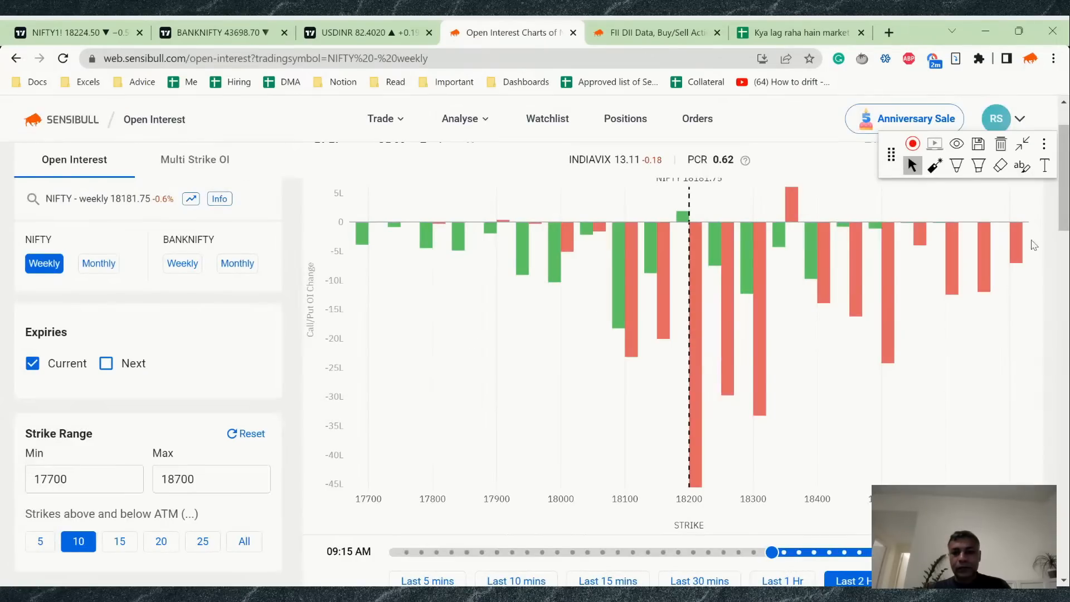
# - Mark the total open interest chart in red over the NIFTY spot level and the 18300–18400 call bars
pyautogui.scroll(-3)
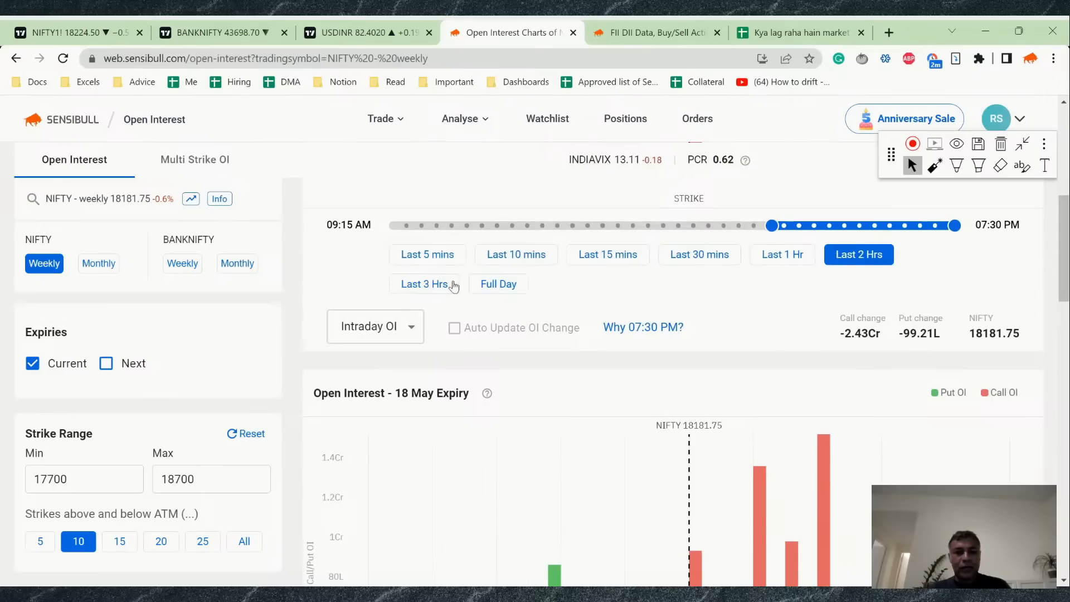
pyautogui.click(424, 285)
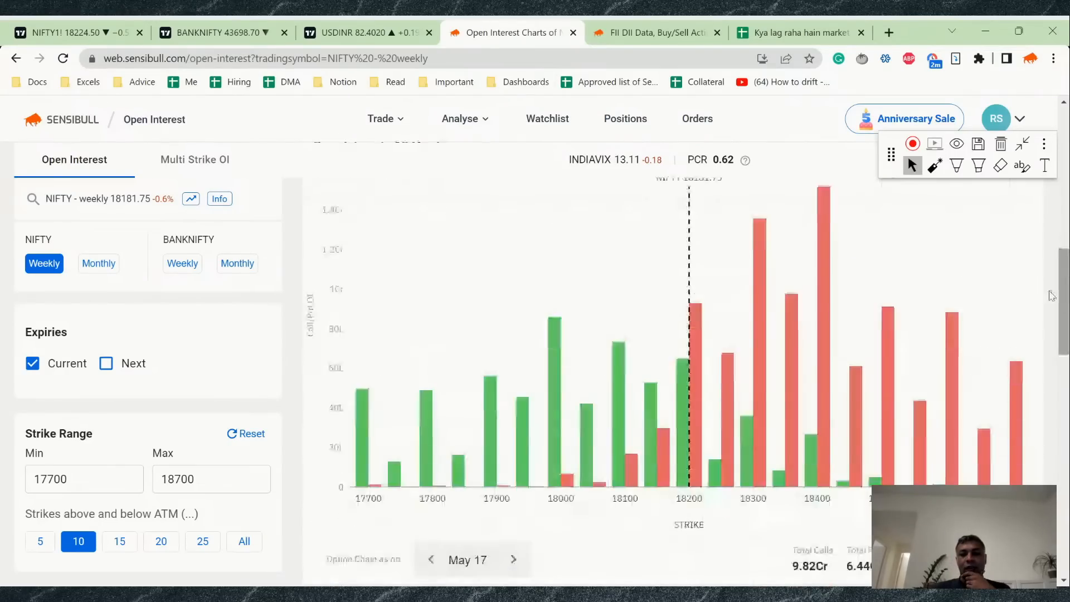
pyautogui.click(957, 166)
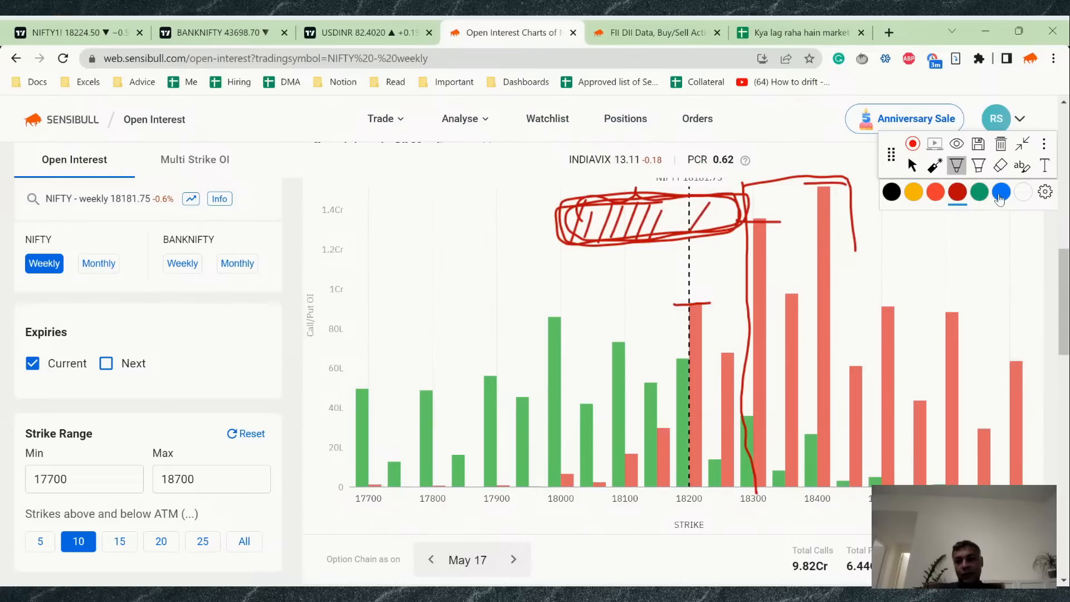
# - Add blue hatched bands near the 18200 strike over the red marks on the OI chart
pyautogui.click(1000, 192)
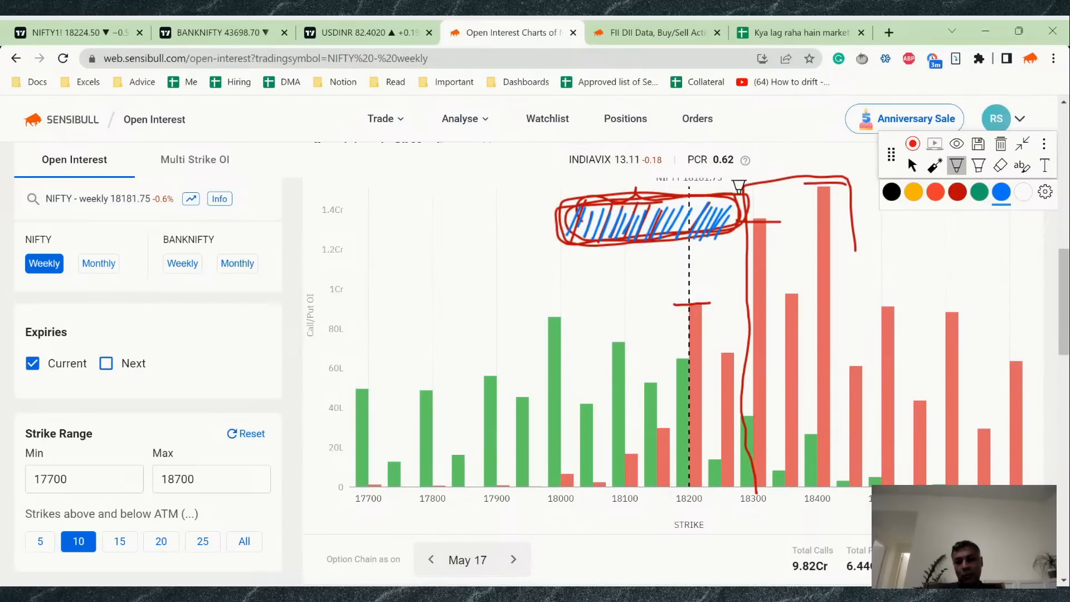
pyautogui.moveTo(594, 209)
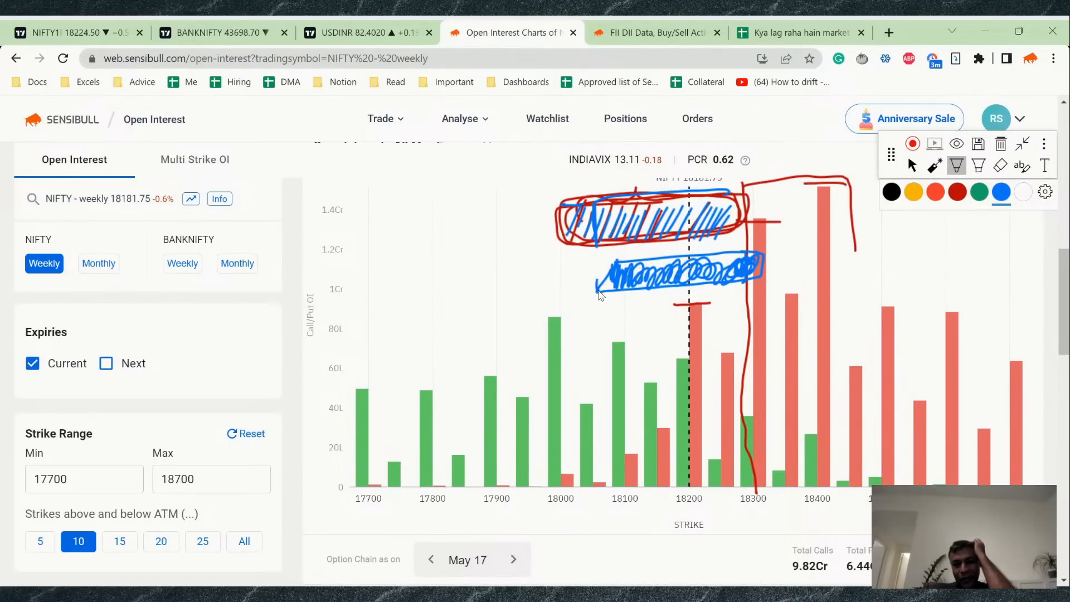
pyautogui.moveTo(608, 275)
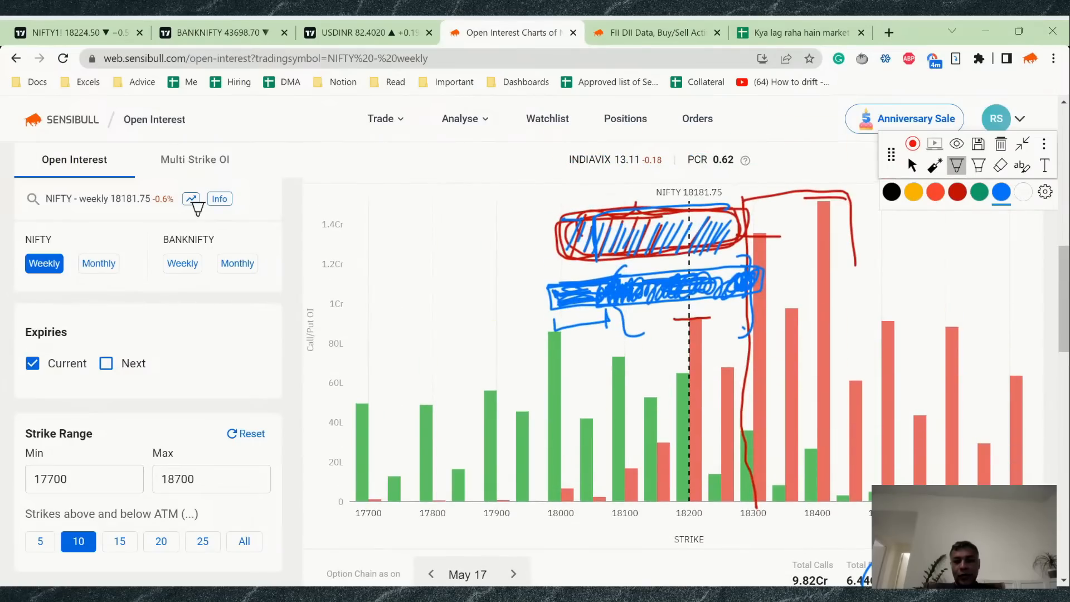
# - Check the 18-May notes rows, then move to the Sensibull FII/DII data page
pyautogui.click(797, 32)
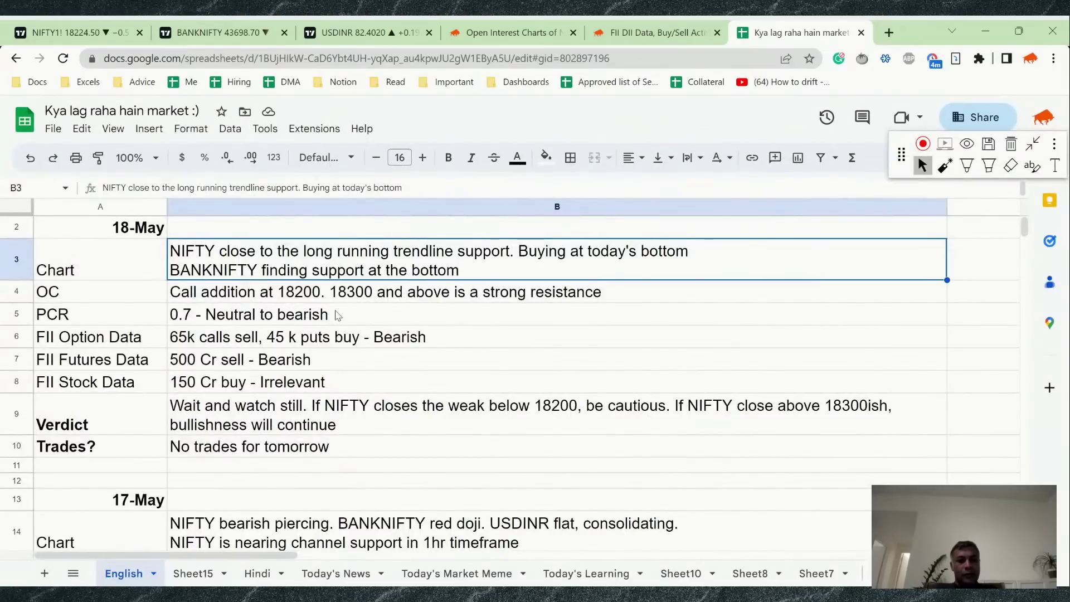
pyautogui.moveTo(339, 296)
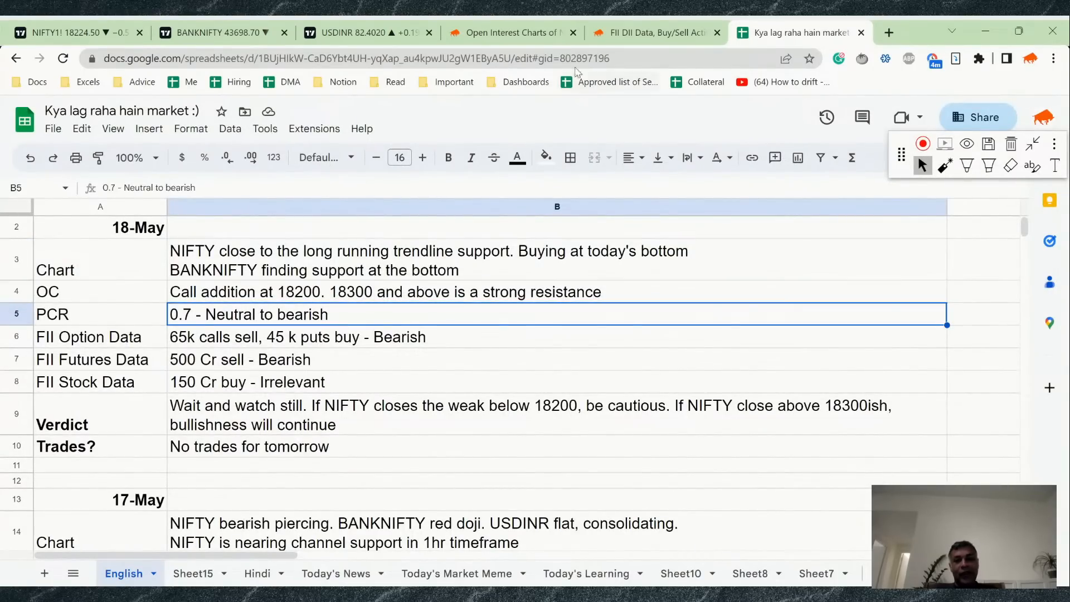
pyautogui.click(655, 33)
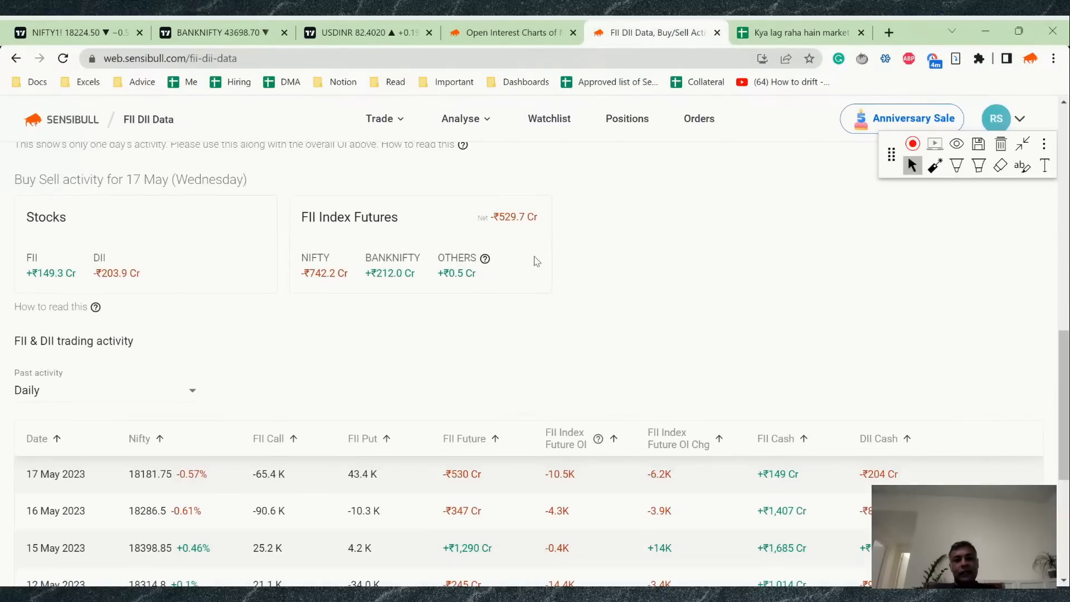
# - Annotate the 17 May FII calls and puts as bearish and circle the ₹529.7 Cr futures selling and stock figures
pyautogui.scroll(3)
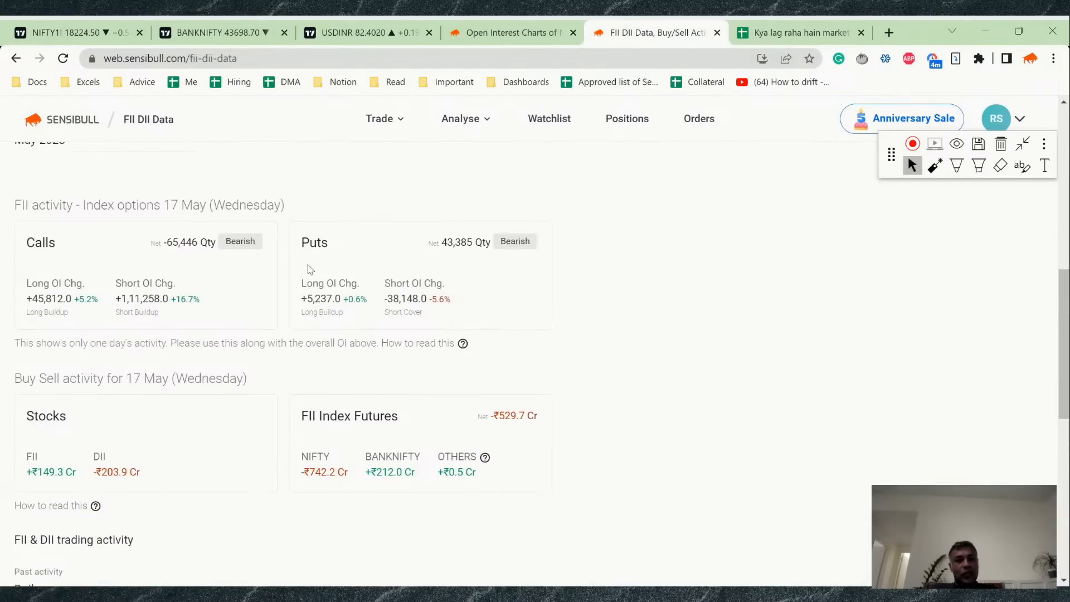
pyautogui.moveTo(960, 175)
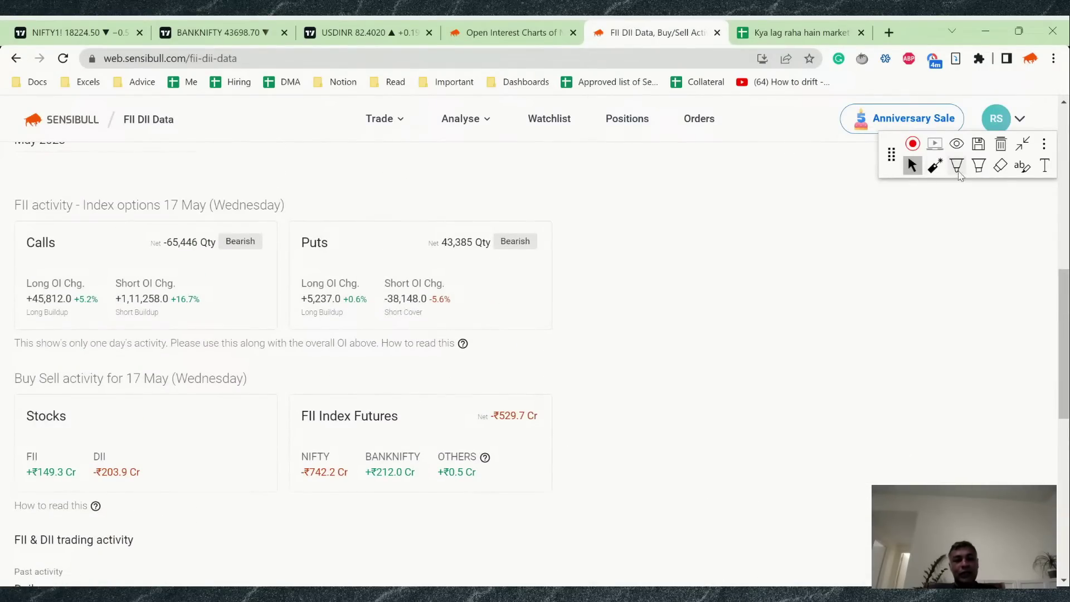
pyautogui.click(957, 167)
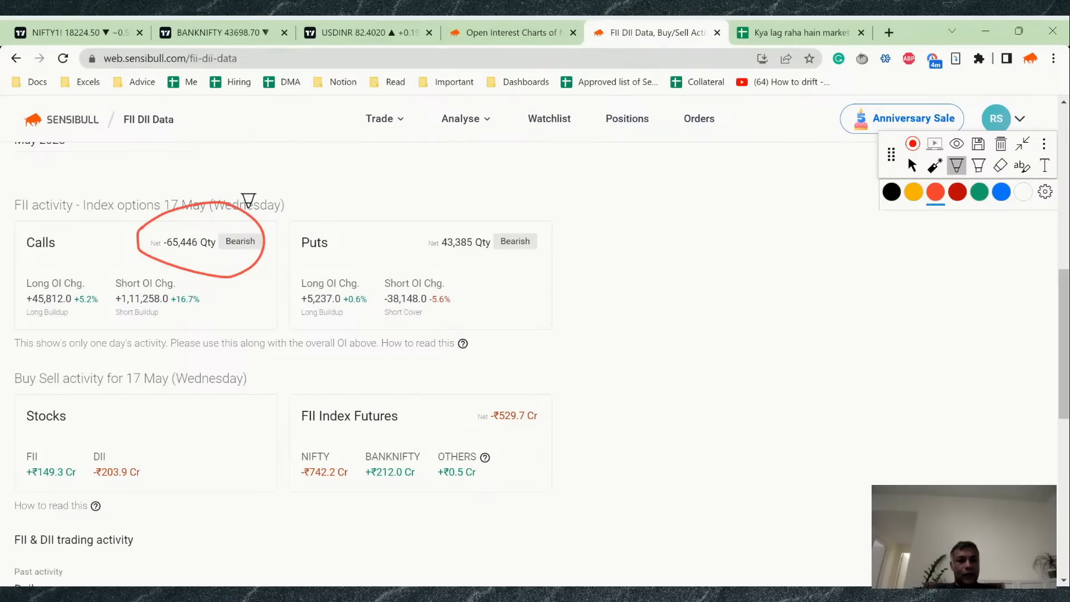
pyautogui.moveTo(232, 198); pyautogui.dragTo(314, 170)
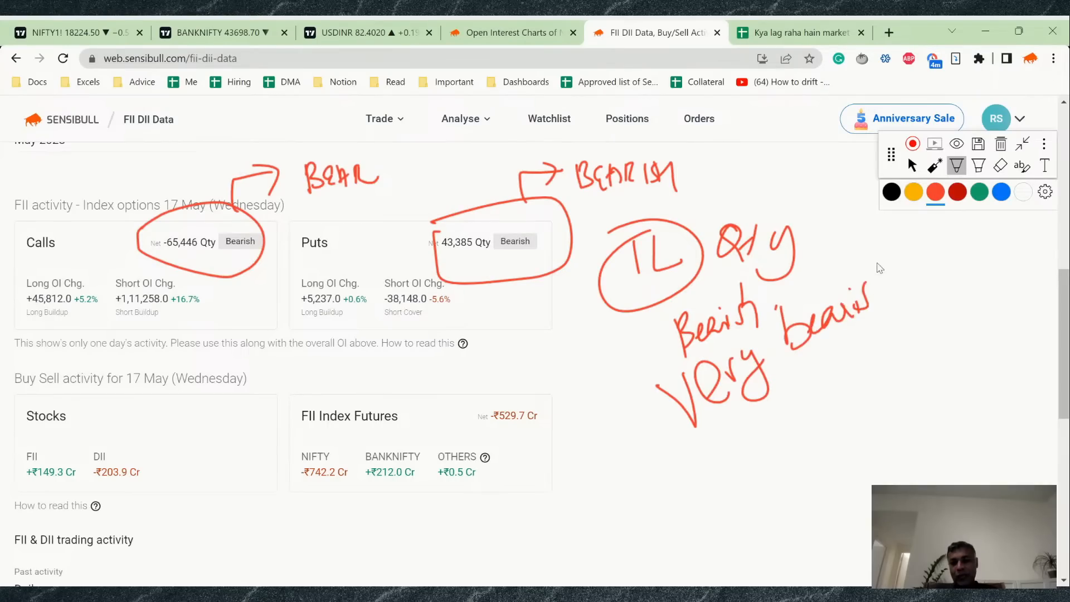
pyautogui.scroll(-3)
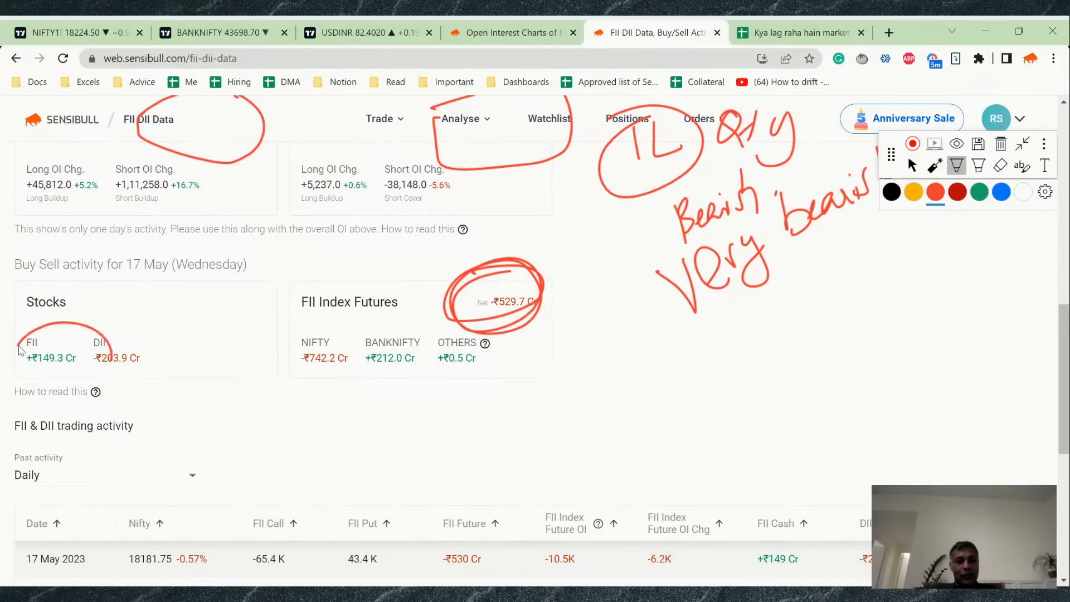
pyautogui.scroll(-3)
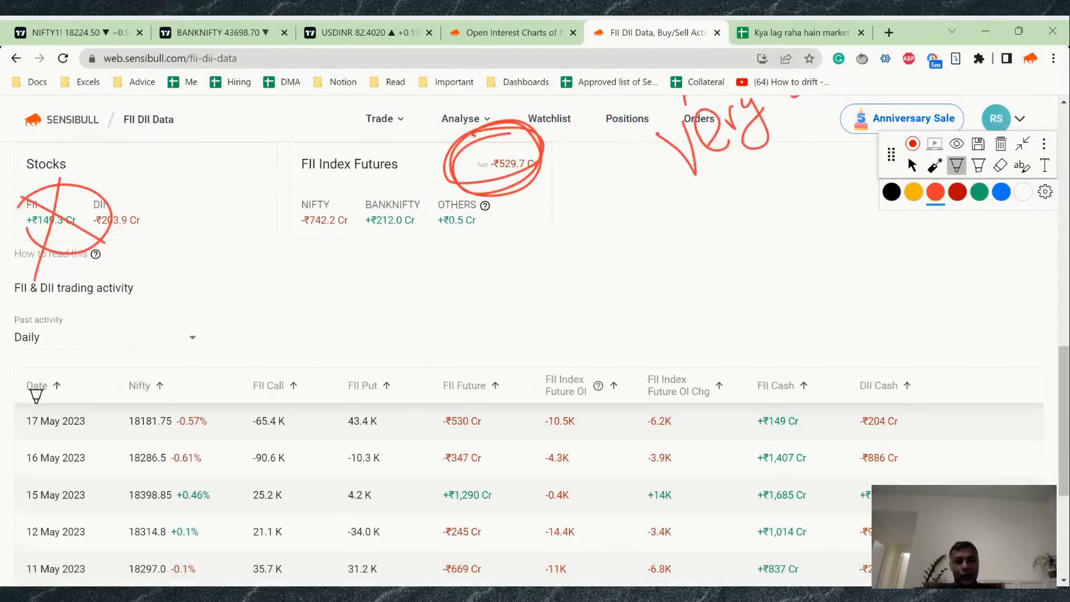
# - Circle the -6.2K FII index futures OI change with a note, then return to the market notes sheet
pyautogui.scroll(-3)
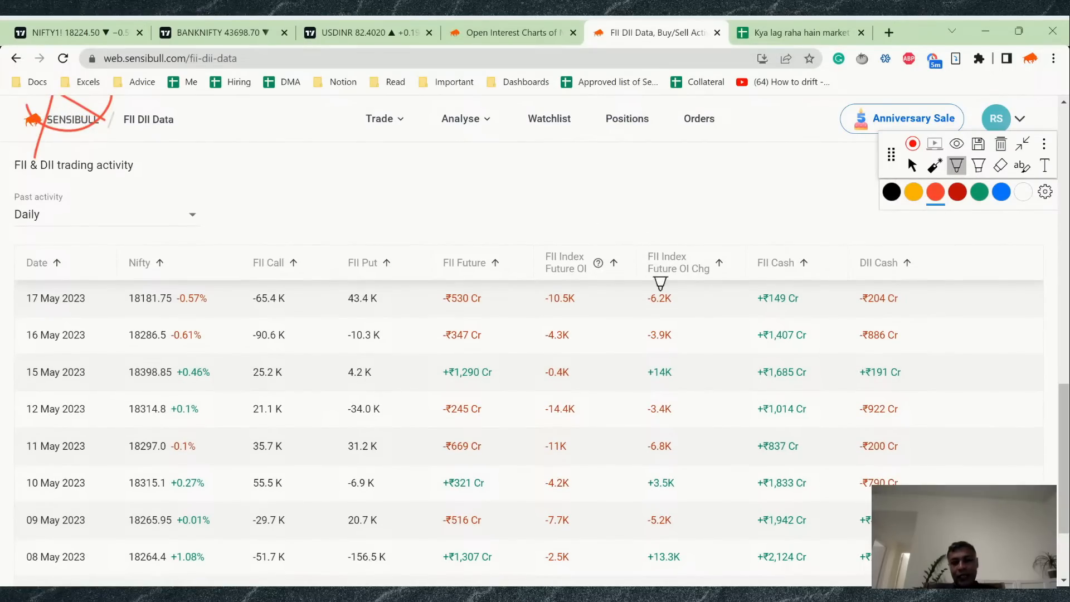
pyautogui.moveTo(635, 286)
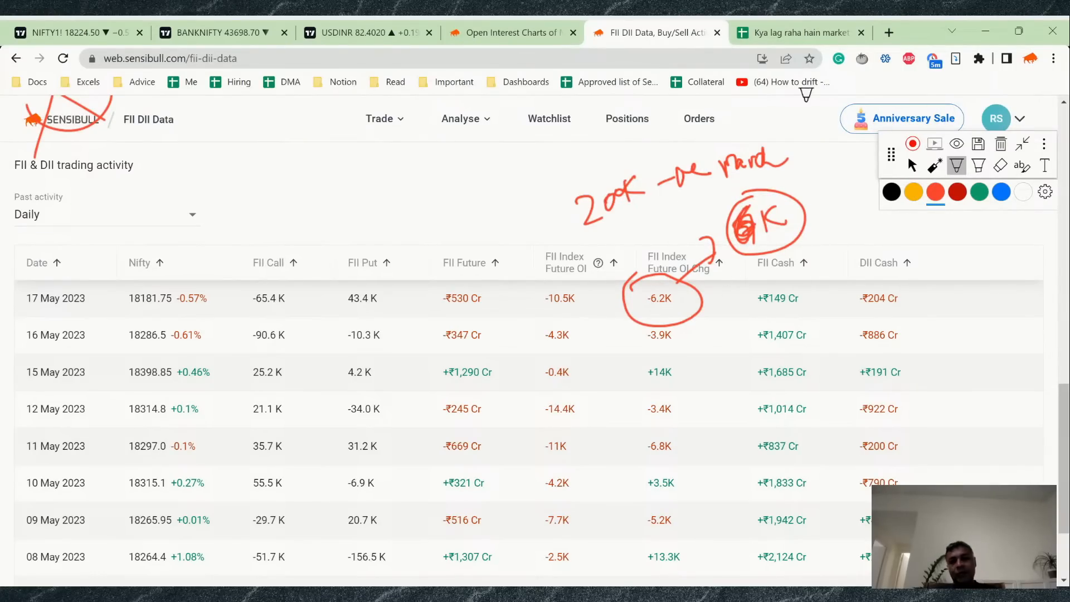
pyautogui.click(797, 33)
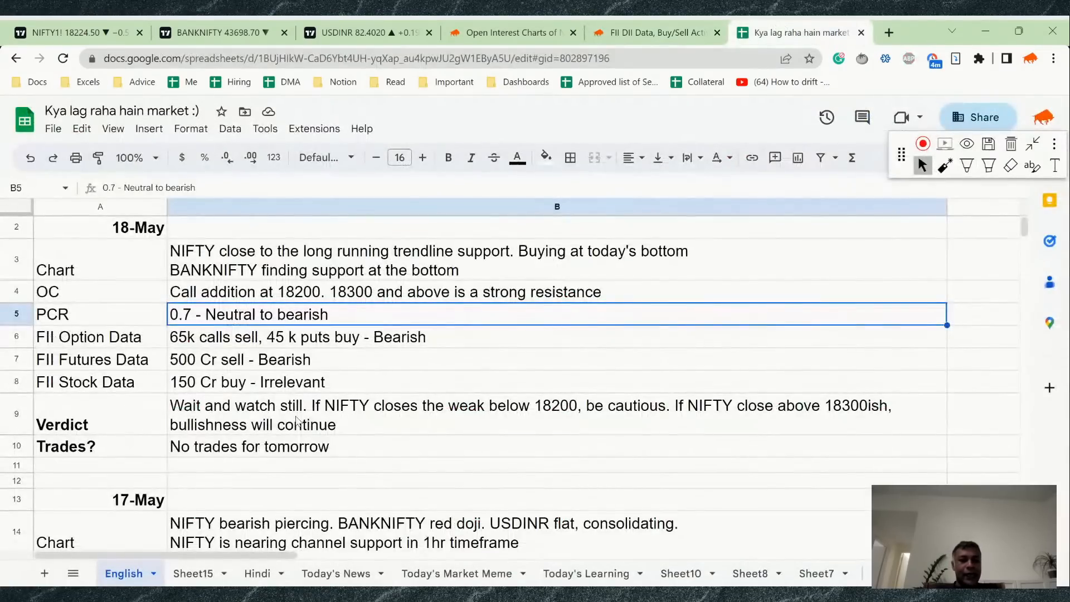
# - Read the 18-May Verdict in cell B9, then bring the NIFTY futures daily chart back up
pyautogui.click(531, 415)
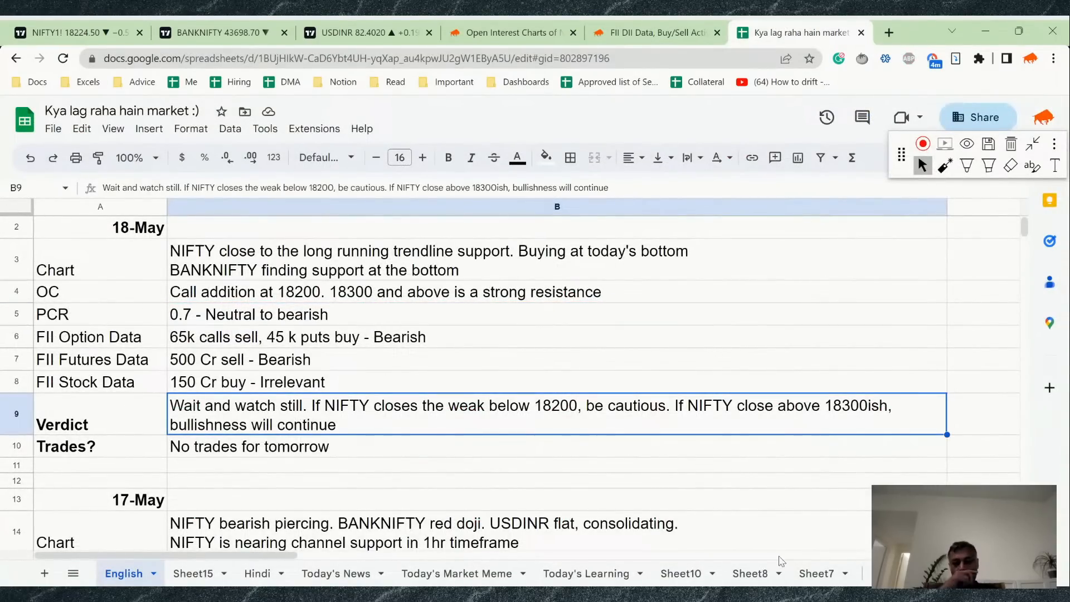
pyautogui.moveTo(782, 561)
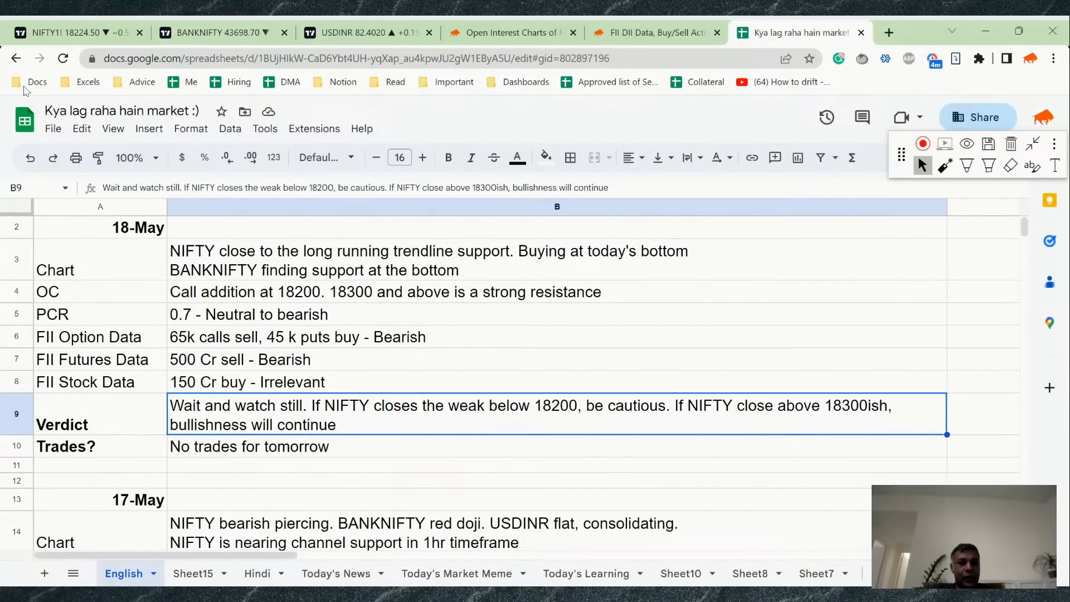
pyautogui.click(75, 32)
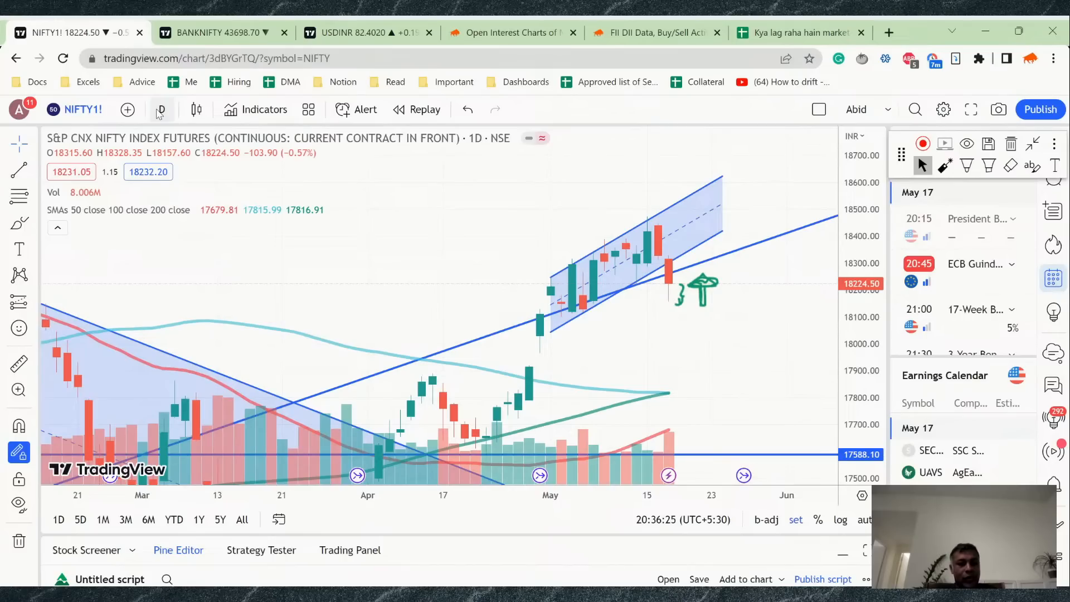
# - Switch the NIFTY futures chart to 1-week candles and start sketching a tall green candle
pyautogui.click(159, 110)
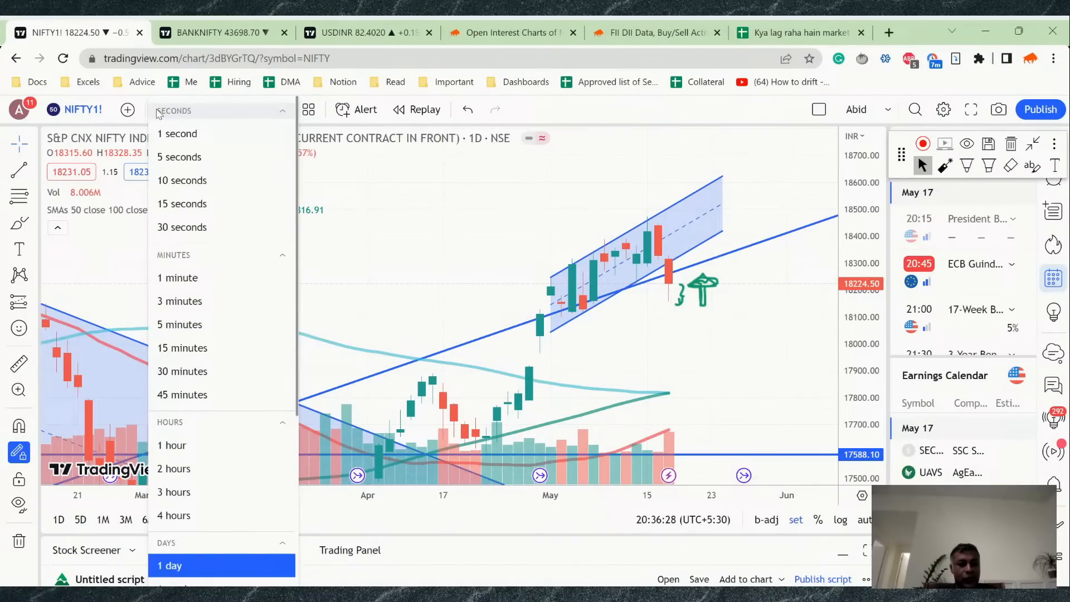
pyautogui.scroll(-3)
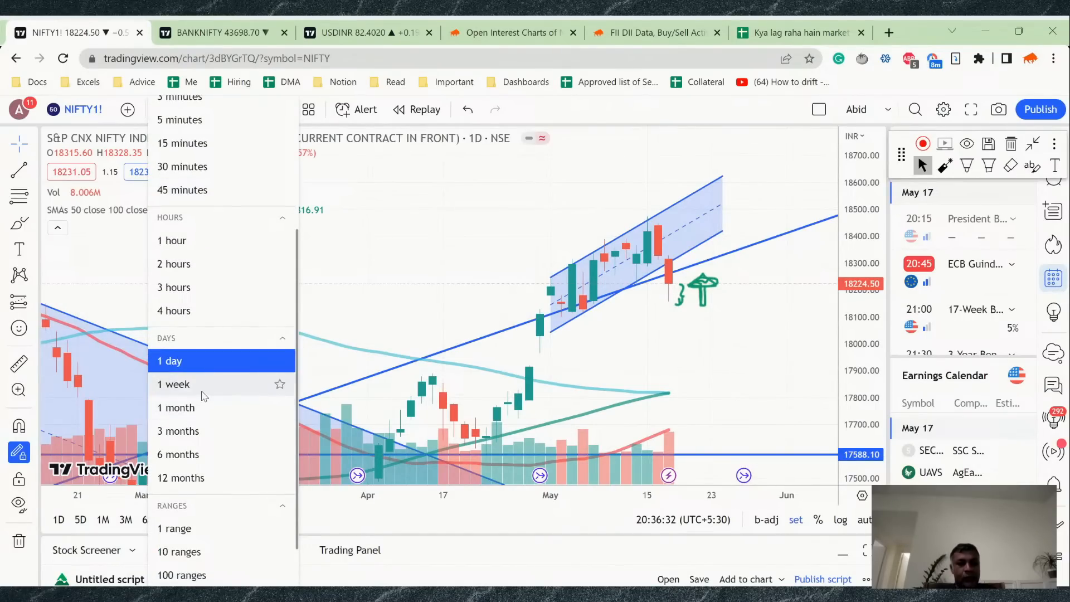
pyautogui.click(174, 385)
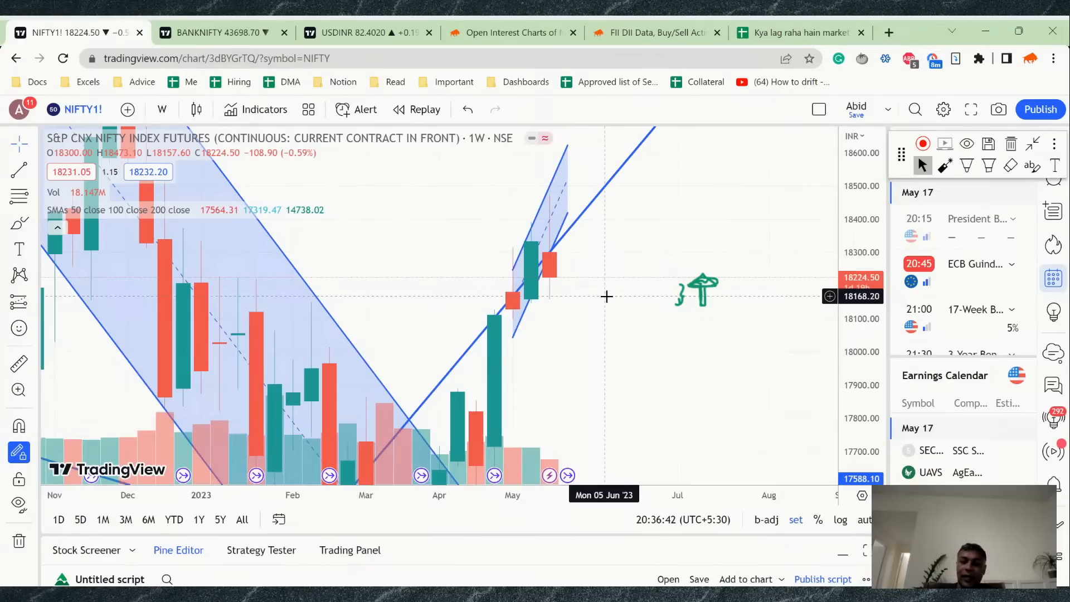
pyautogui.moveTo(832, 198)
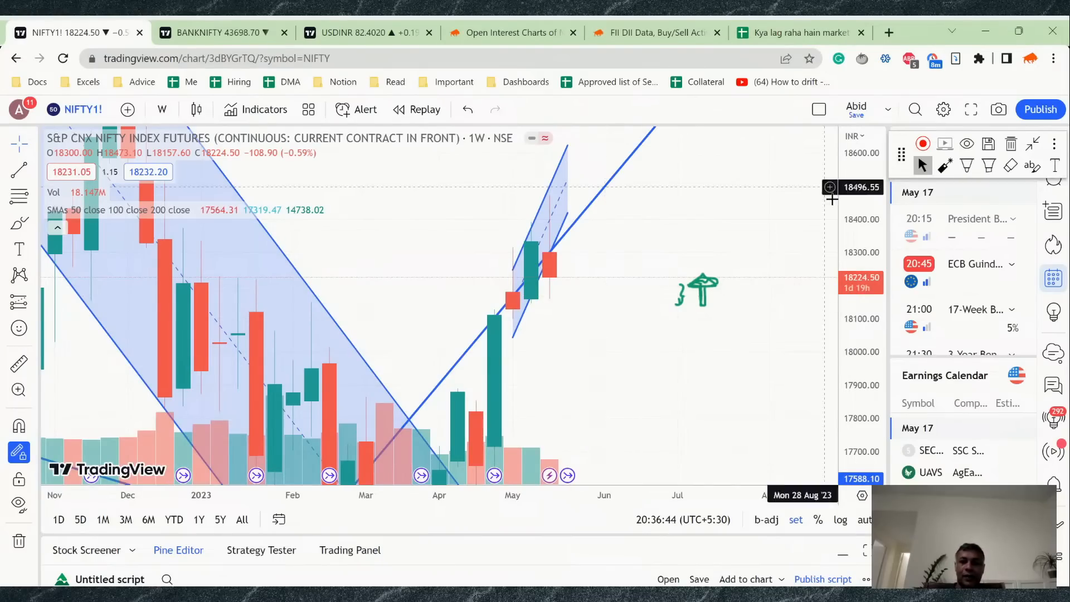
pyautogui.click(945, 165)
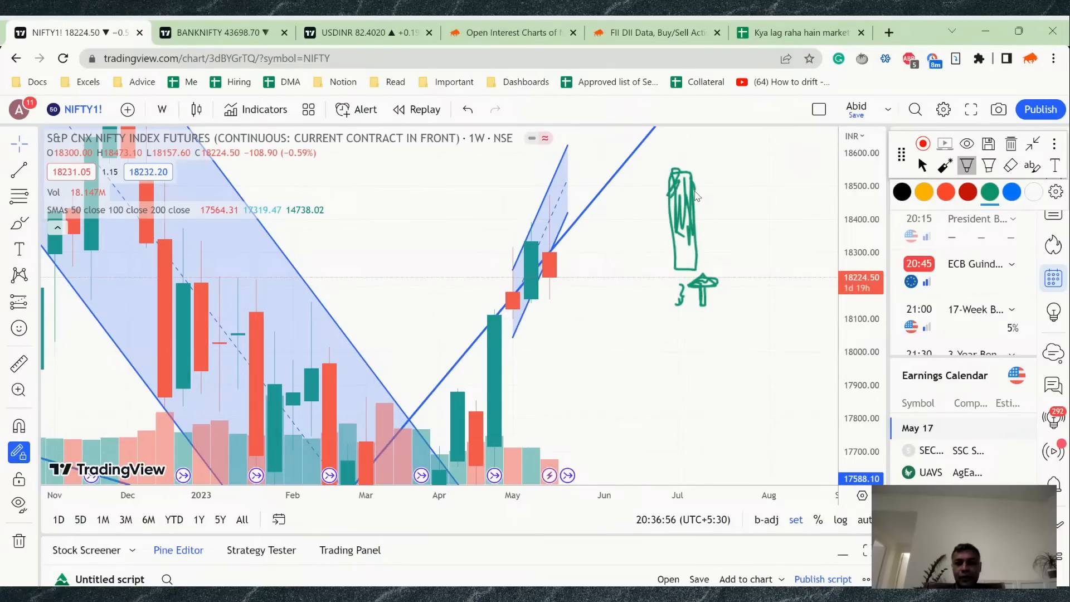
# - Erase the old hammer sketch, then draw Above/Below candle scenarios, a red down arrow and a BEARISH label
pyautogui.click(989, 192)
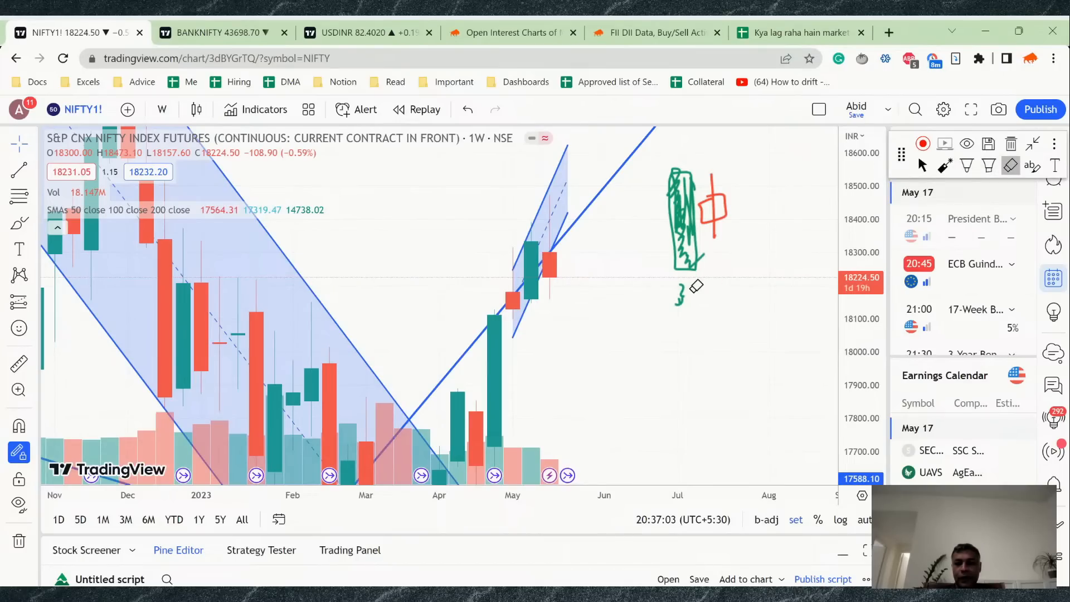
pyautogui.moveTo(730, 275)
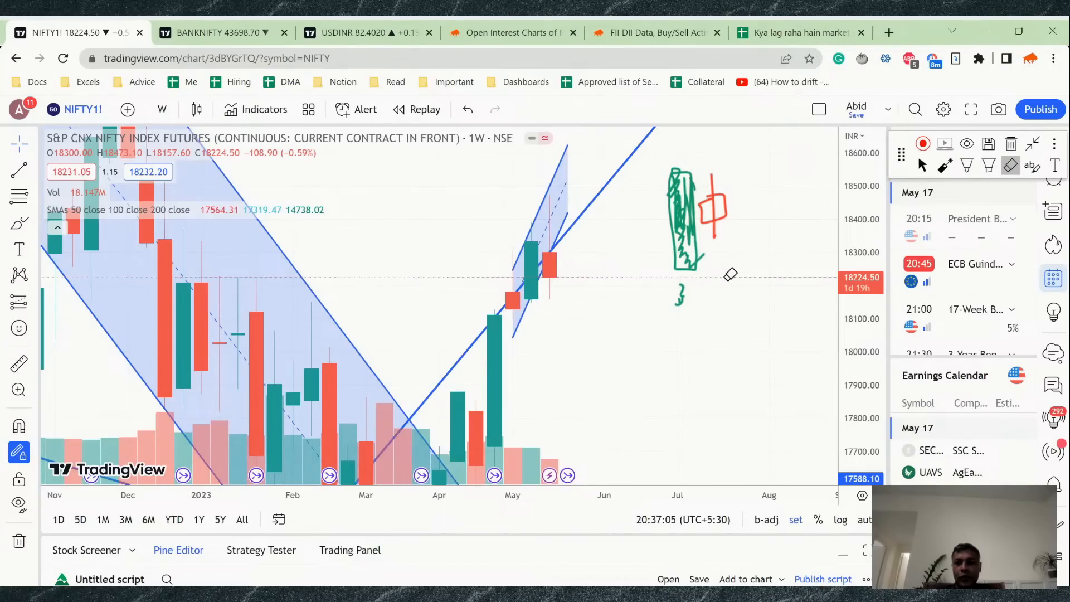
pyautogui.click(966, 165)
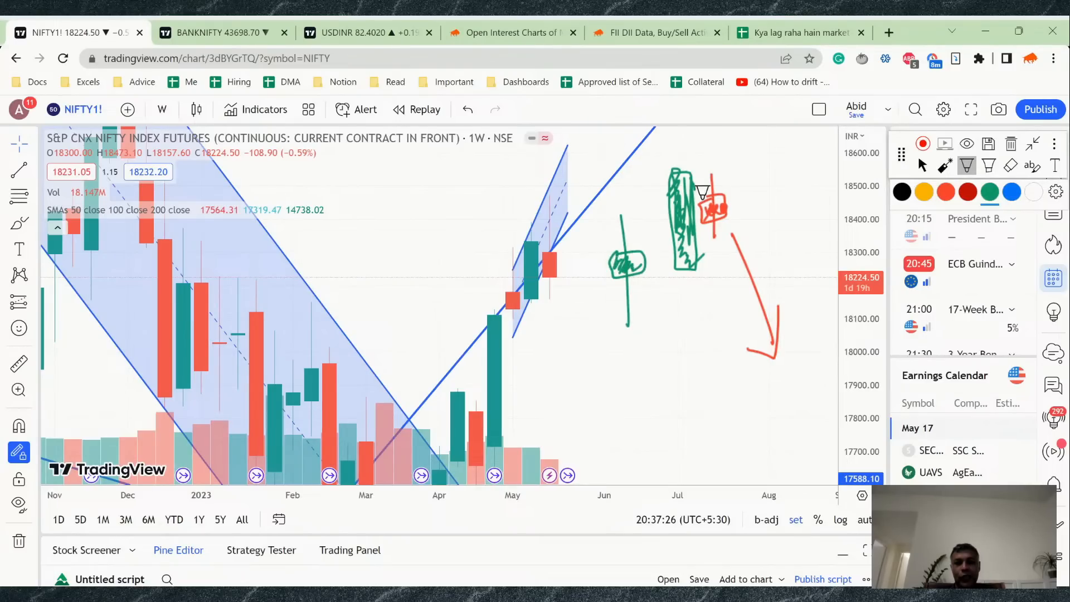
pyautogui.moveTo(804, 181)
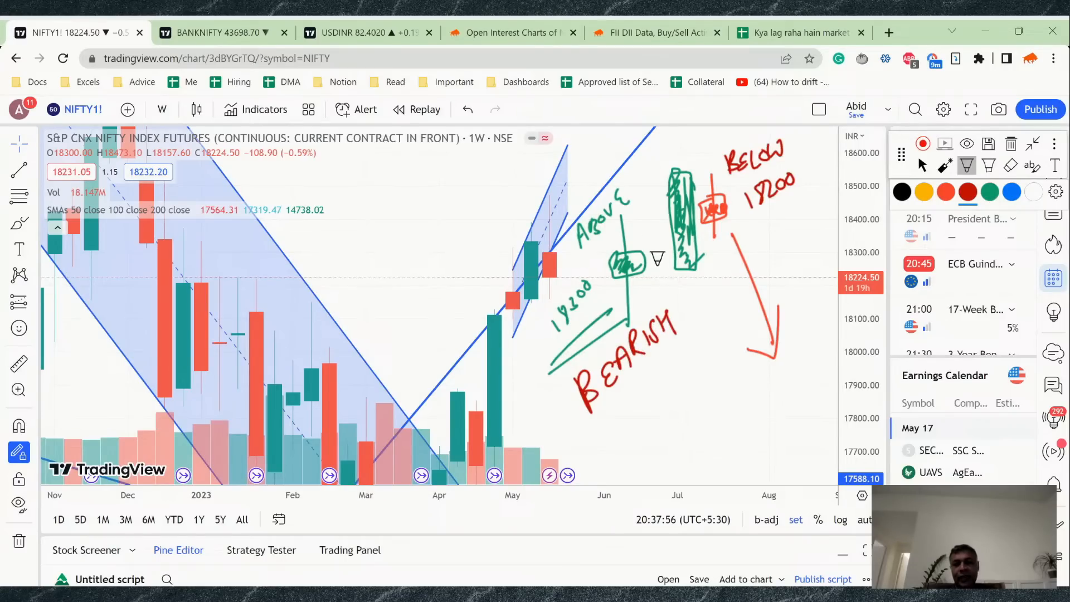
pyautogui.moveTo(604, 242)
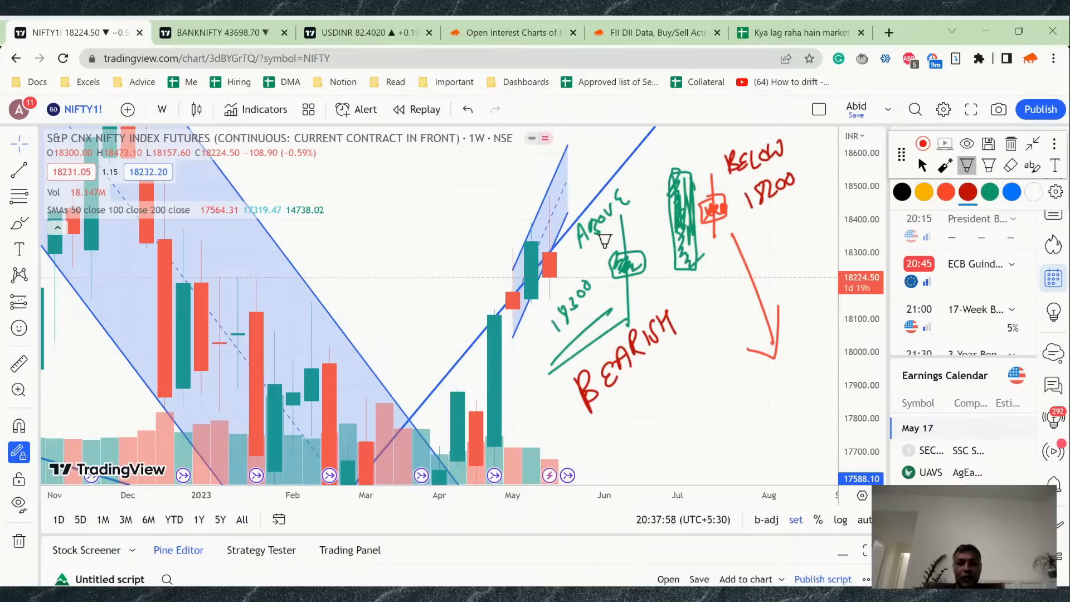
pyautogui.moveTo(889, 32)
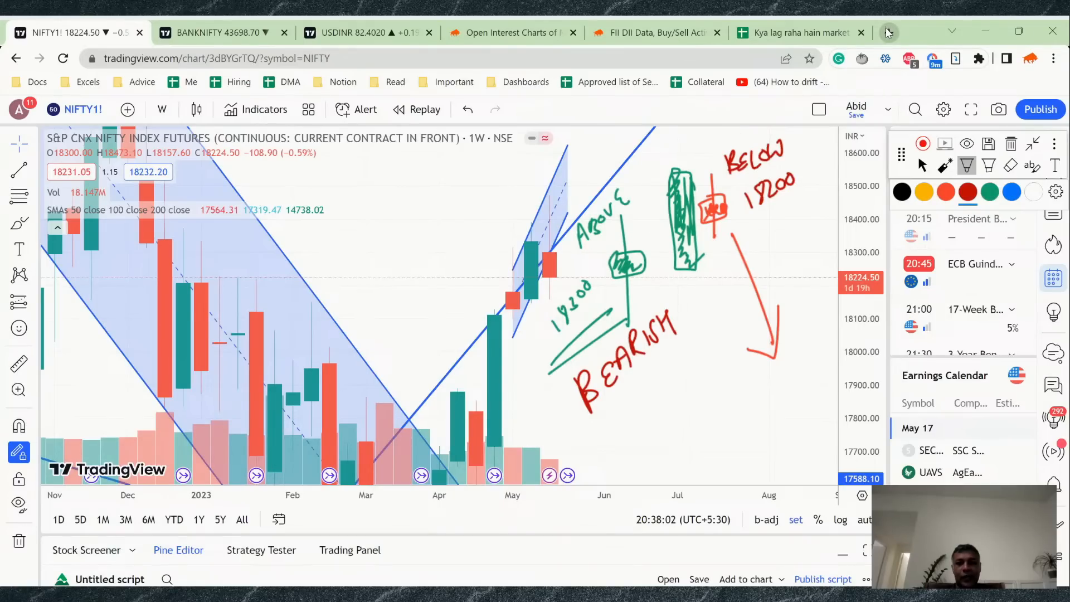
# - Search 'js paint' in a new tab and open the jspaint.app result
pyautogui.write('js')
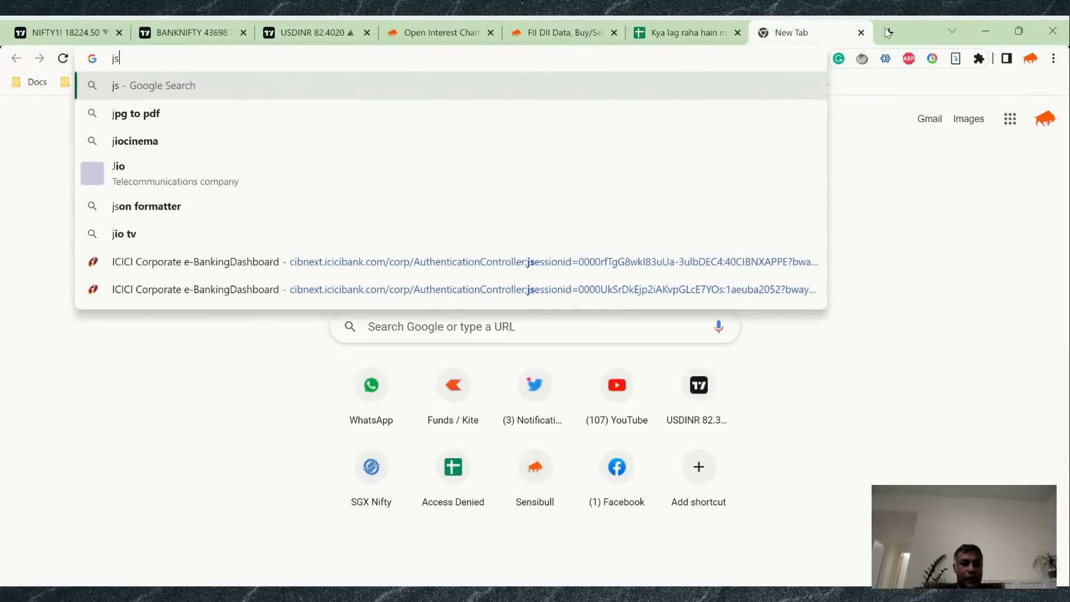
pyautogui.write('paint')
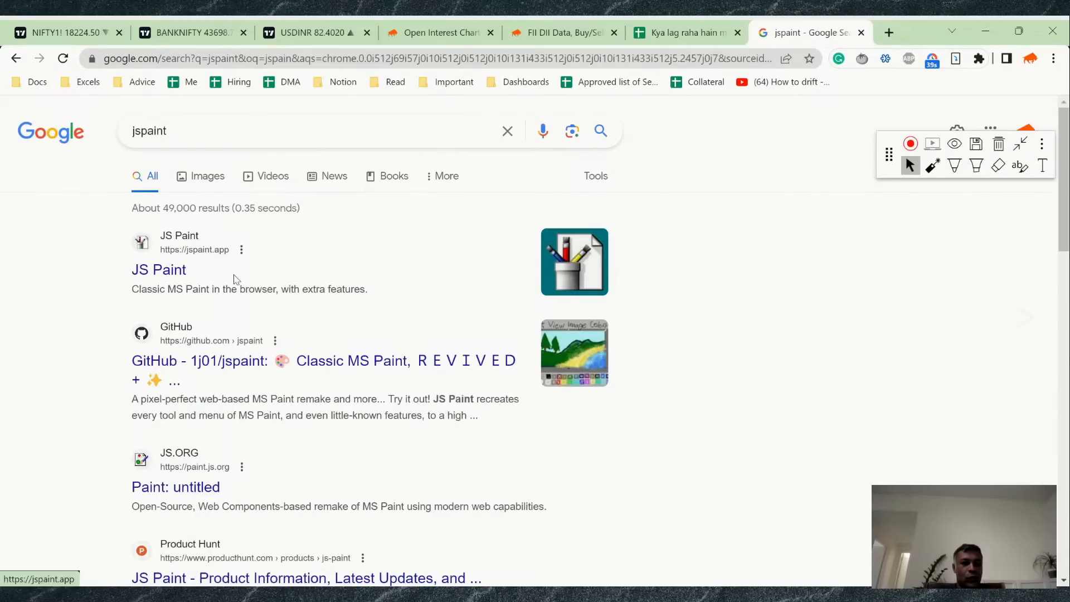
pyautogui.click(158, 269)
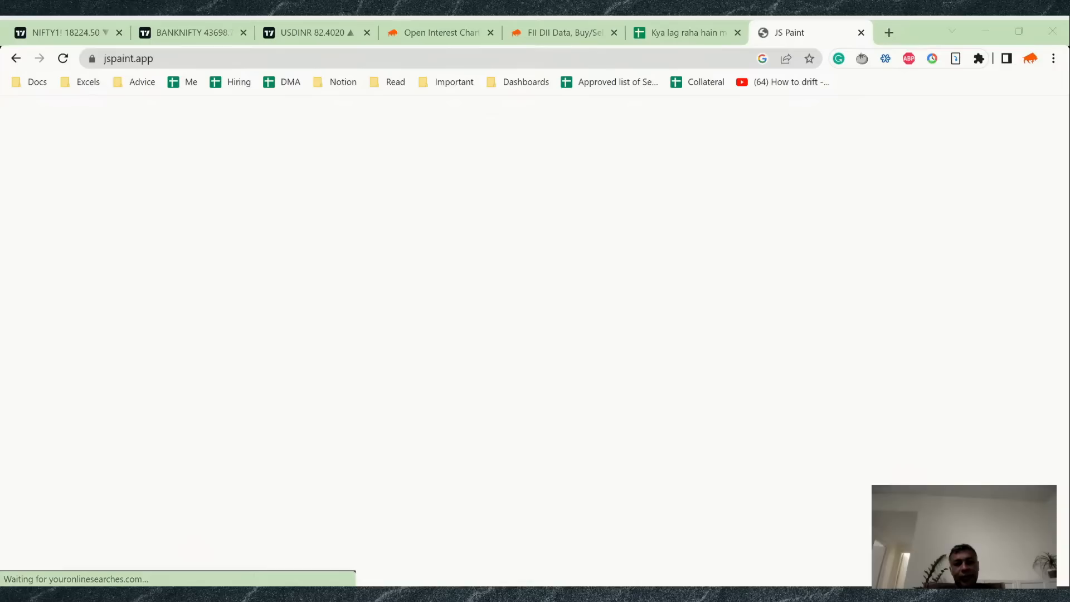
# - Review the annotated FII/DII data page, then return to the blank JS Paint canvas
pyautogui.click(563, 32)
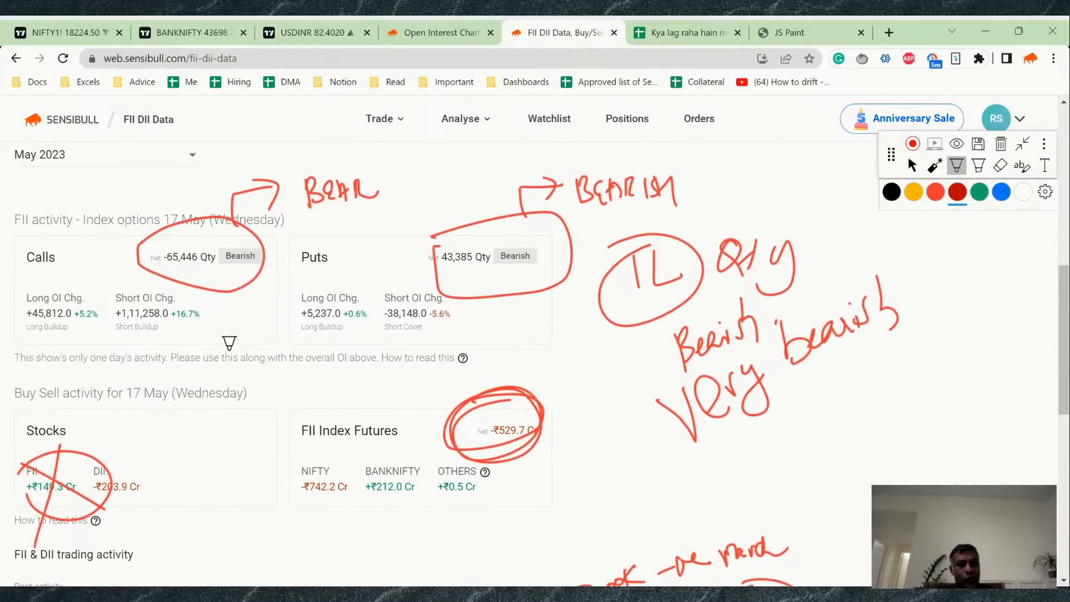
pyautogui.scroll(3)
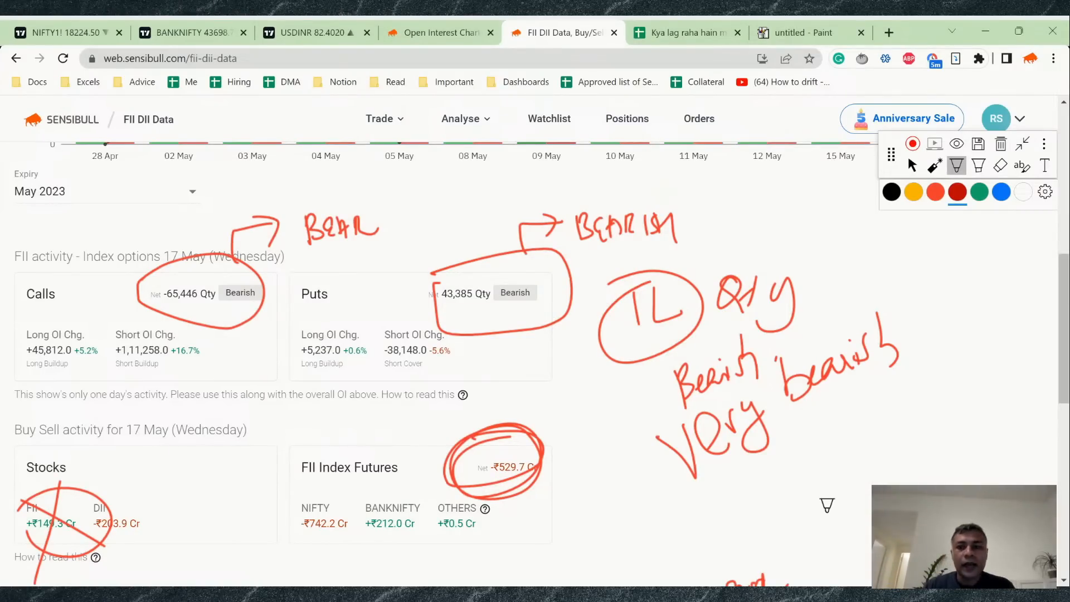
pyautogui.click(809, 32)
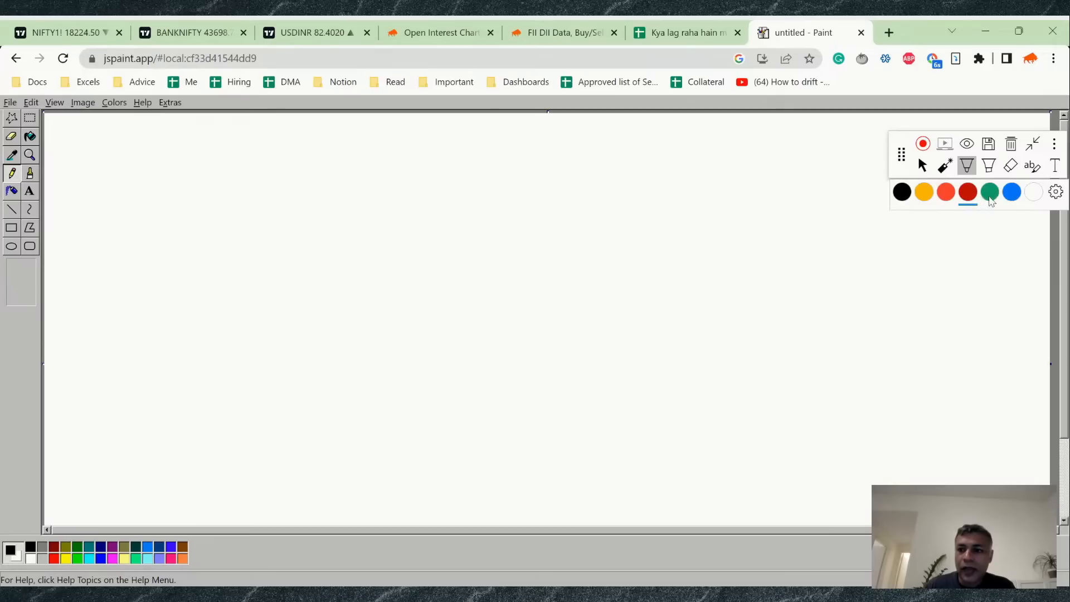
# - Handwrite '1 Weekly Candle → negative (below 18300)' and '2 Hourly candle broken → negative', then return to the NIFTY chart
pyautogui.moveTo(122, 164); pyautogui.dragTo(167, 219)
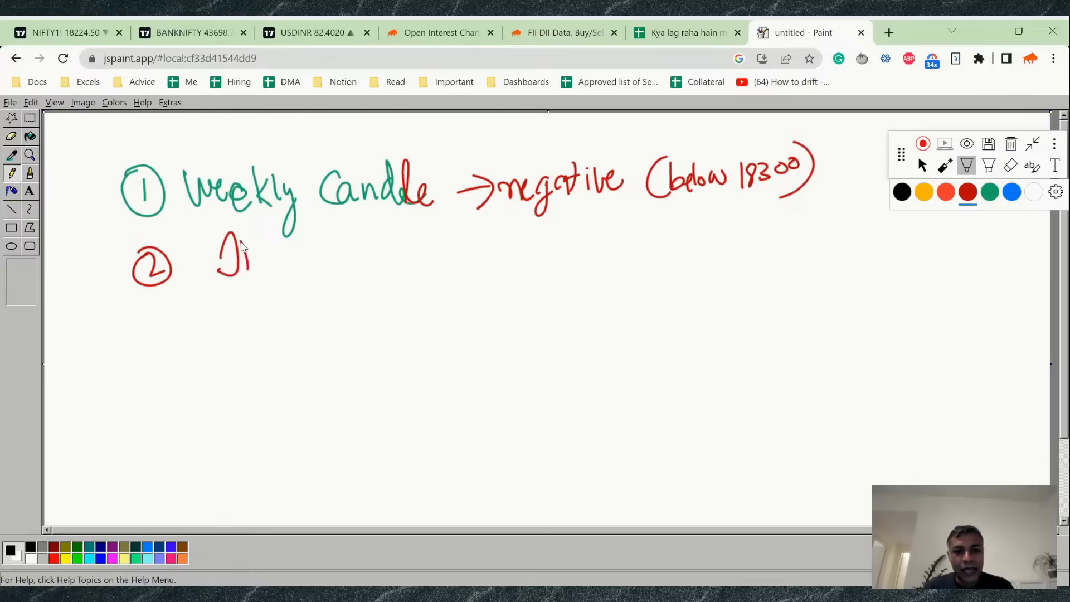
pyautogui.moveTo(245, 260); pyautogui.dragTo(308, 266)
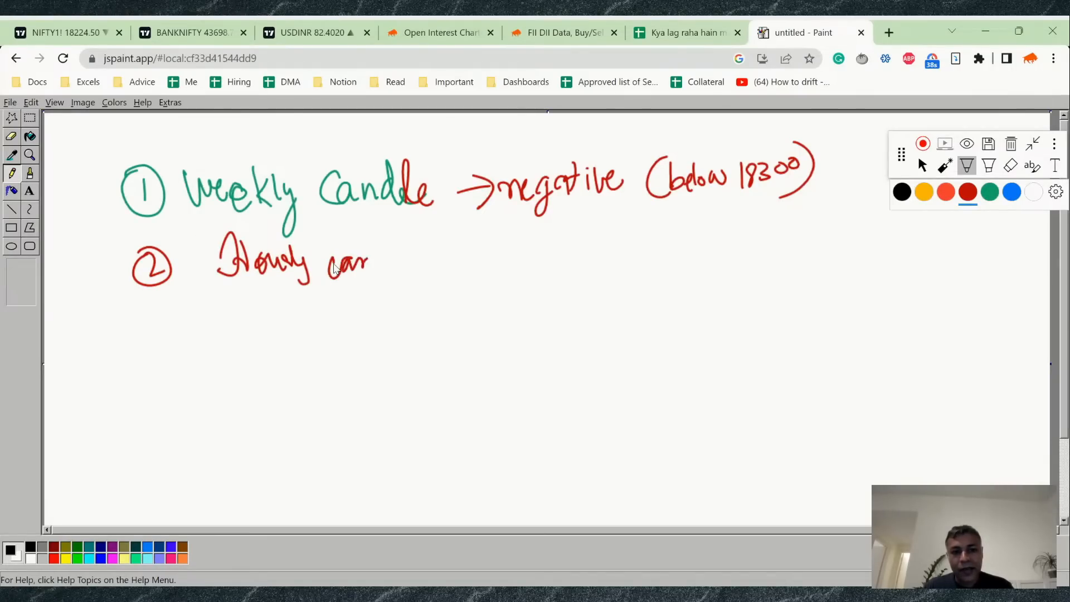
pyautogui.moveTo(328, 263); pyautogui.dragTo(424, 270)
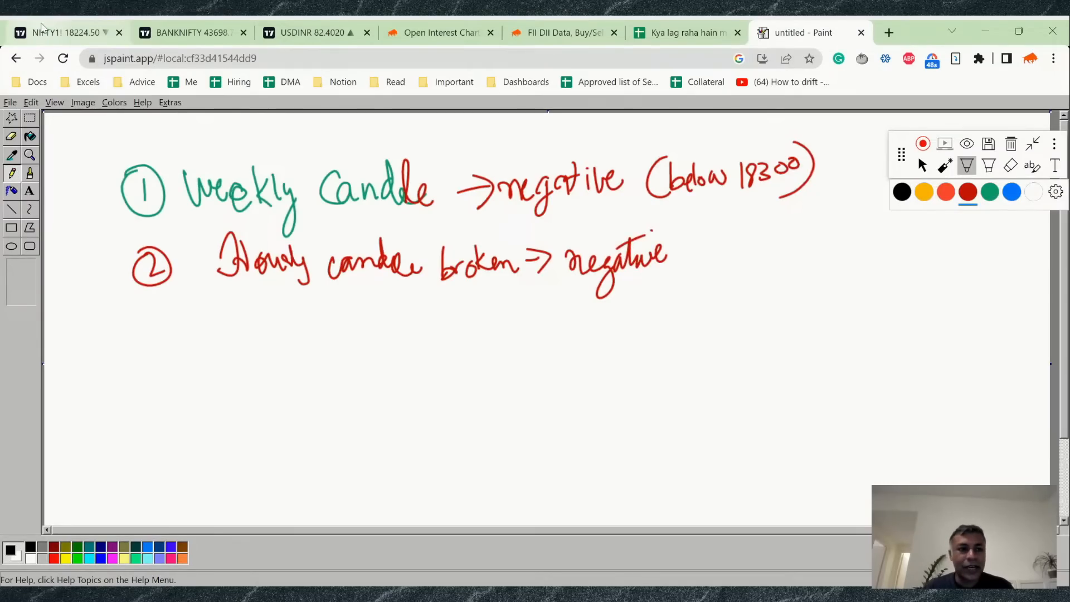
pyautogui.click(65, 32)
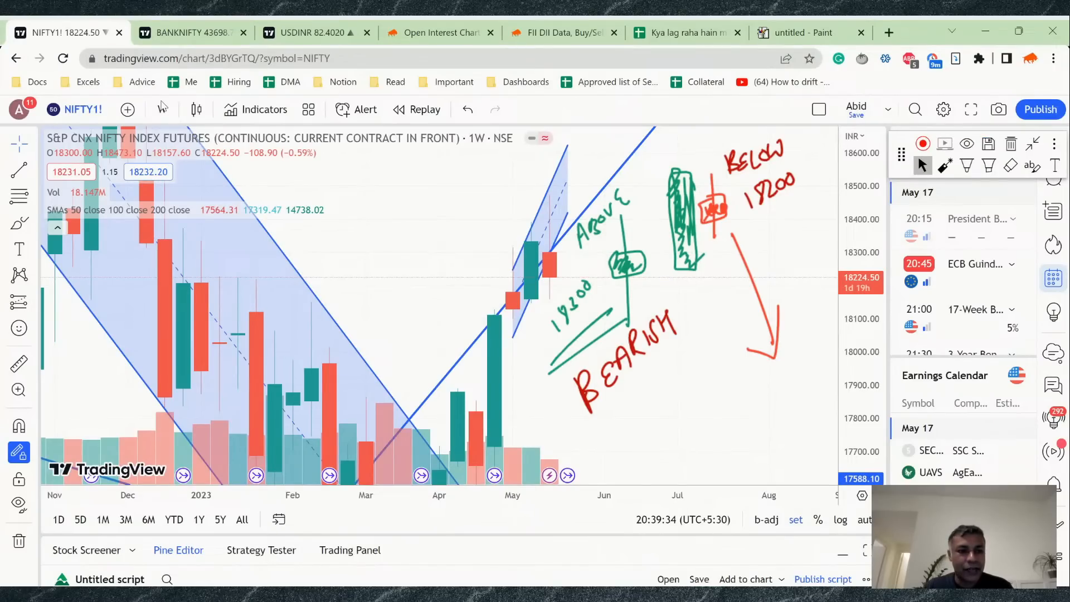
pyautogui.moveTo(162, 109)
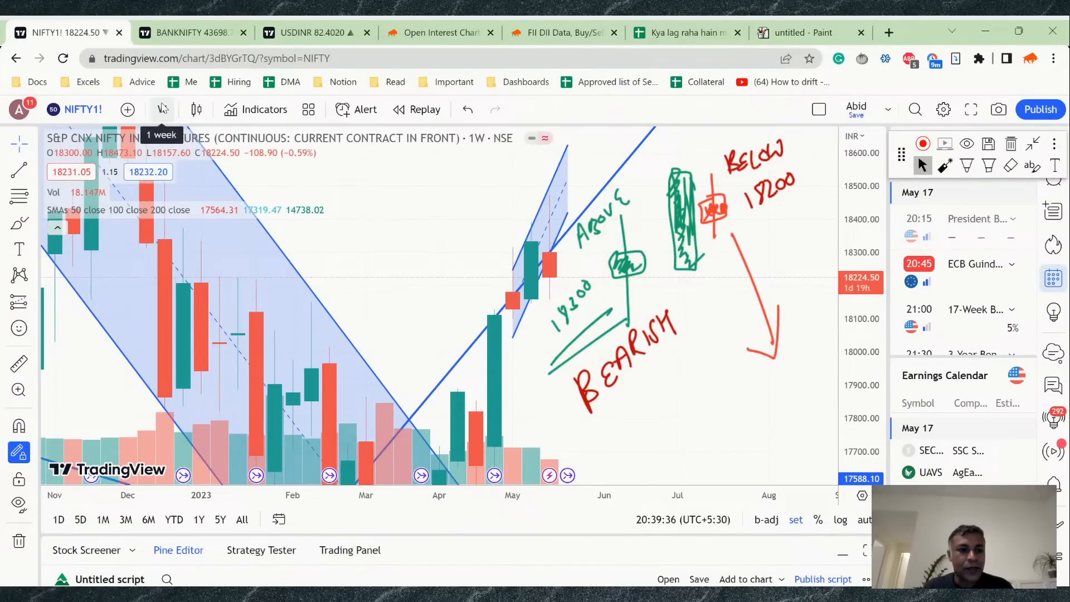
# - Set the NIFTY futures chart to 1-day candles and go back to JS Paint
pyautogui.click(162, 109)
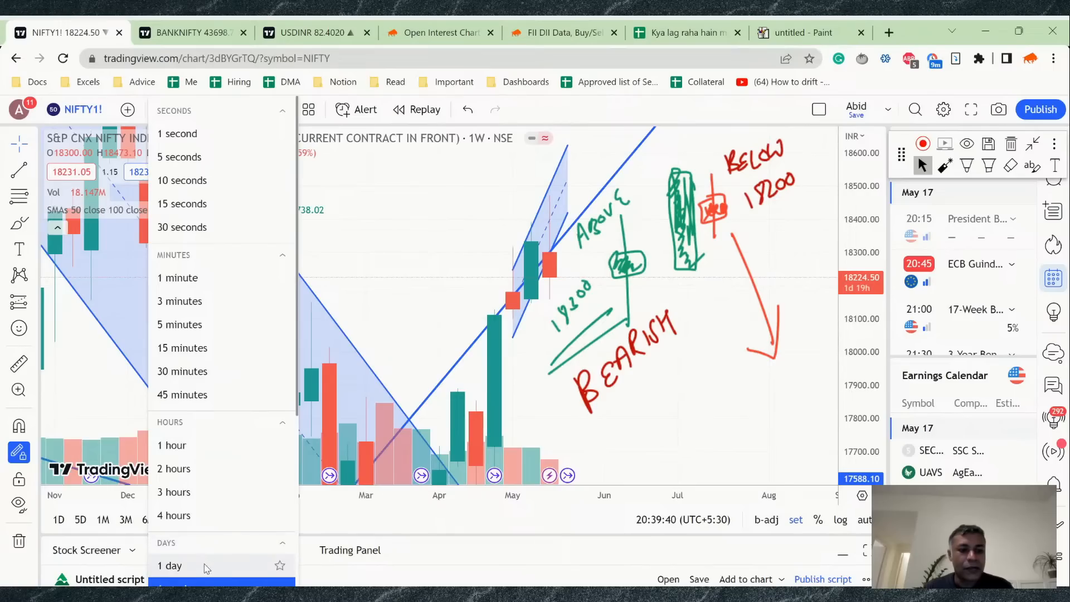
pyautogui.click(170, 565)
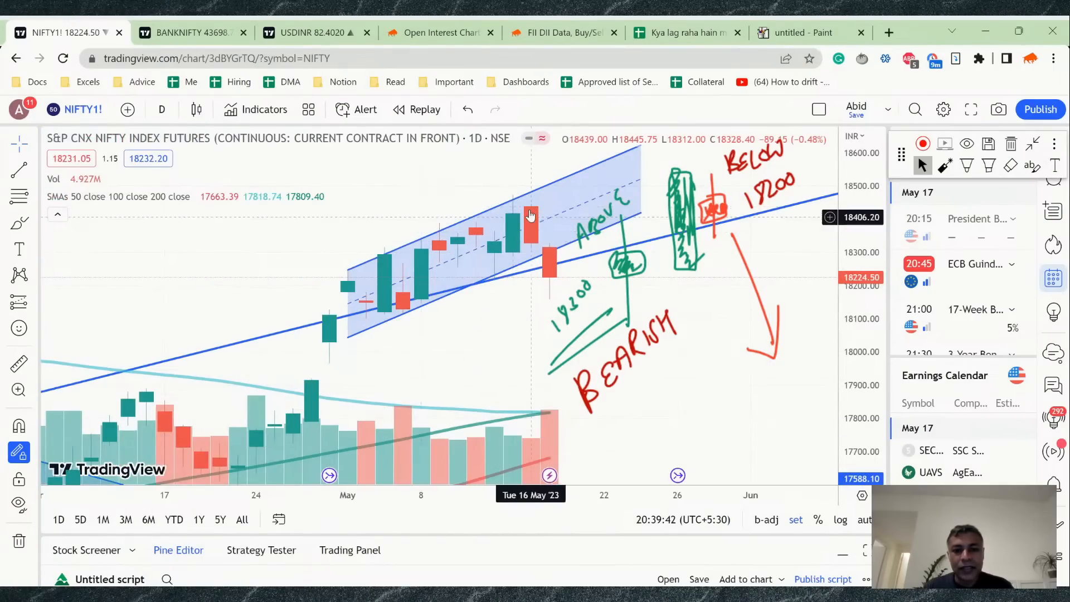
pyautogui.moveTo(557, 257)
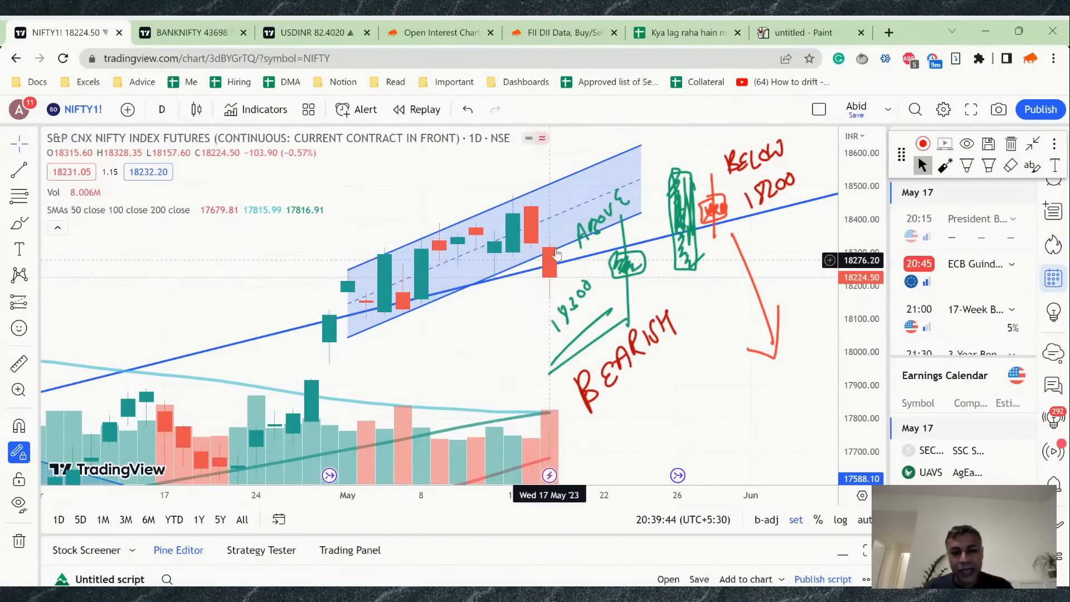
pyautogui.click(811, 32)
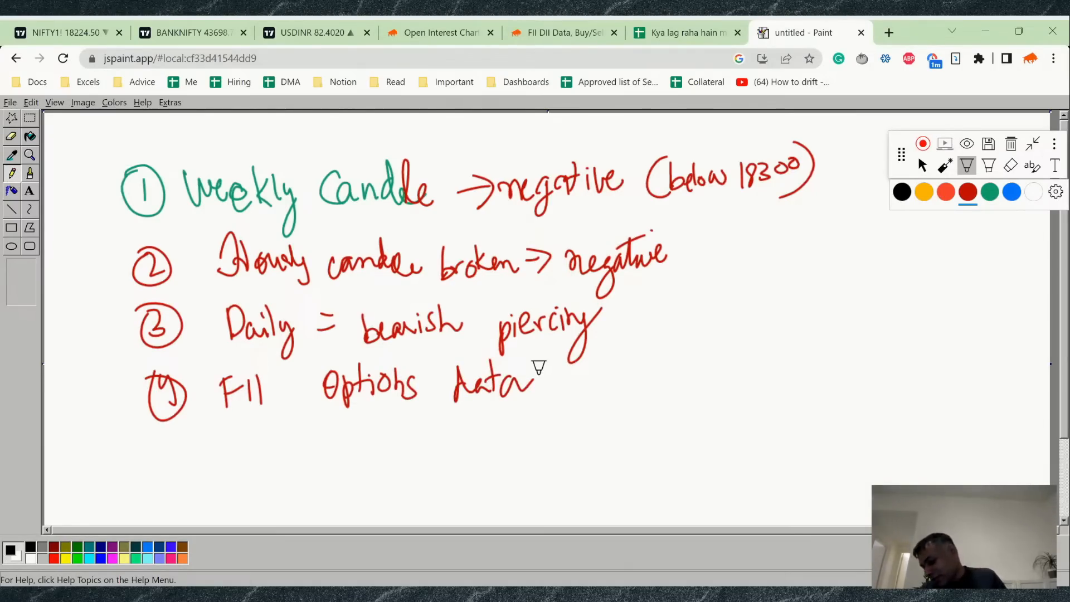
pyautogui.moveTo(840, 187)
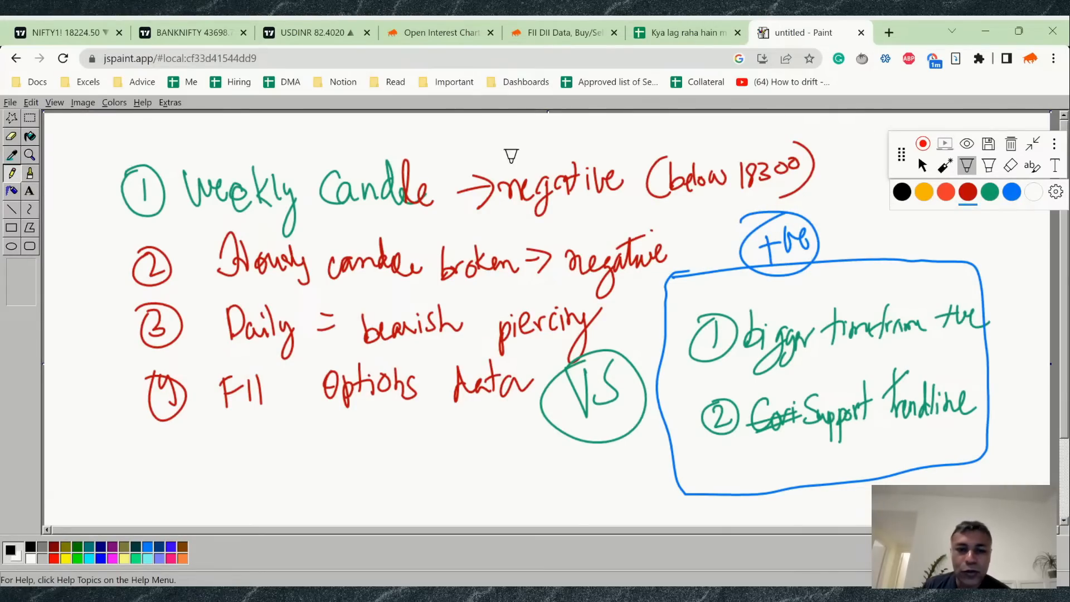
# - Draw a red curve dividing the -ve bearish list from the boxed +ve bullish list, then go to the Twitter profile
pyautogui.moveTo(348, 135); pyautogui.dragTo(406, 135)
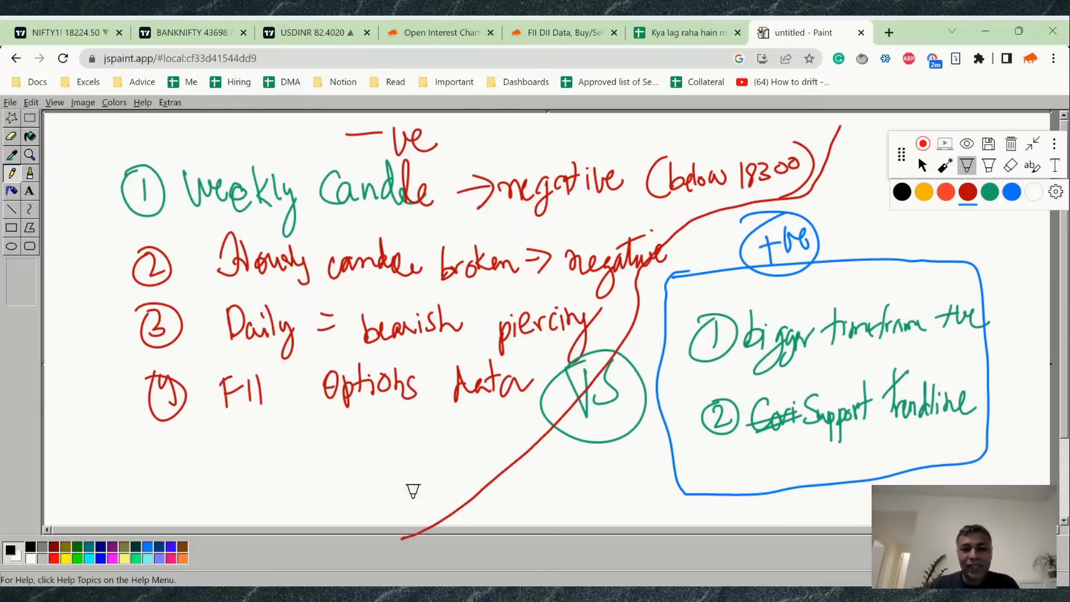
pyautogui.moveTo(349, 345)
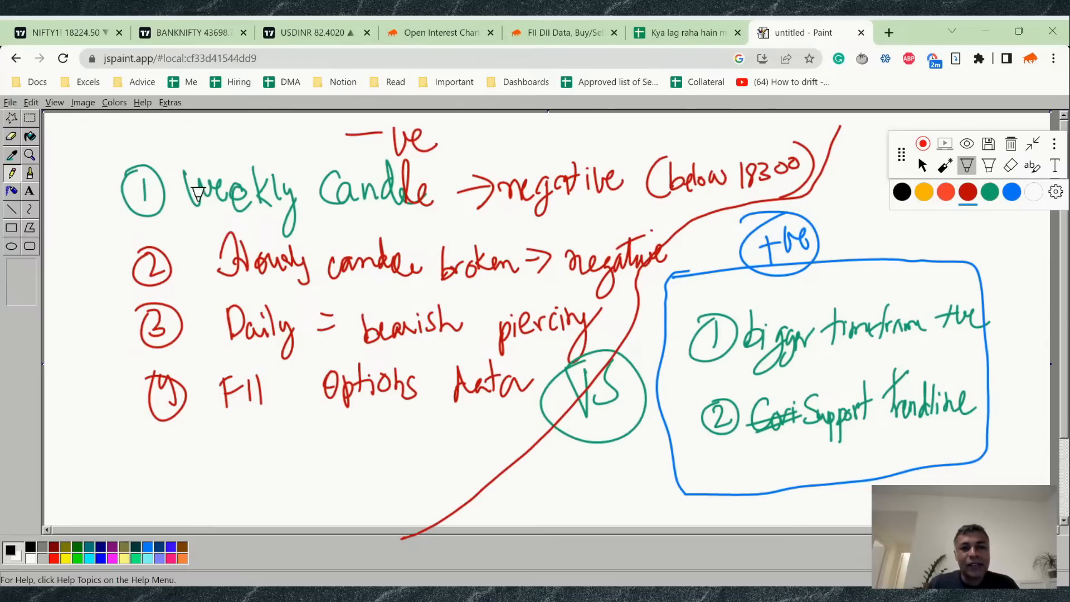
pyautogui.moveTo(476, 49)
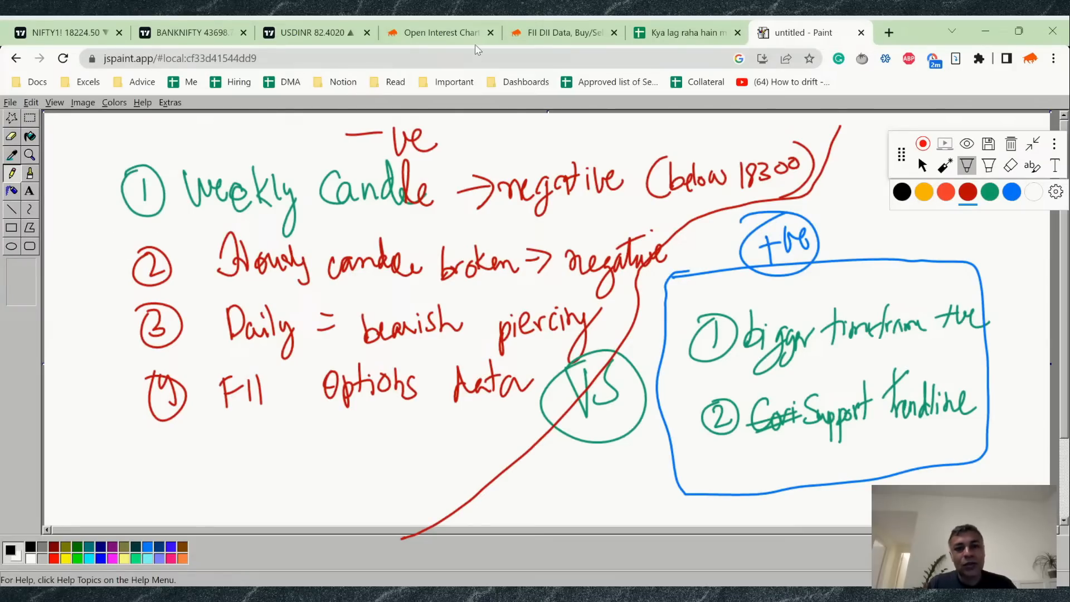
pyautogui.click(889, 32)
pyautogui.write('twitter.com/abidsensibull')
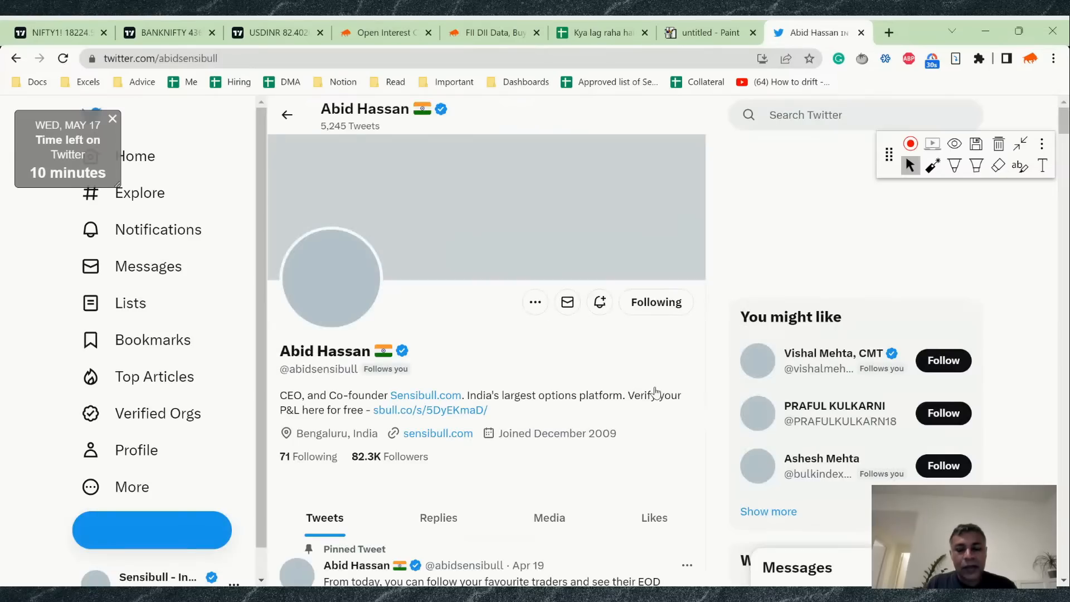
# - Scroll the profile's tweets and open the Verified by Sensibull -3,680 P&L card
pyautogui.scroll(-3)
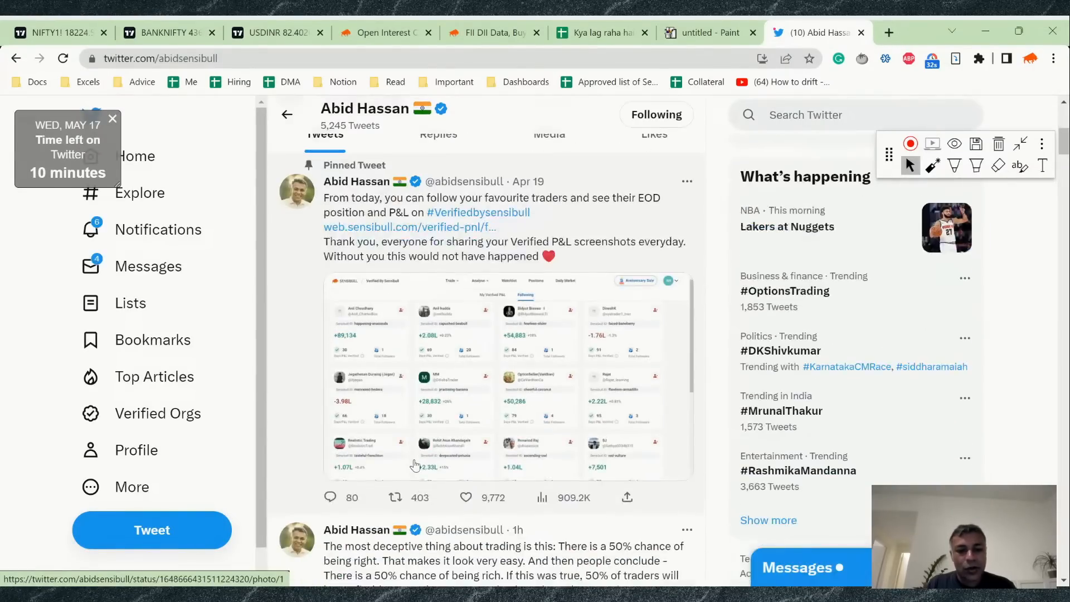
pyautogui.scroll(-3)
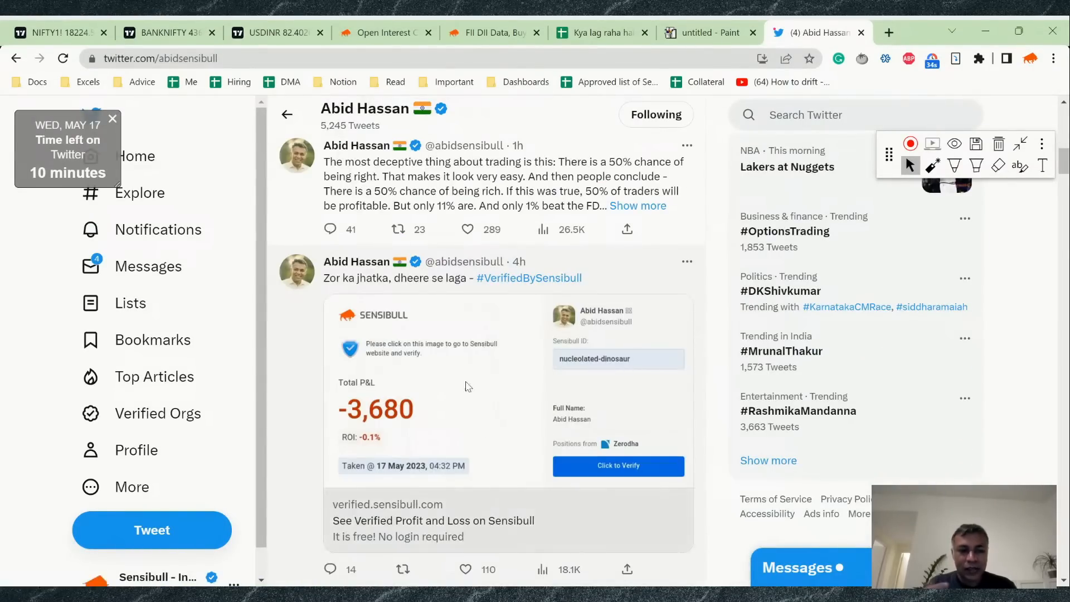
pyautogui.click(617, 466)
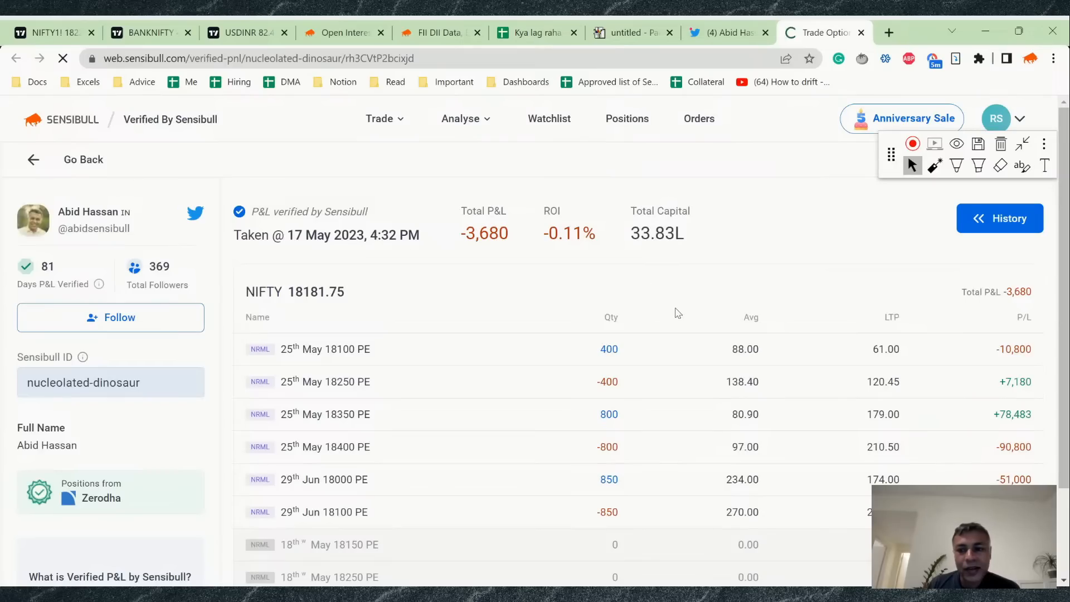
# - Bring the six NIFTY put legs of the verified P&L table into view and start annotating
pyautogui.scroll(-3)
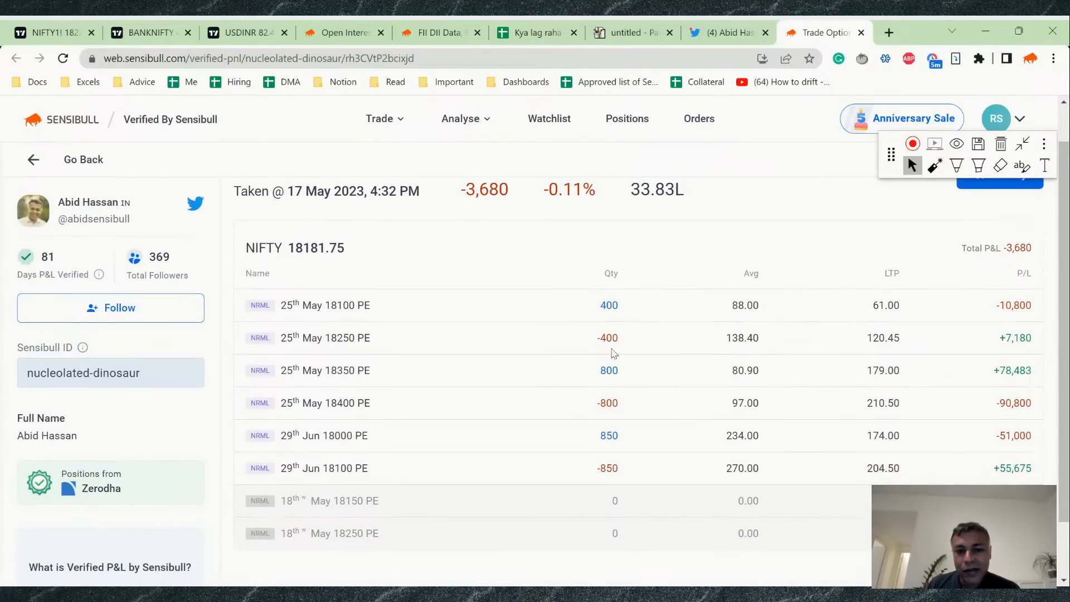
pyautogui.moveTo(350, 437)
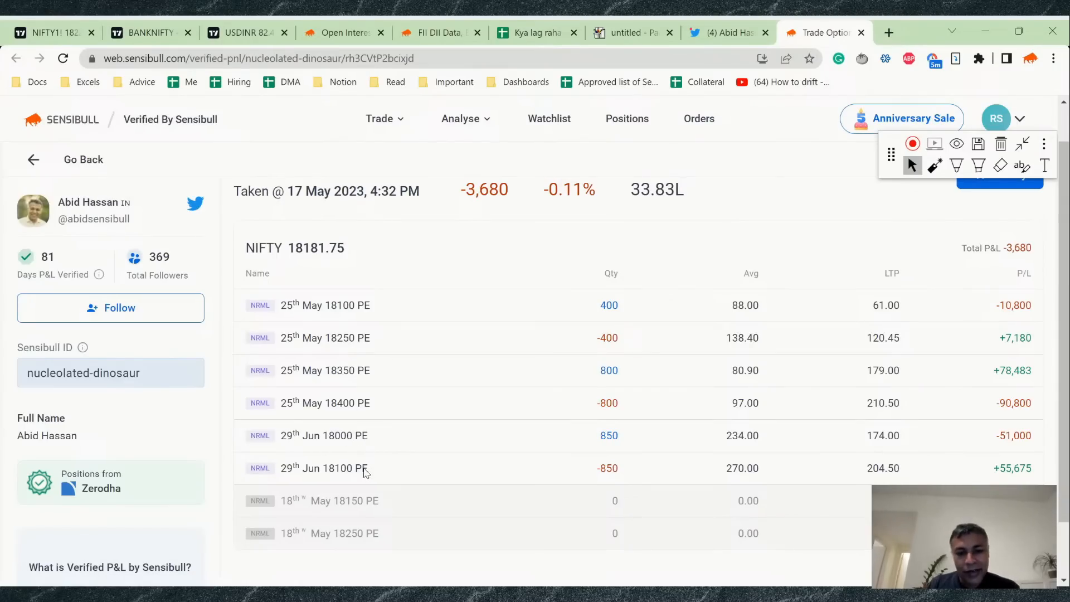
pyautogui.moveTo(341, 370)
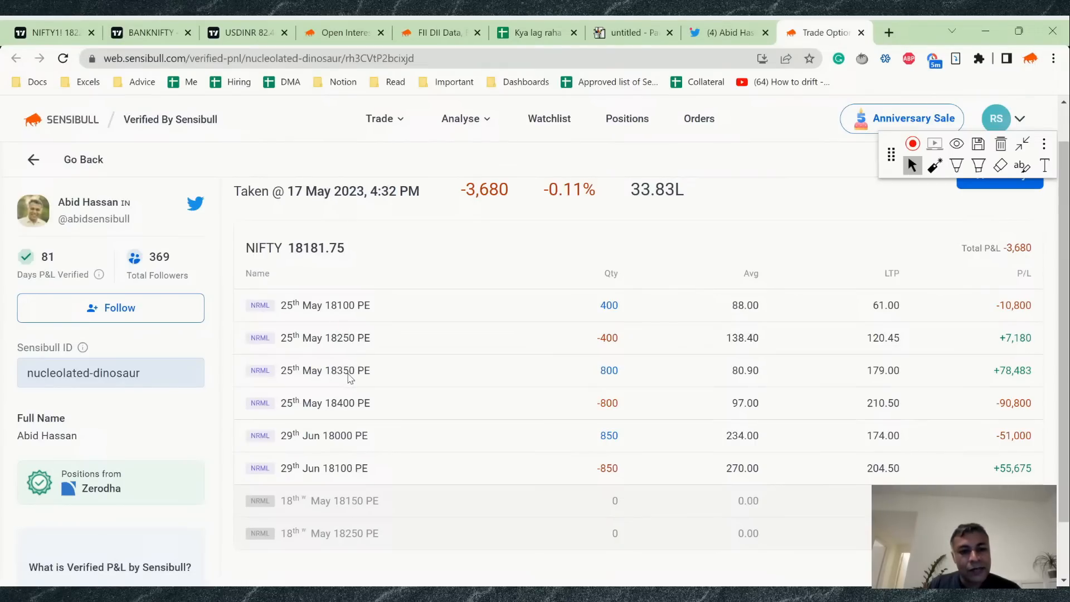
pyautogui.moveTo(343, 315)
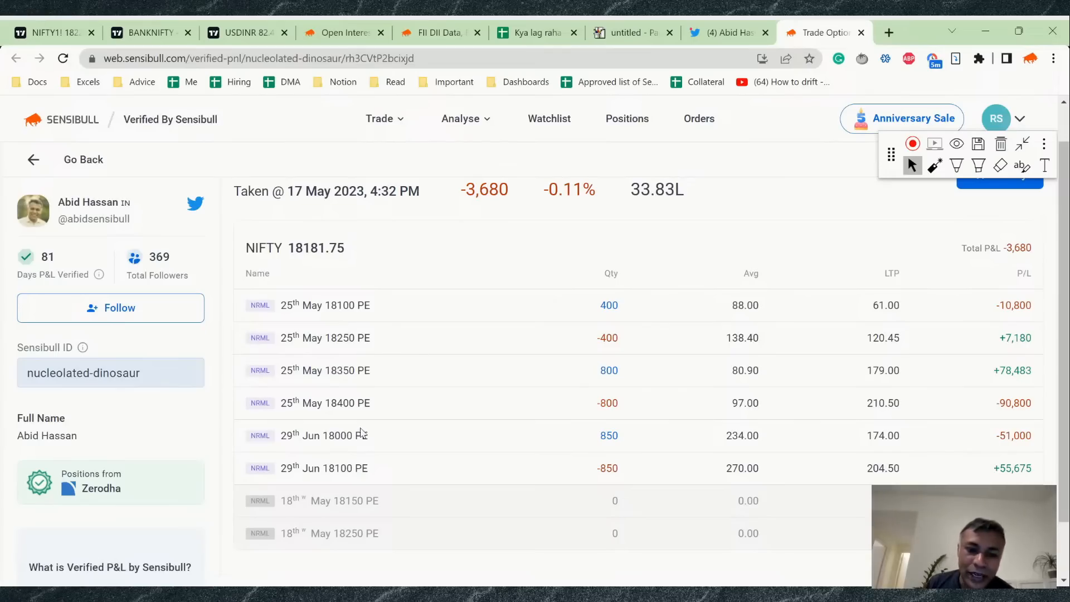
pyautogui.moveTo(436, 330)
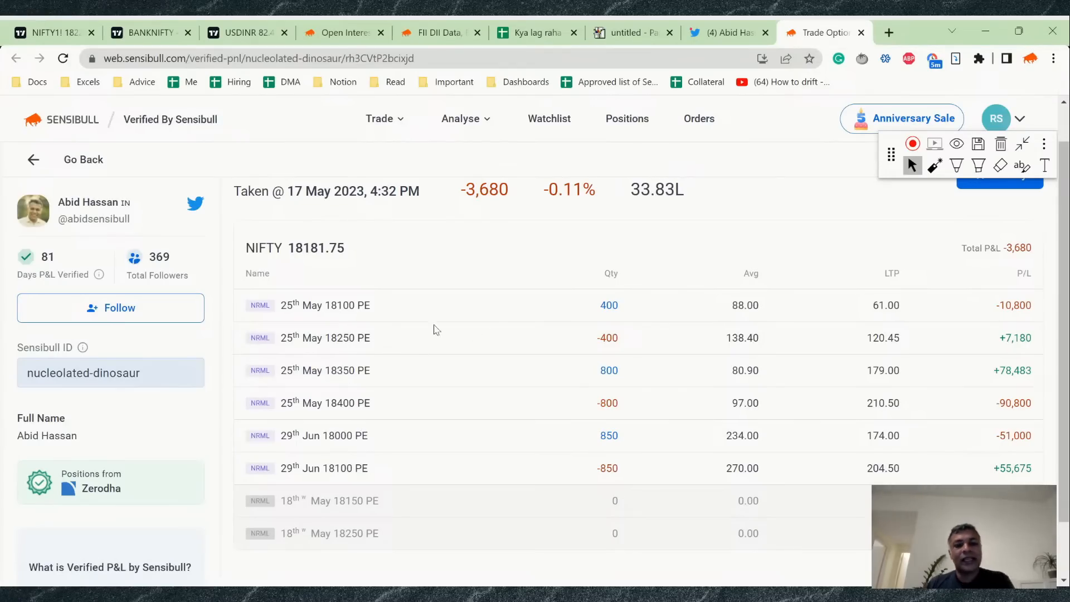
pyautogui.moveTo(378, 339)
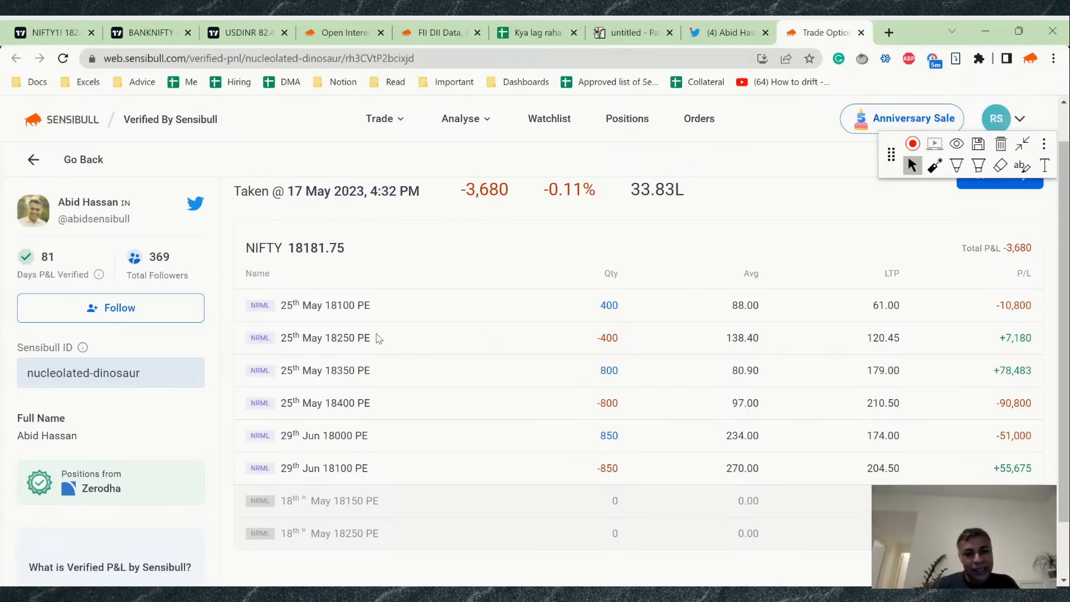
pyautogui.moveTo(361, 342)
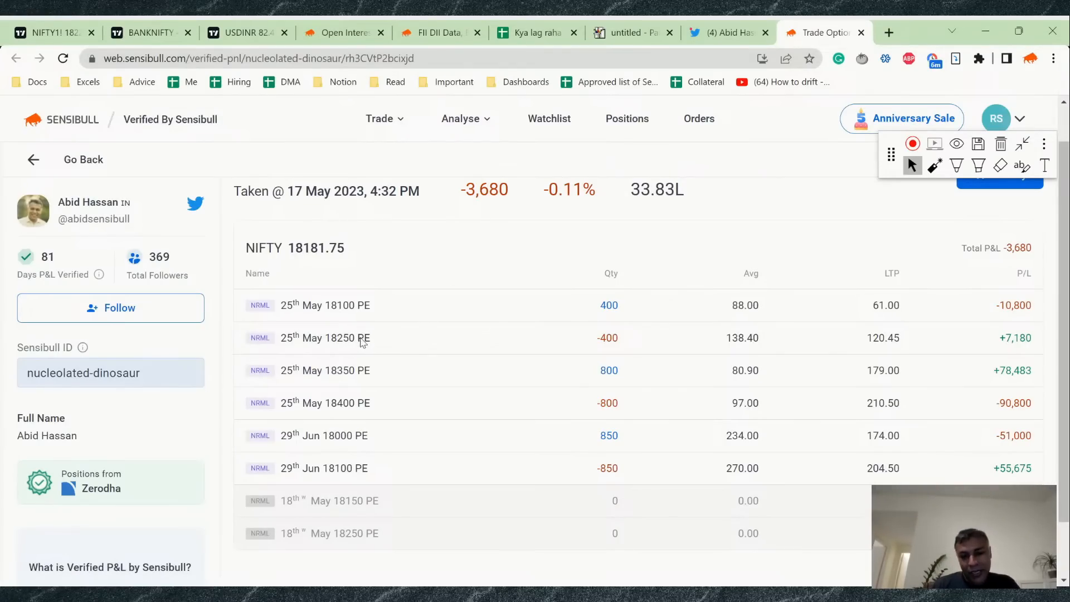
pyautogui.moveTo(666, 289)
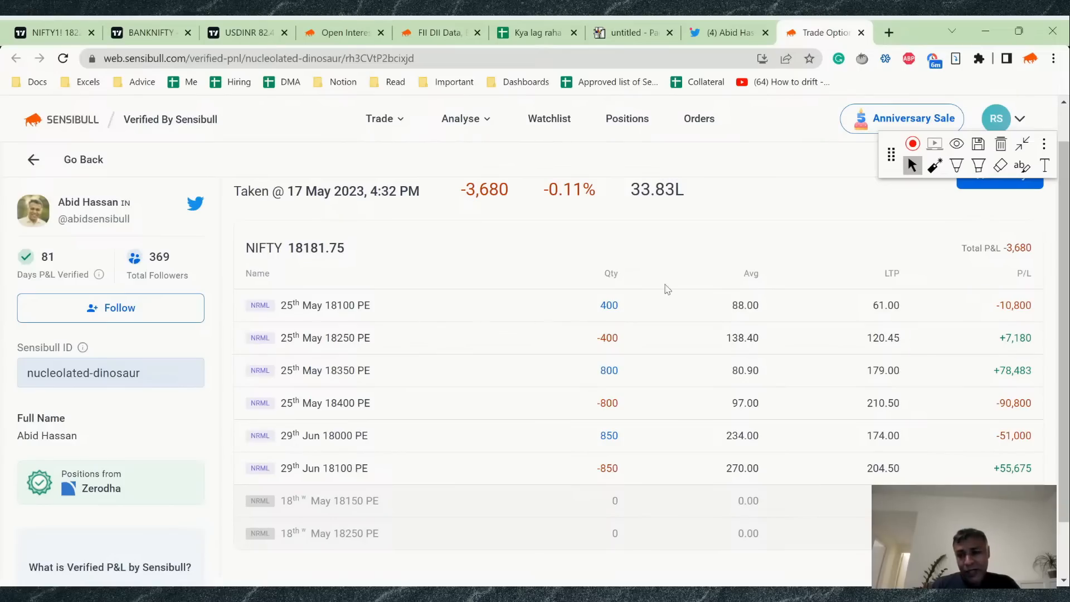
pyautogui.moveTo(536, 289)
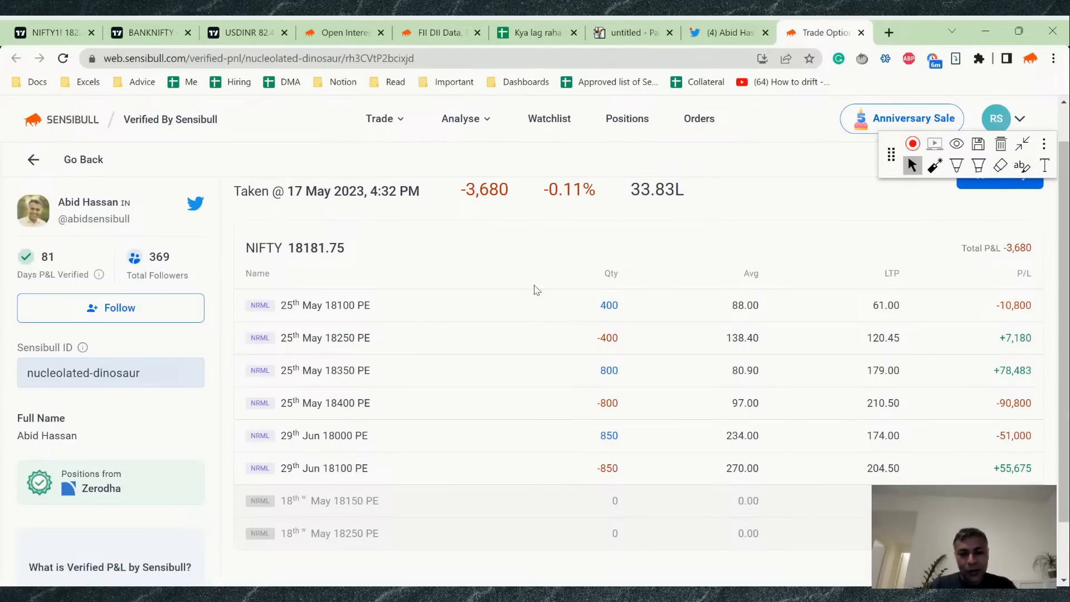
pyautogui.click(956, 165)
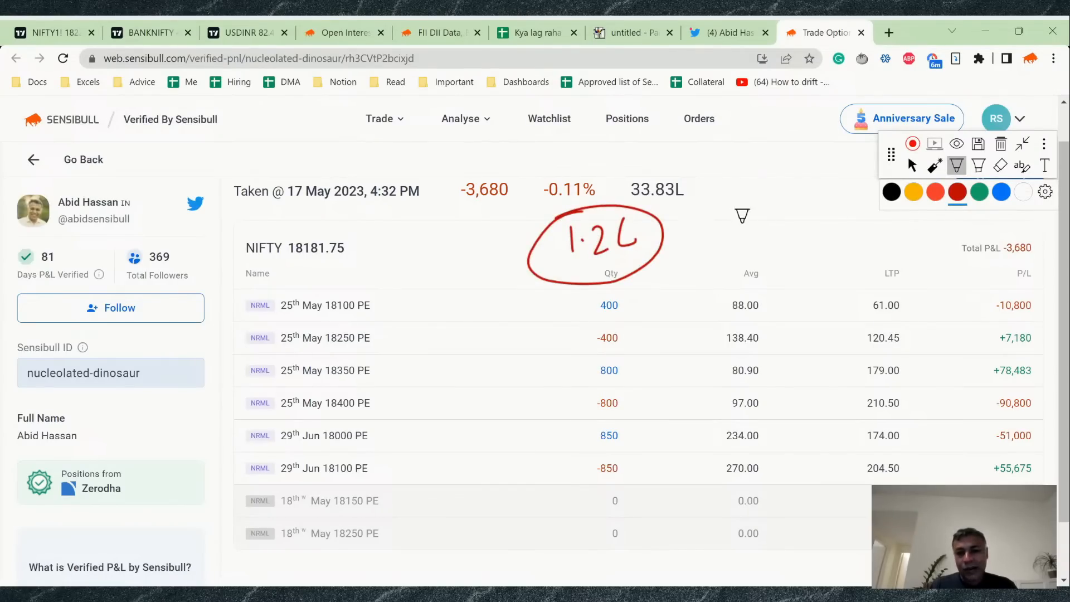
pyautogui.moveTo(722, 215)
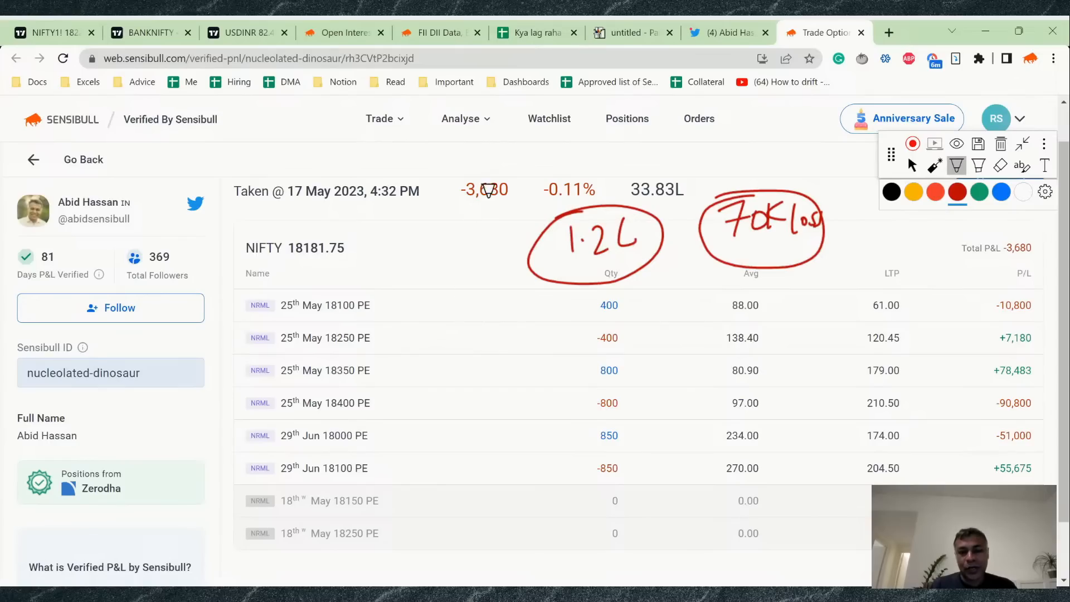
pyautogui.moveTo(489, 293)
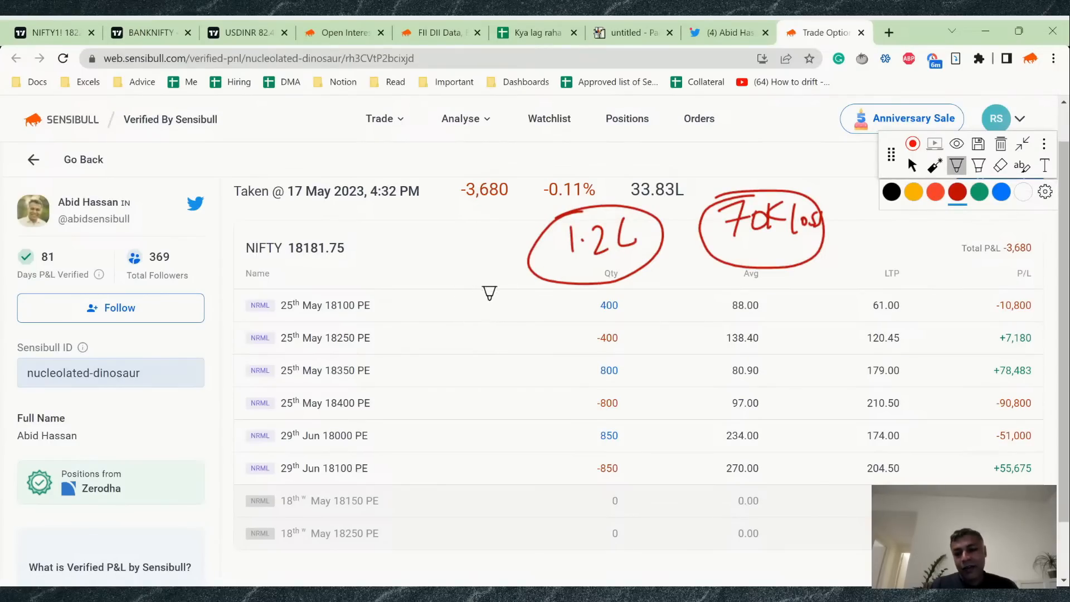
pyautogui.moveTo(434, 242)
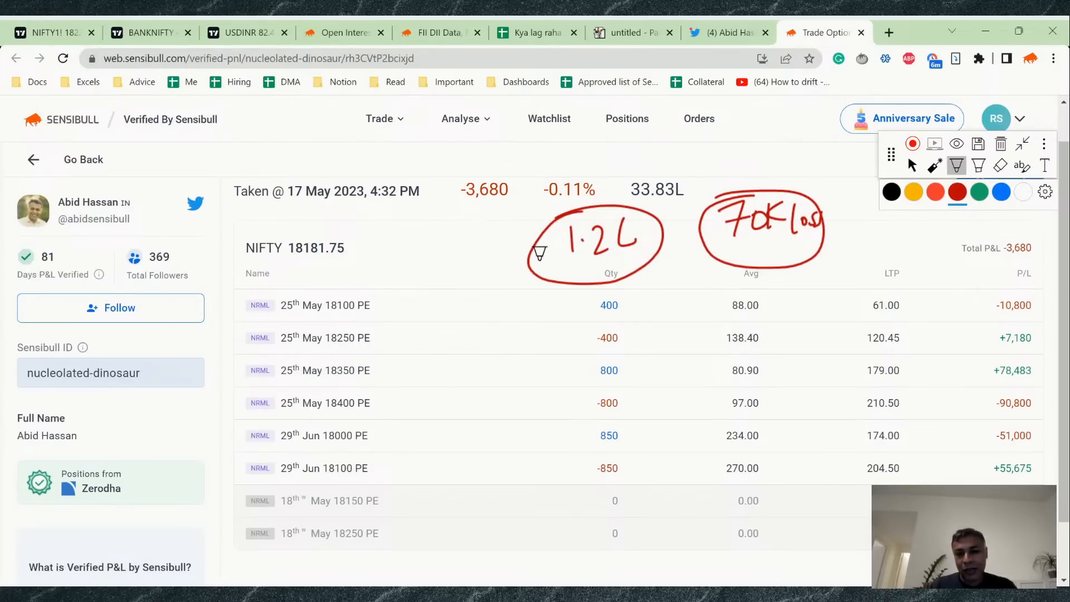
pyautogui.moveTo(498, 273)
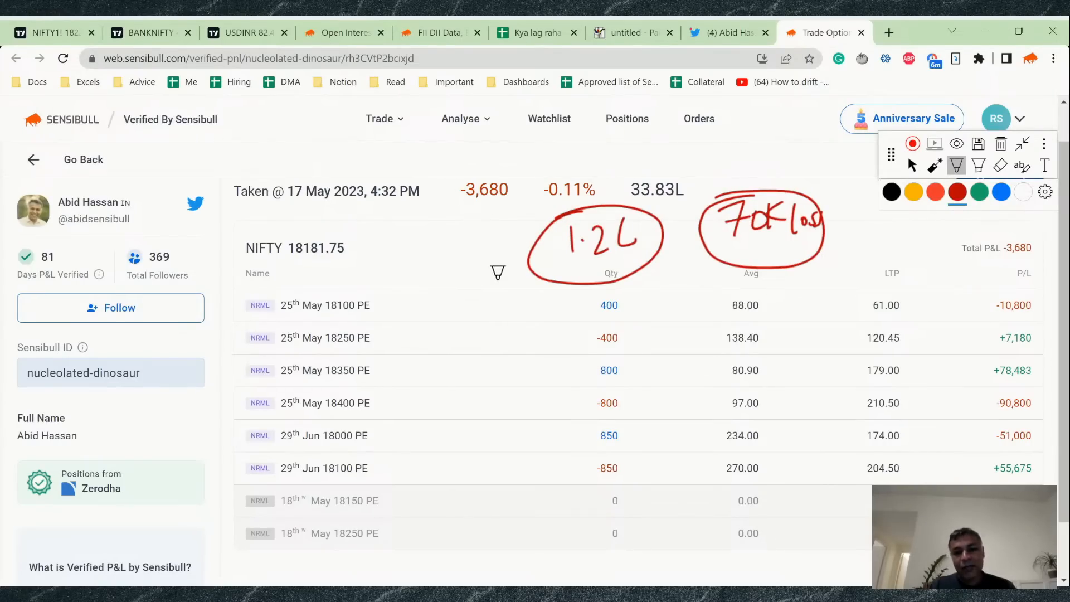
pyautogui.moveTo(877, 309)
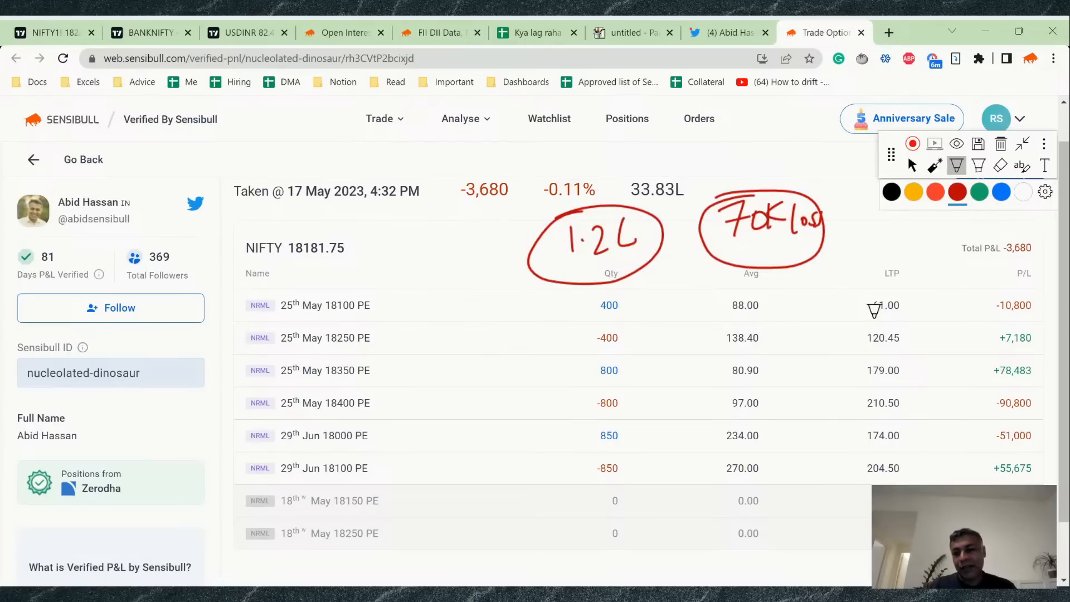
pyautogui.moveTo(537, 370)
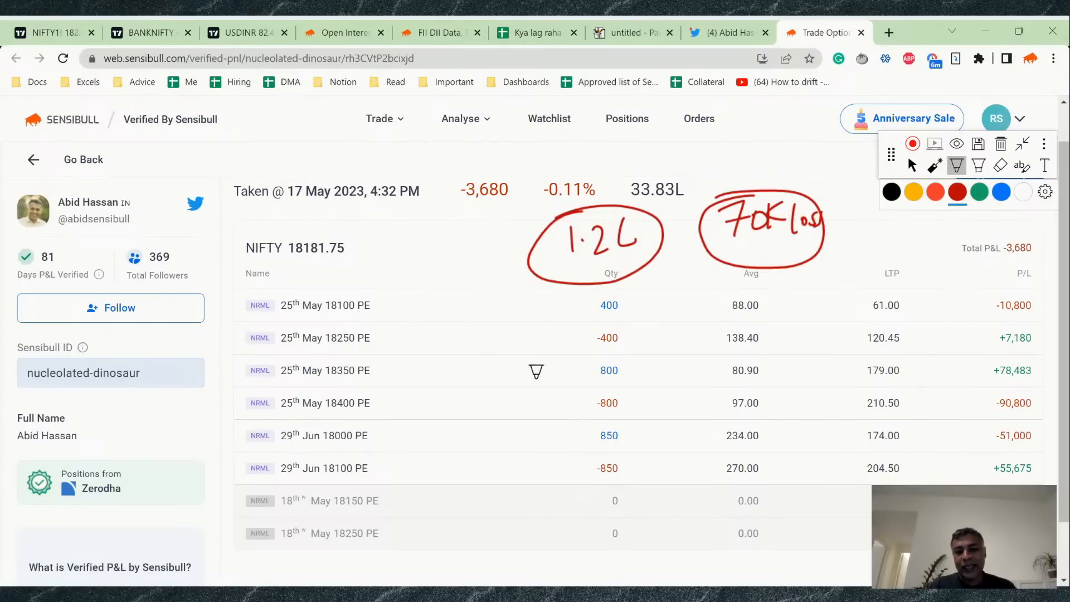
pyautogui.moveTo(248, 261)
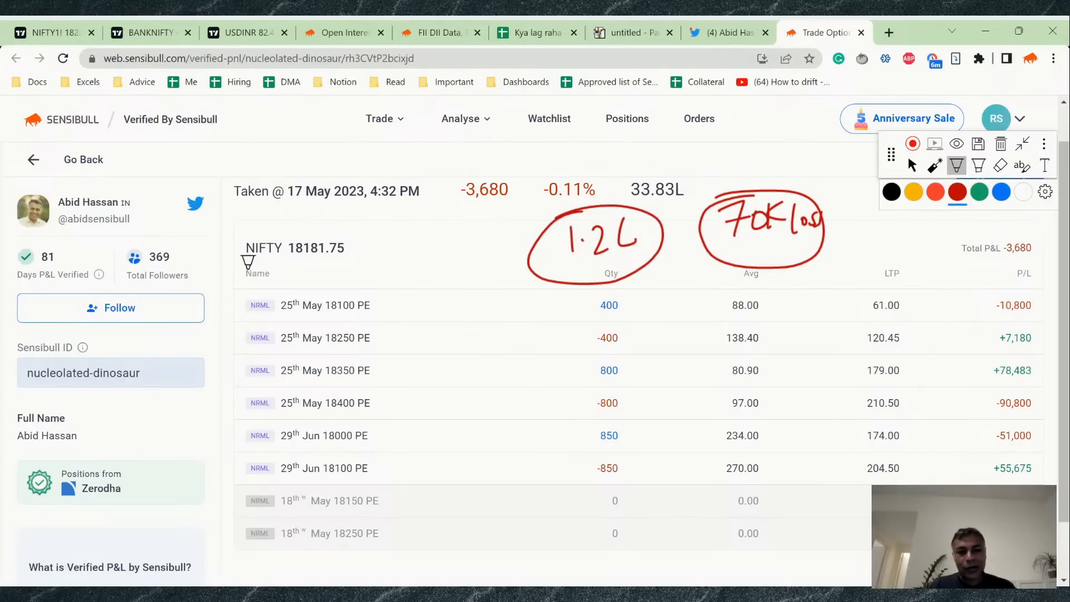